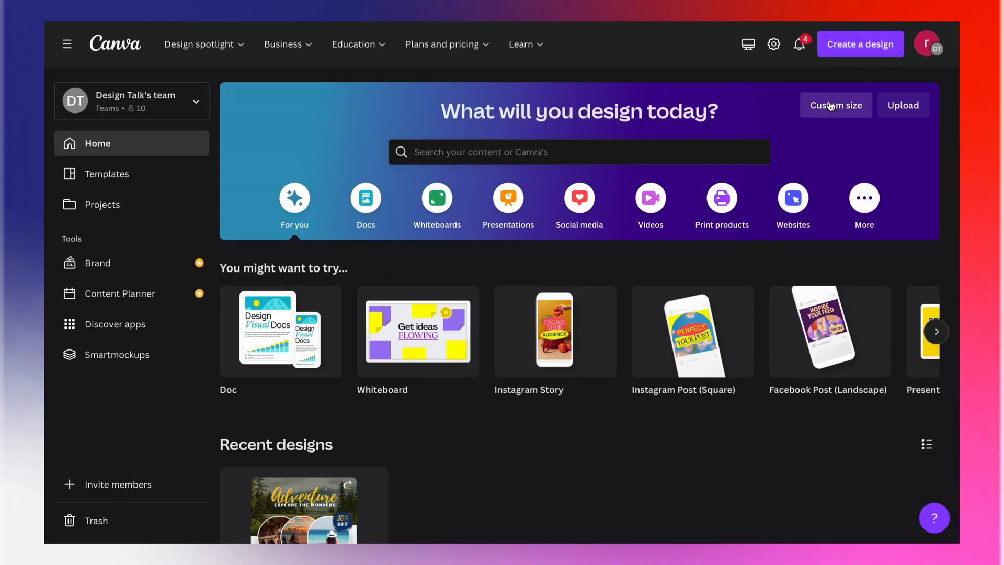
Create a square Instagram post via Custom size and give it a navy page background.
{"action": "left_click", "coordinate": [835, 105]}
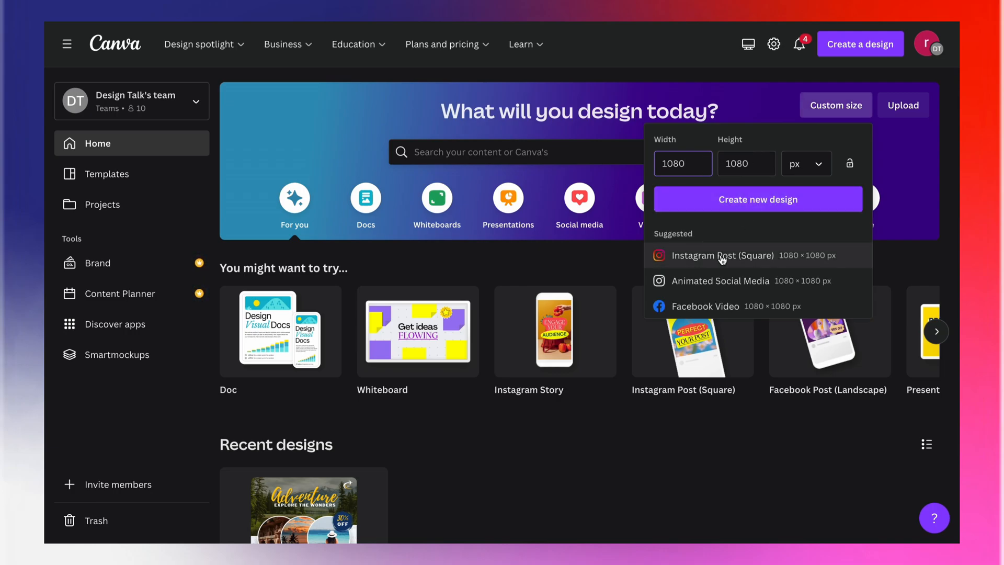
{"action": "left_click", "coordinate": [721, 255]}
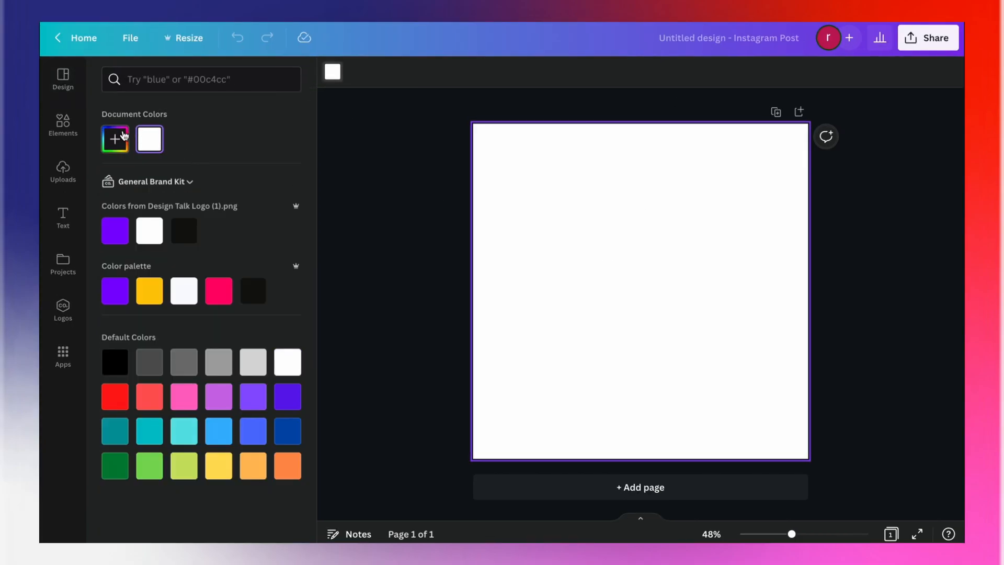
{"action": "left_click", "coordinate": [115, 138]}
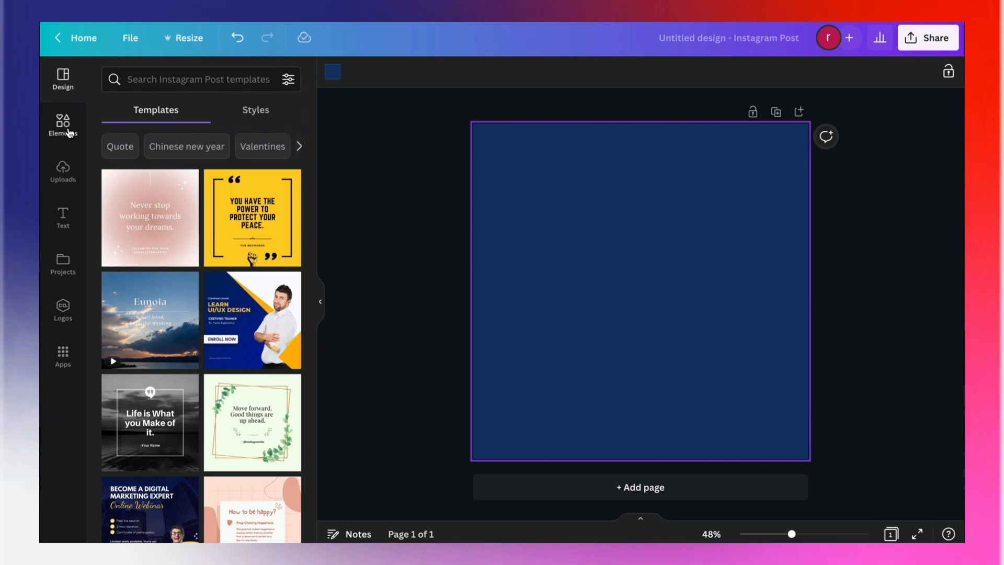
Add a torn-paper frame from Elements and stretch it across the lower half of the page.
{"action": "type", "text": "pap"}
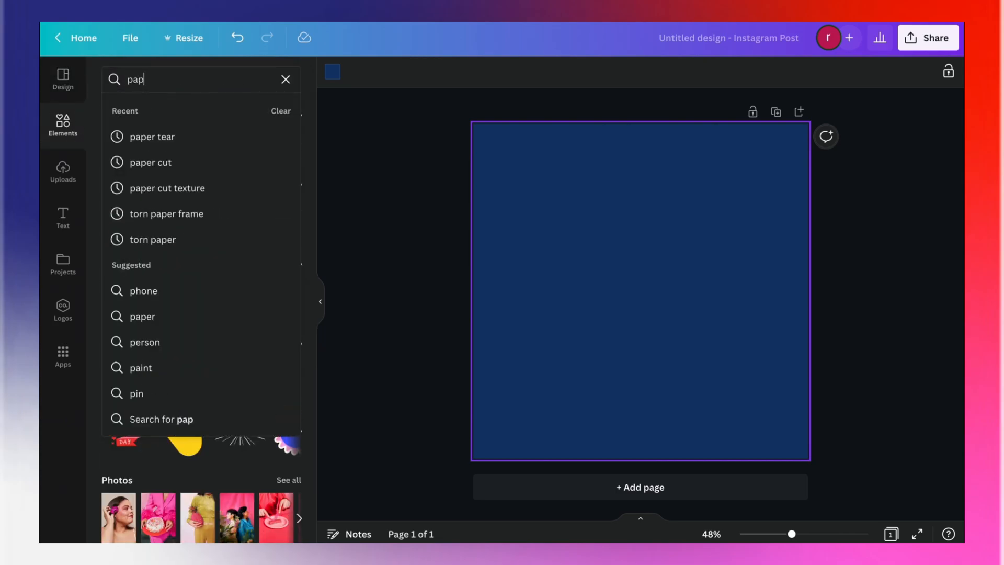
{"action": "left_click", "coordinate": [152, 136]}
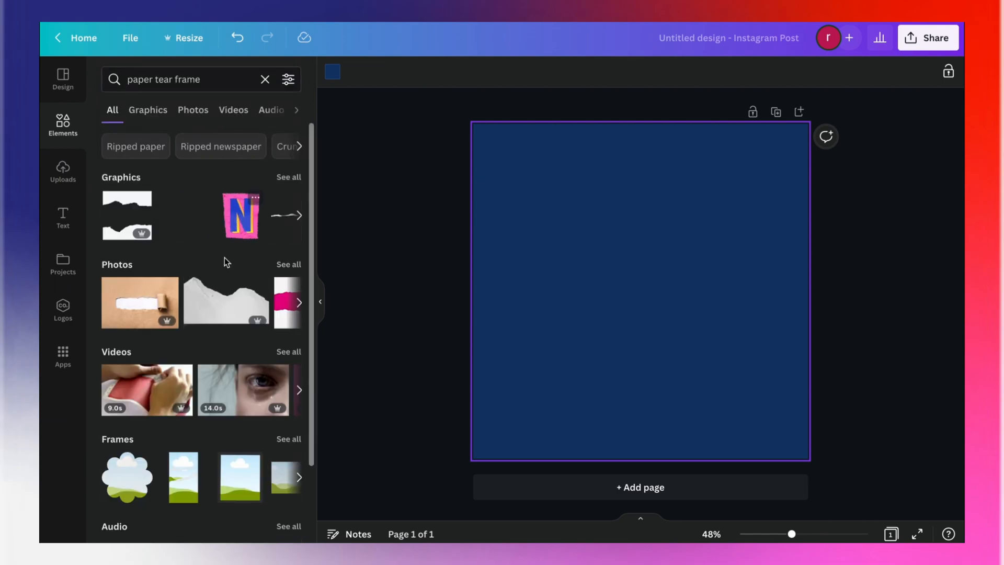
{"action": "left_click", "coordinate": [289, 438]}
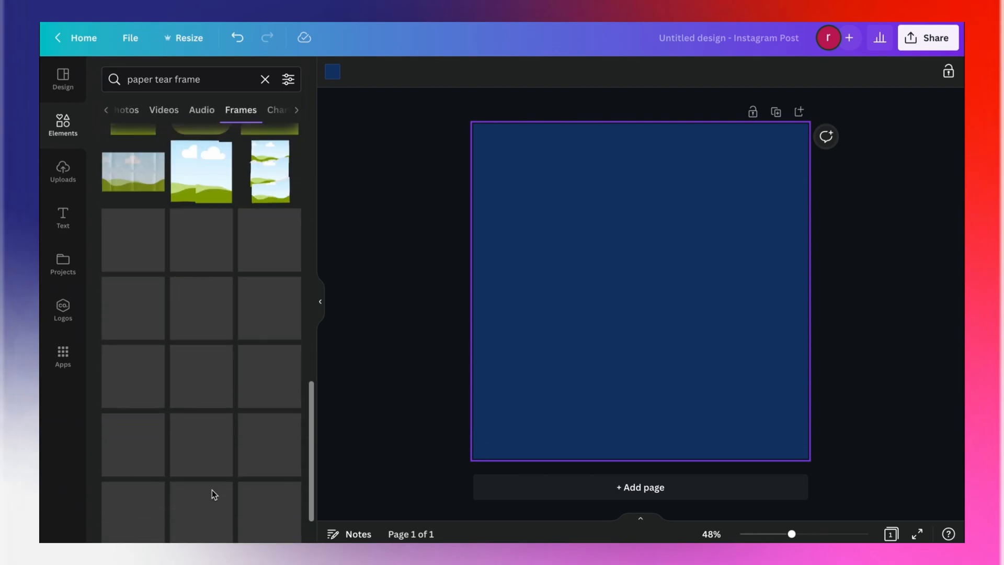
{"action": "scroll", "scroll_direction": "down", "scroll_amount": 3}
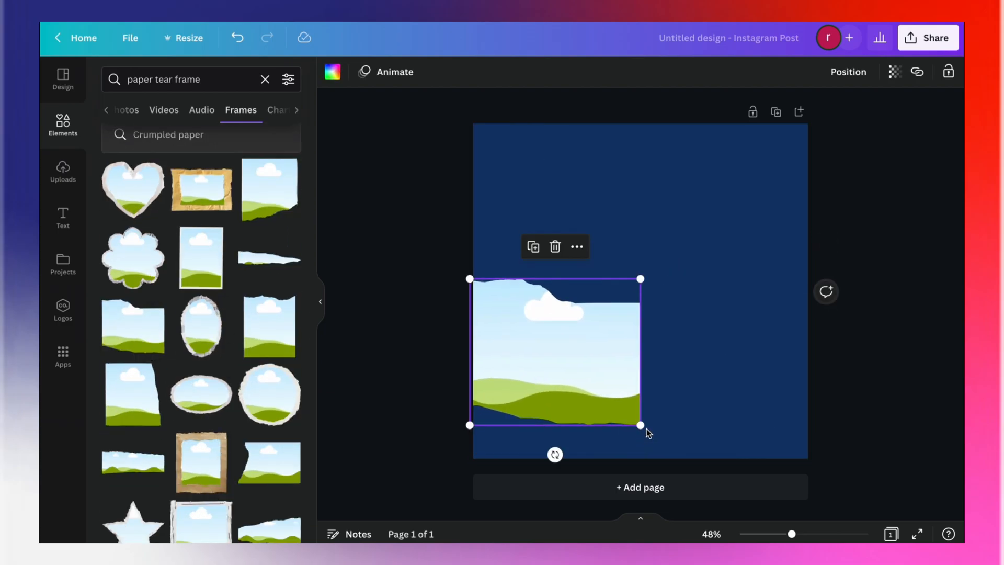
{"action": "left_click_drag", "start_coordinate": [640, 425], "coordinate": [738, 509]}
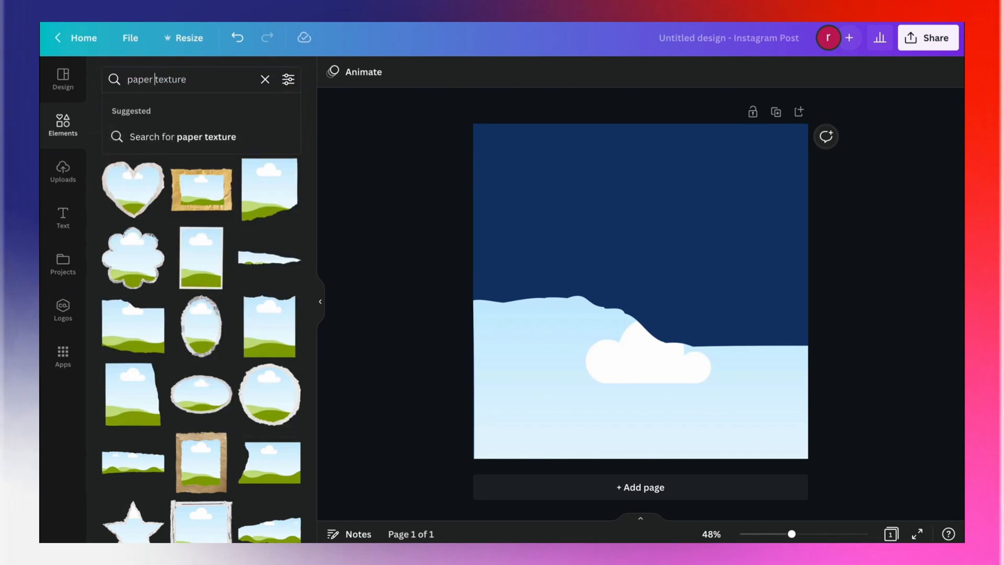
Fill the torn frame with a white paper texture photo and clear the search.
{"action": "left_click", "coordinate": [240, 110]}
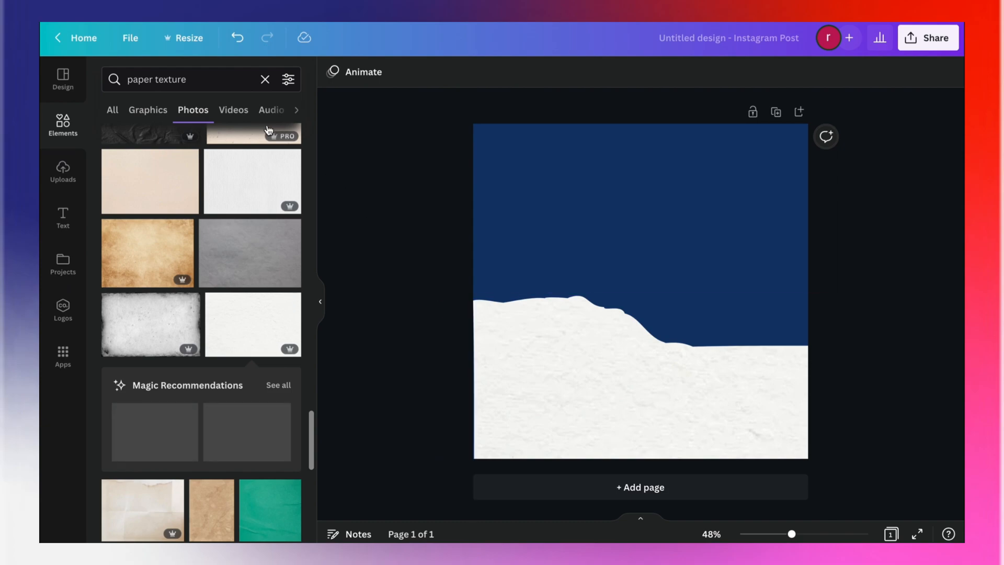
{"action": "left_click", "coordinate": [264, 79]}
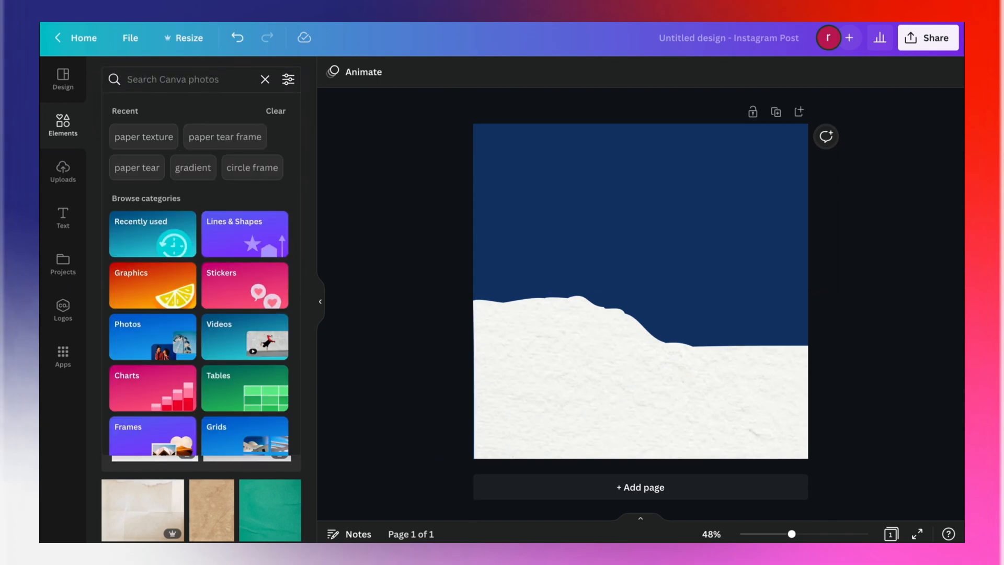
Add a circle frame fitted inside a white circle as a bordered photo frame in the upper area.
{"action": "type", "text": "circle frame"}
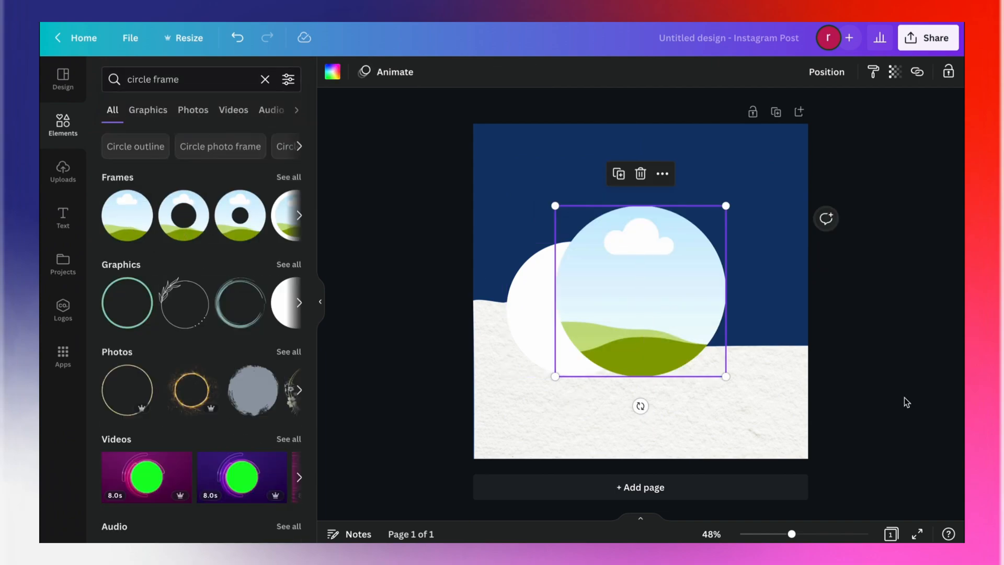
{"action": "left_click_drag", "start_coordinate": [640, 290], "coordinate": [576, 307]}
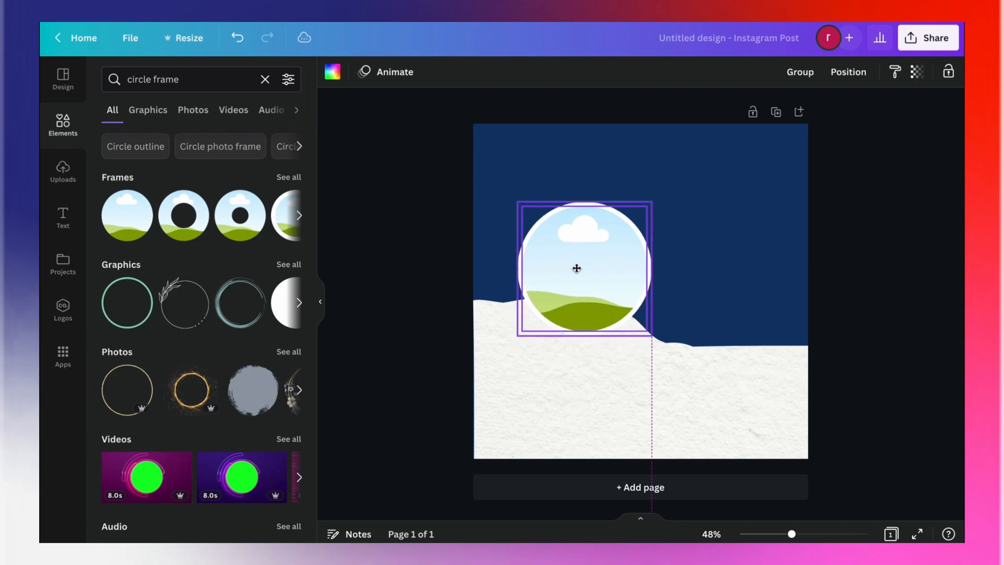
{"action": "left_click", "coordinate": [167, 79]}
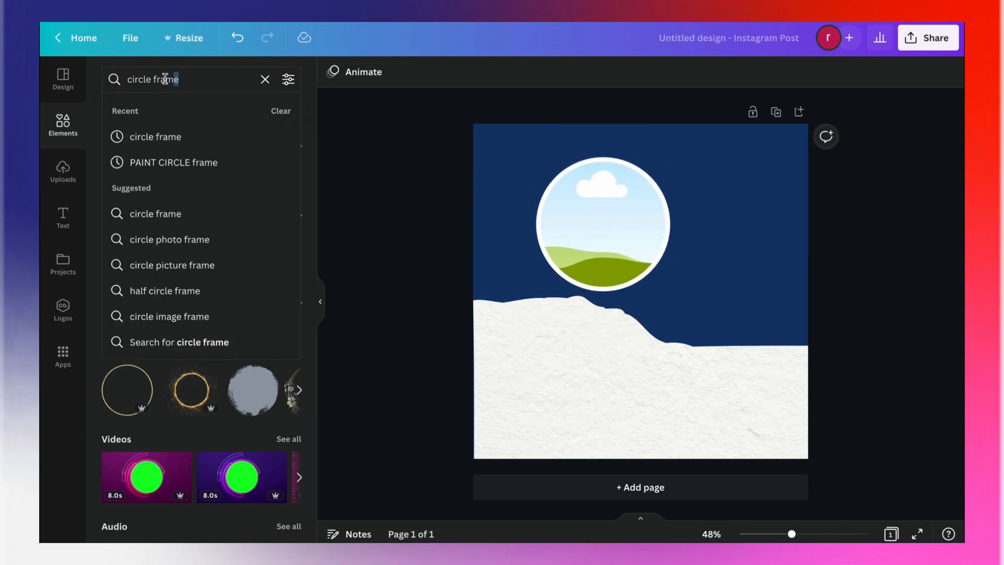
Add a black radial gradient as a shadow behind the circle and bring the circle to the front.
{"action": "type", "text": "gradient"}
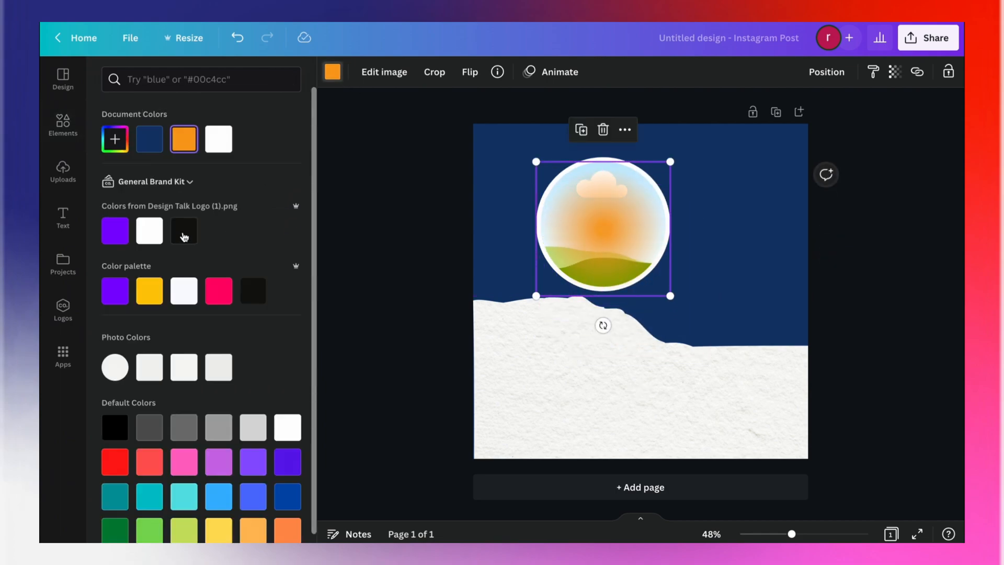
{"action": "left_click", "coordinate": [184, 230]}
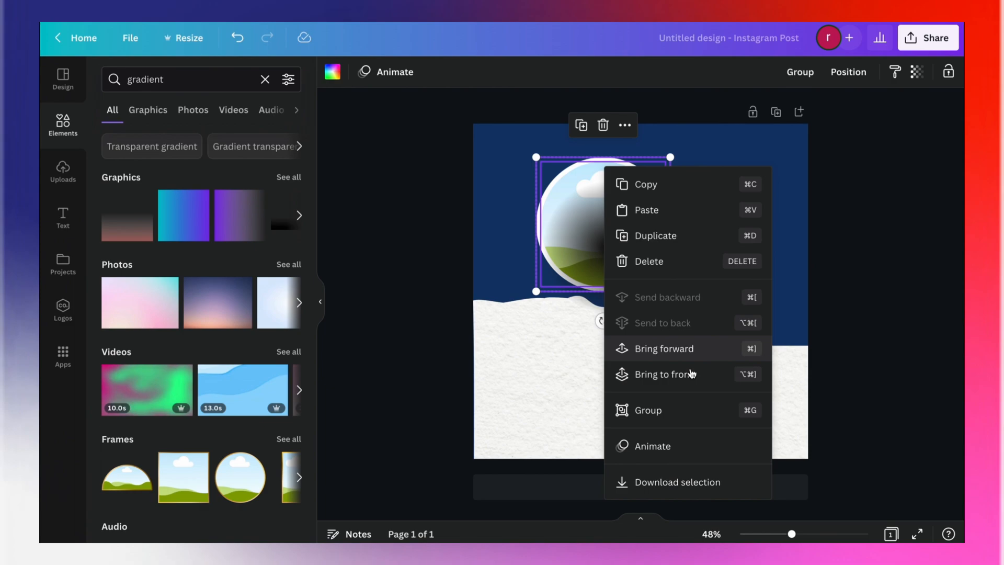
{"action": "left_click", "coordinate": [664, 374]}
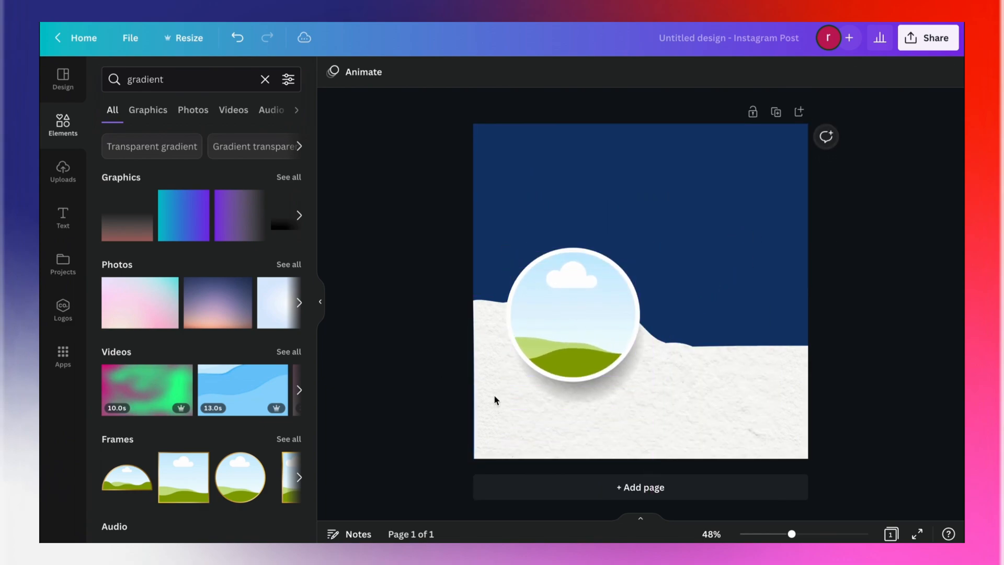
{"action": "left_click", "coordinate": [572, 321]}
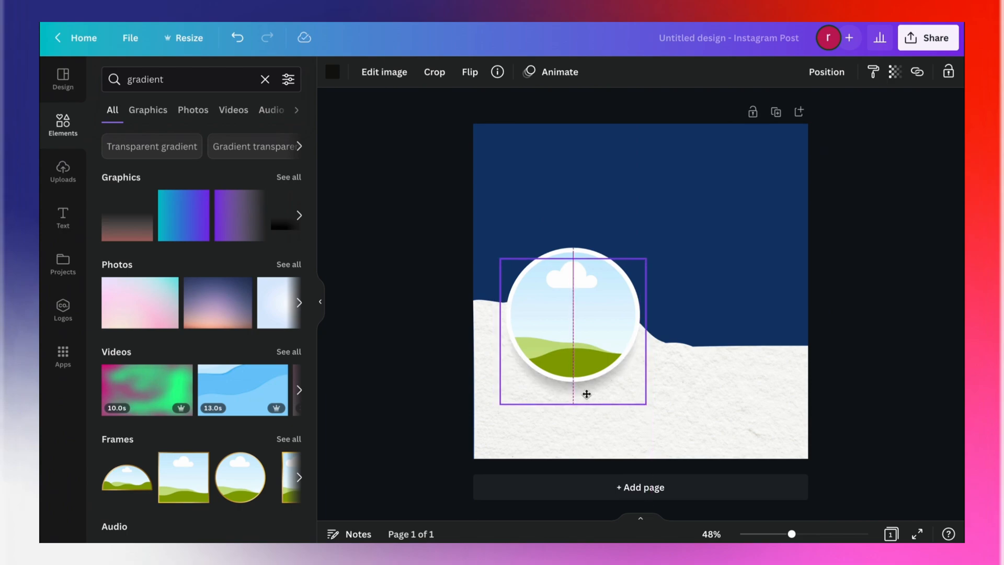
Place the bordered circle on the paper edge and arrange two duplicates overlapping in a row.
{"action": "left_click_drag", "start_coordinate": [584, 394], "coordinate": [589, 395]}
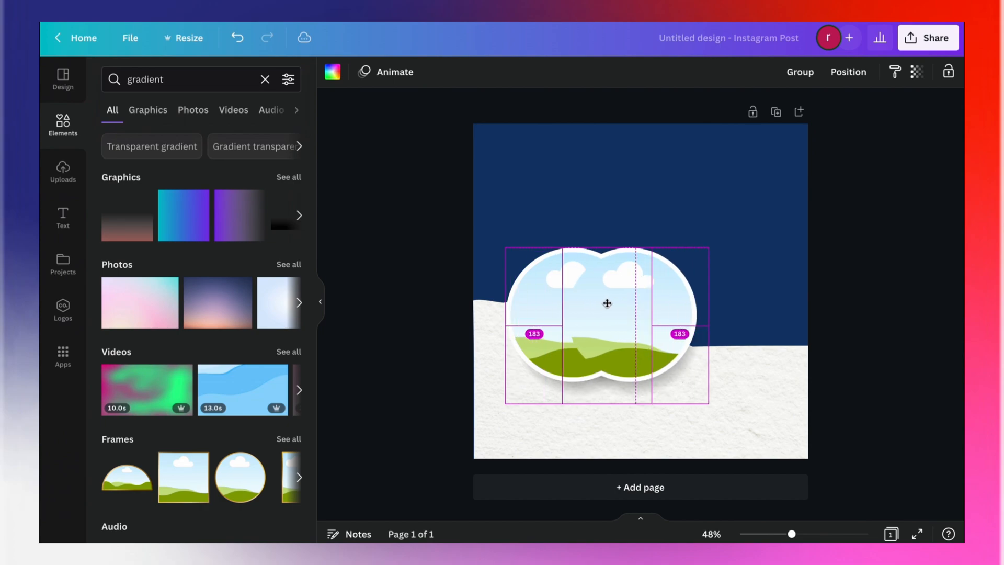
{"action": "left_click_drag", "start_coordinate": [606, 303], "coordinate": [613, 303]}
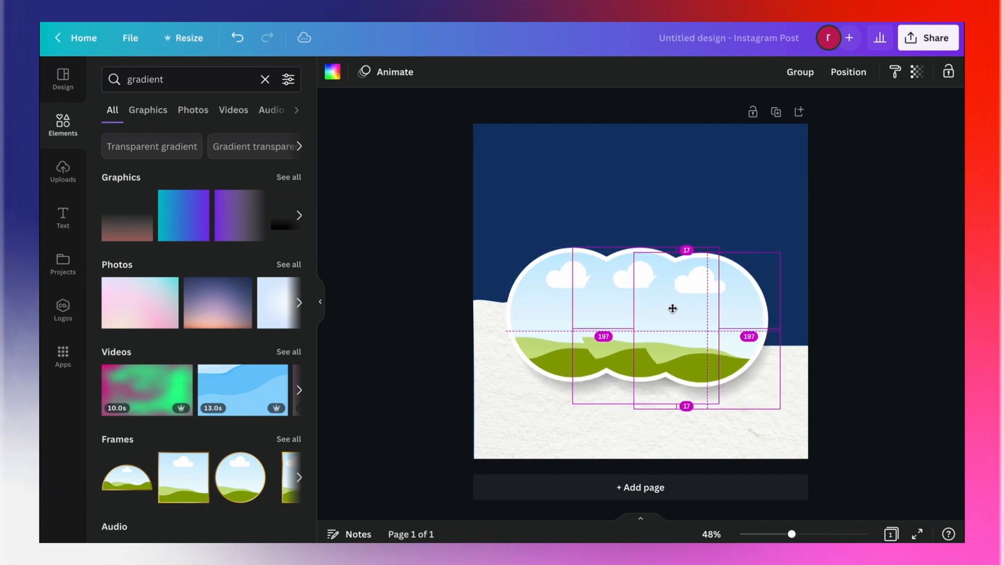
{"action": "left_click_drag", "start_coordinate": [672, 307], "coordinate": [683, 305]}
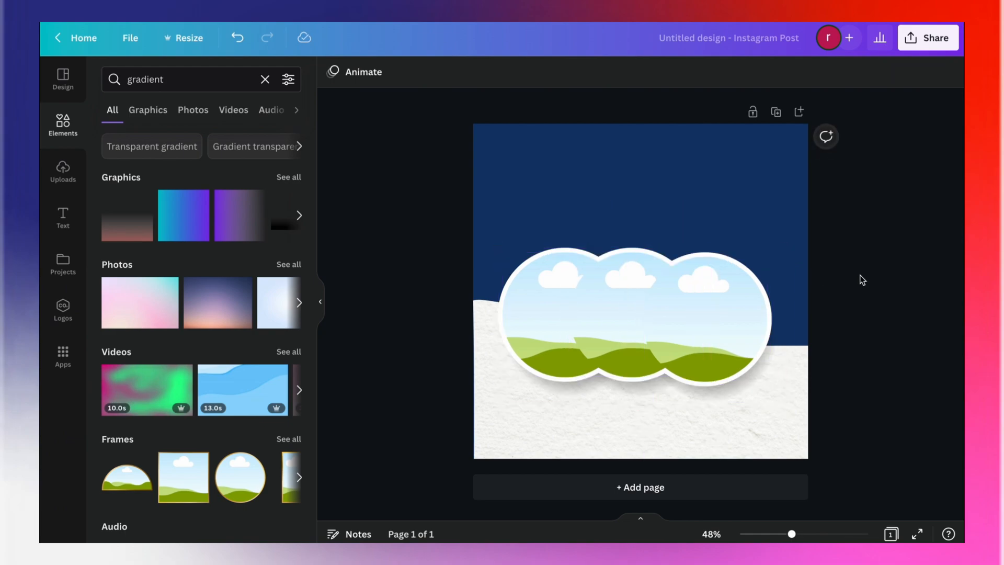
{"action": "left_click", "coordinate": [499, 230]}
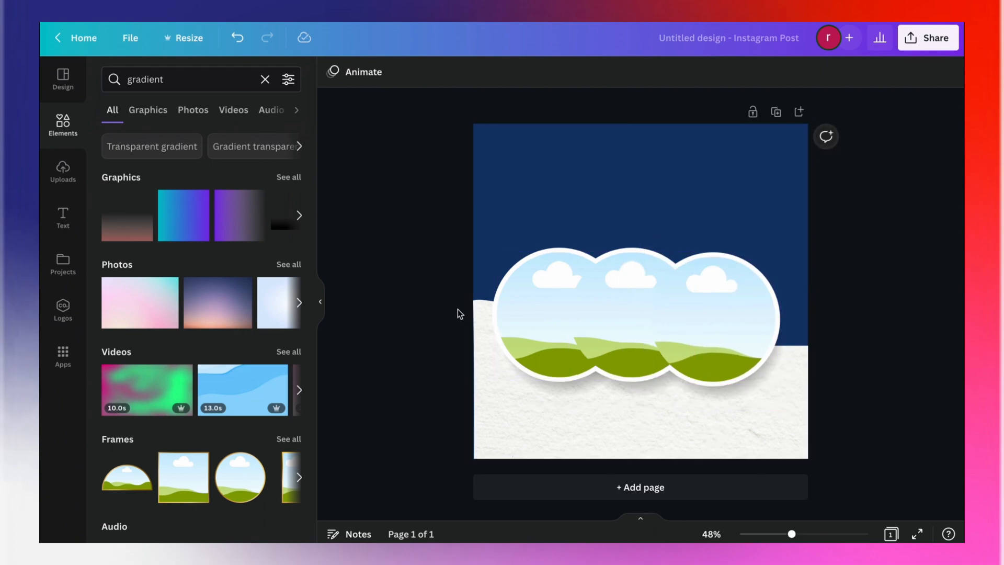
{"action": "mouse_move", "coordinate": [451, 313]}
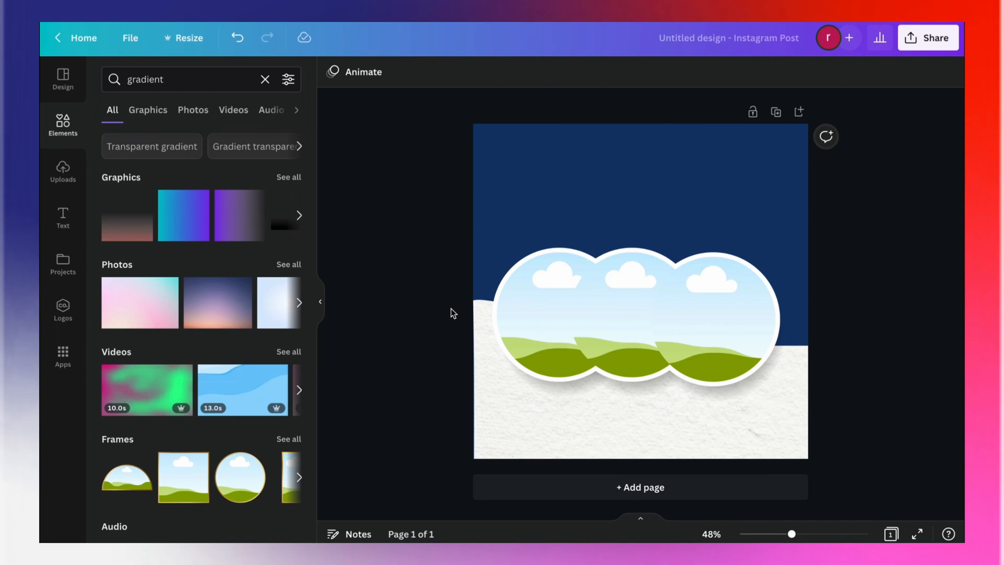
Browse monument photo results for the first circle frame.
{"action": "left_click", "coordinate": [162, 79]}
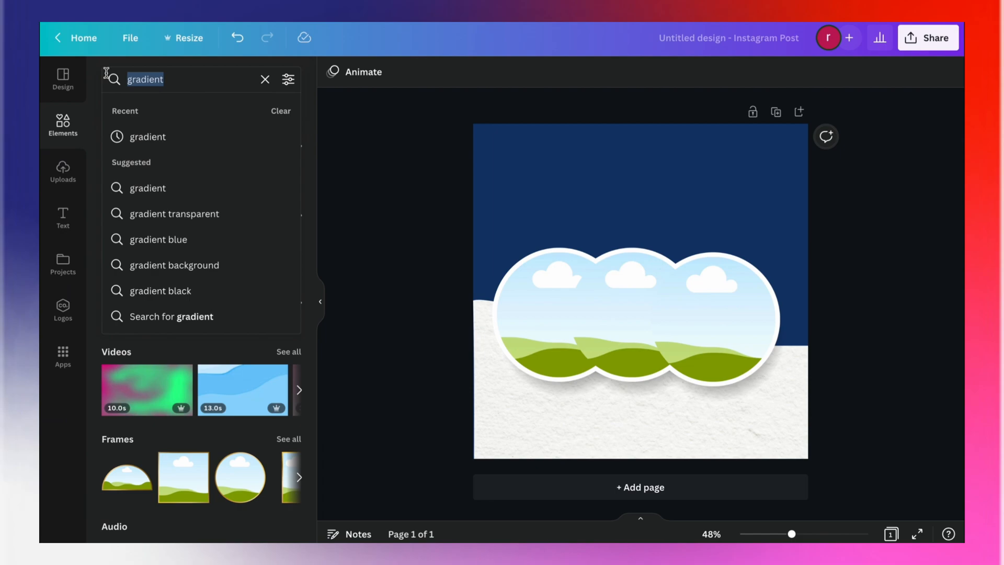
{"action": "type", "text": "monuments"}
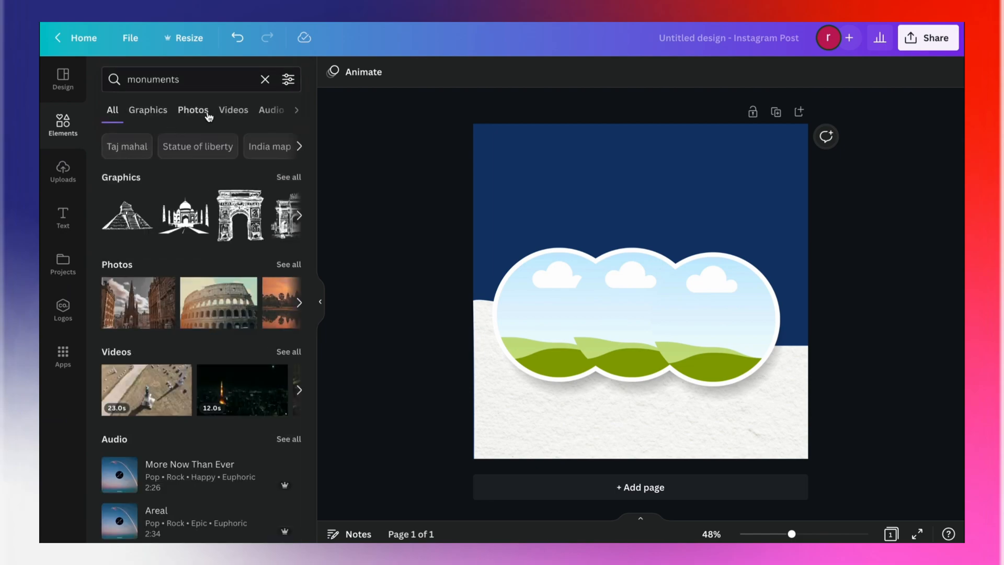
{"action": "left_click", "coordinate": [193, 109]}
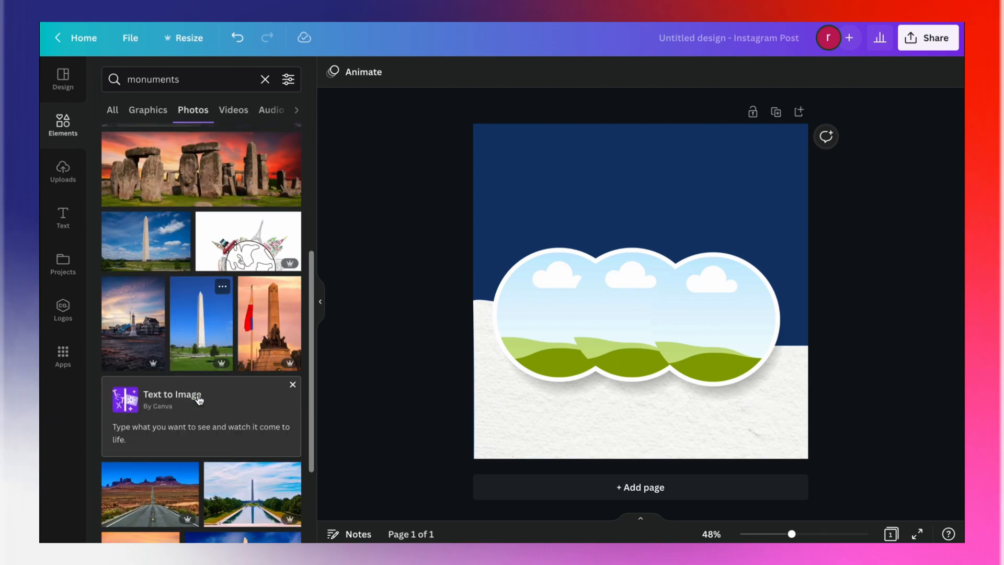
{"action": "scroll", "scroll_direction": "down", "scroll_amount": 3}
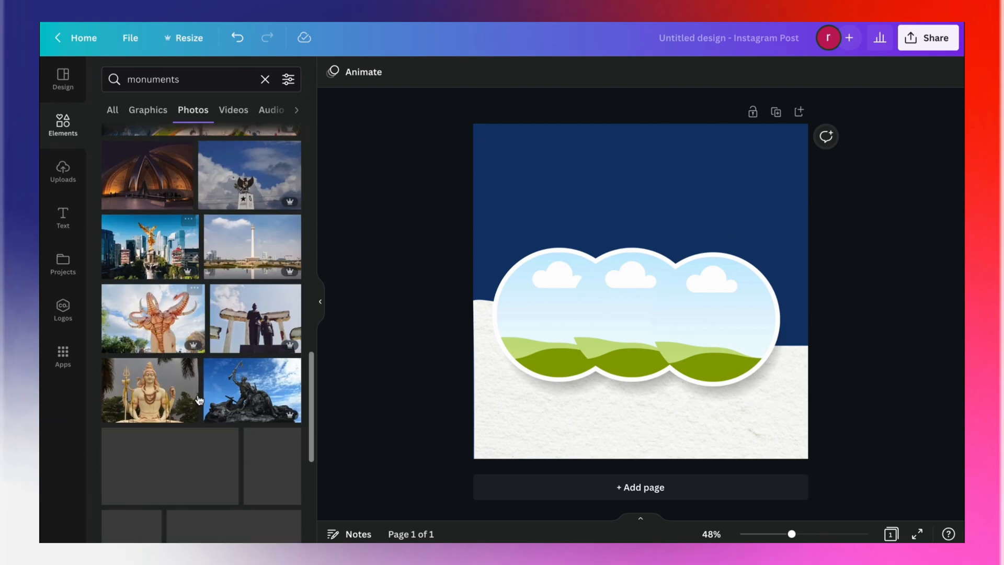
{"action": "scroll", "scroll_direction": "down", "scroll_amount": 3}
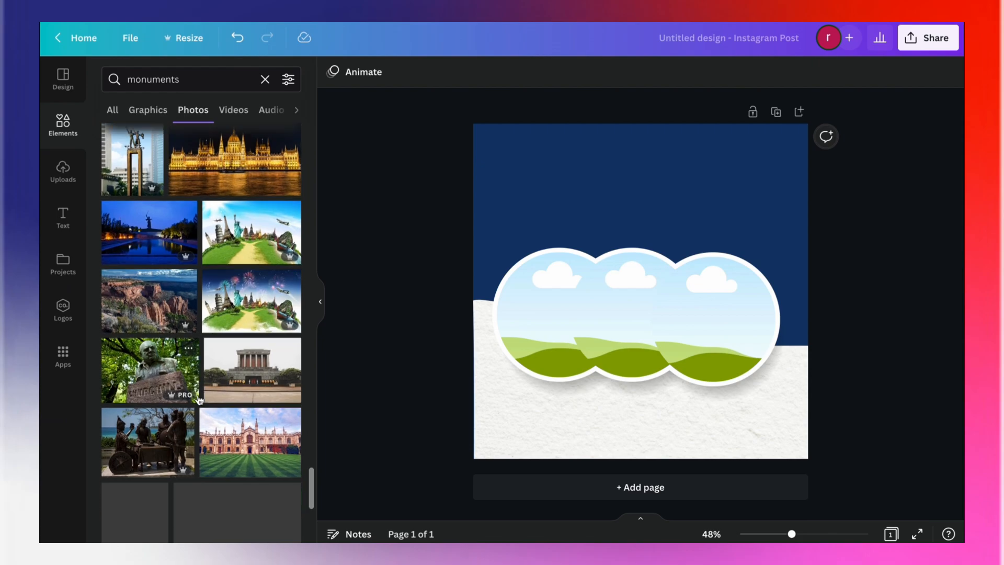
{"action": "scroll", "scroll_direction": "down", "scroll_amount": 3}
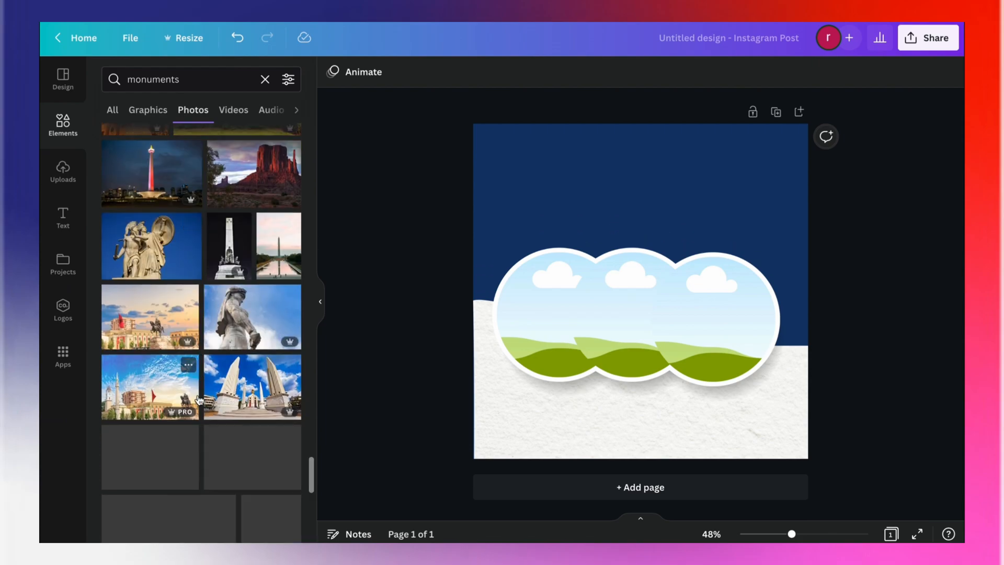
{"action": "scroll", "scroll_direction": "down", "scroll_amount": 3}
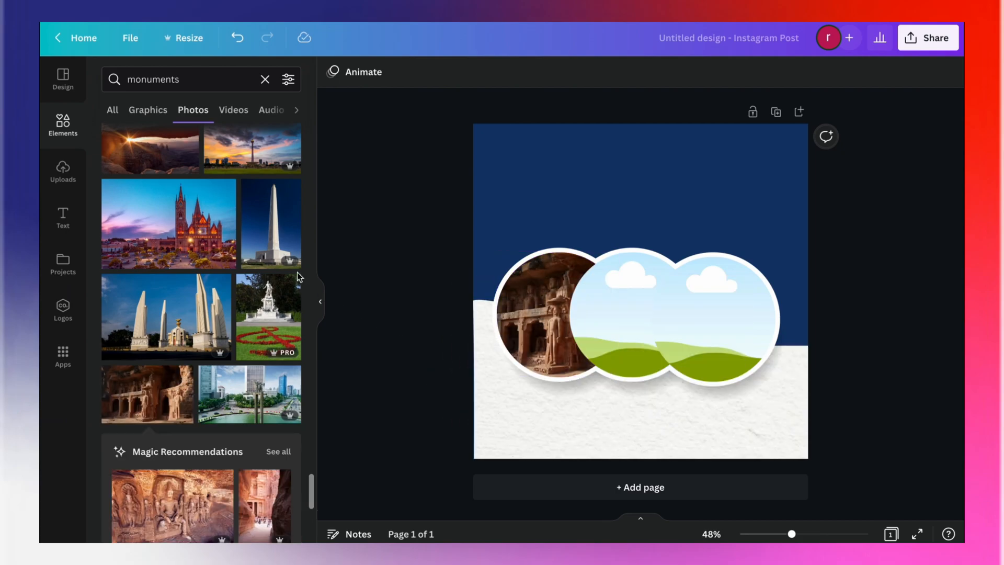
Fill the middle circle with a sunset palm beach photo.
{"action": "left_click", "coordinate": [168, 79]}
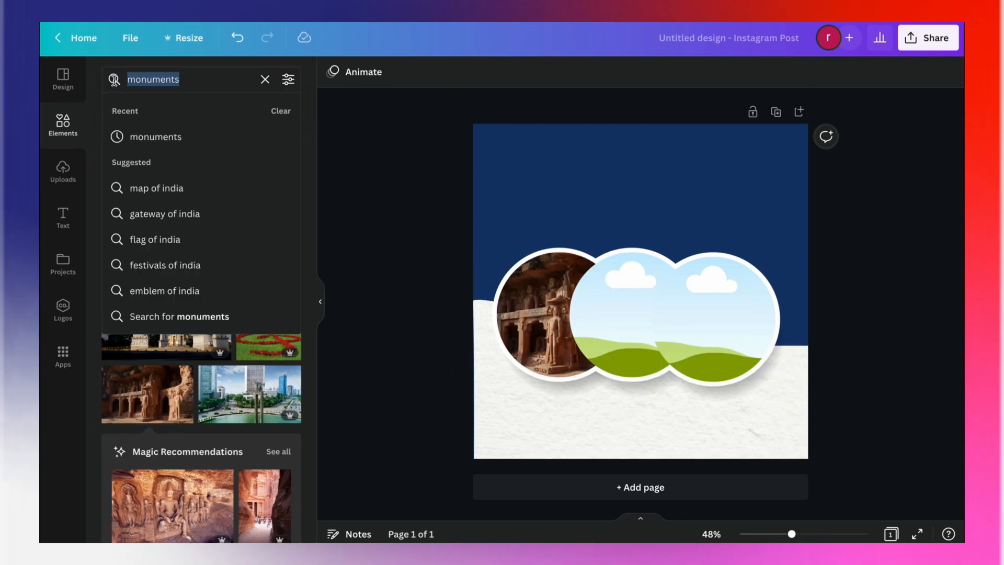
{"action": "type", "text": "beach"}
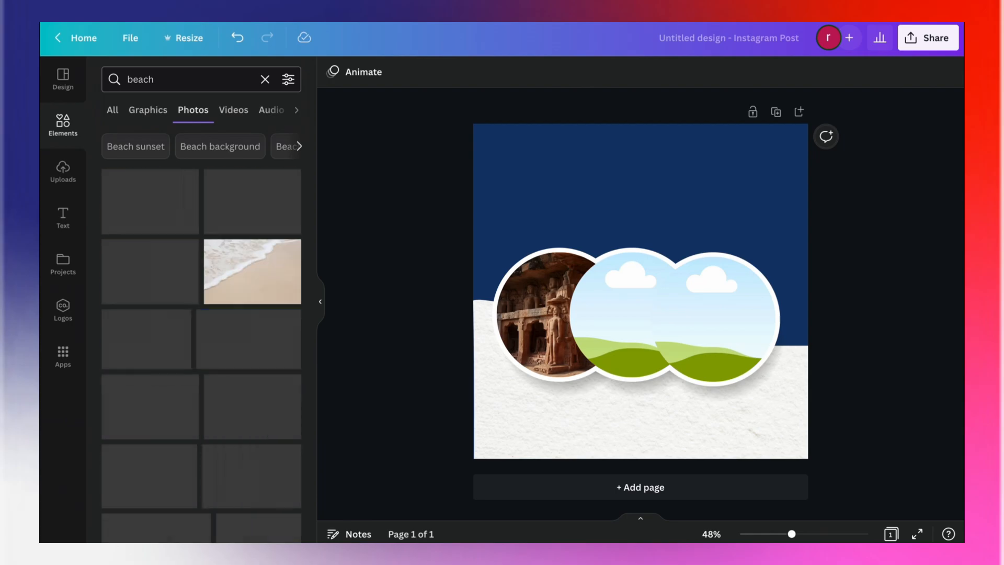
{"action": "scroll", "scroll_direction": "down", "scroll_amount": 3}
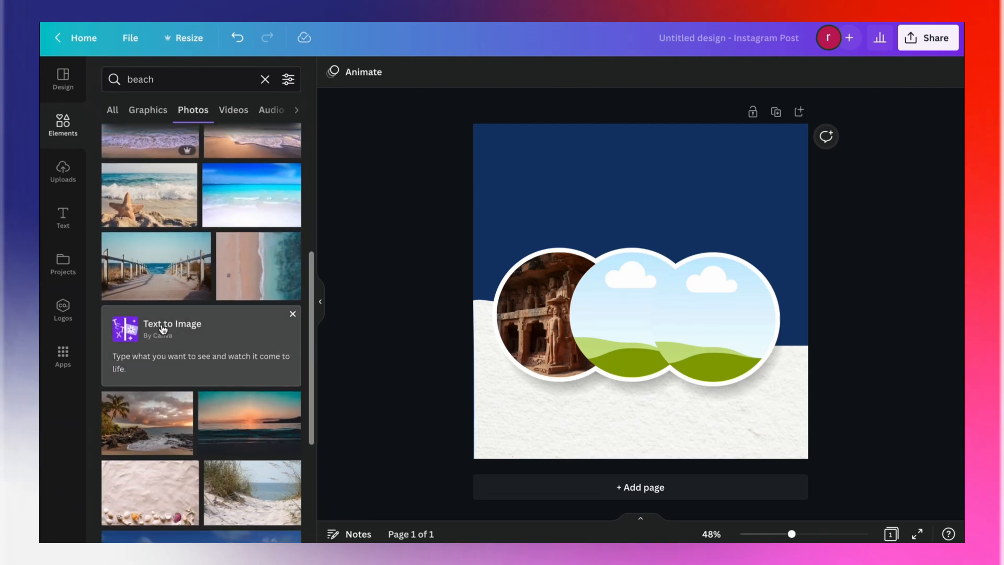
{"action": "scroll", "scroll_direction": "down", "scroll_amount": 3}
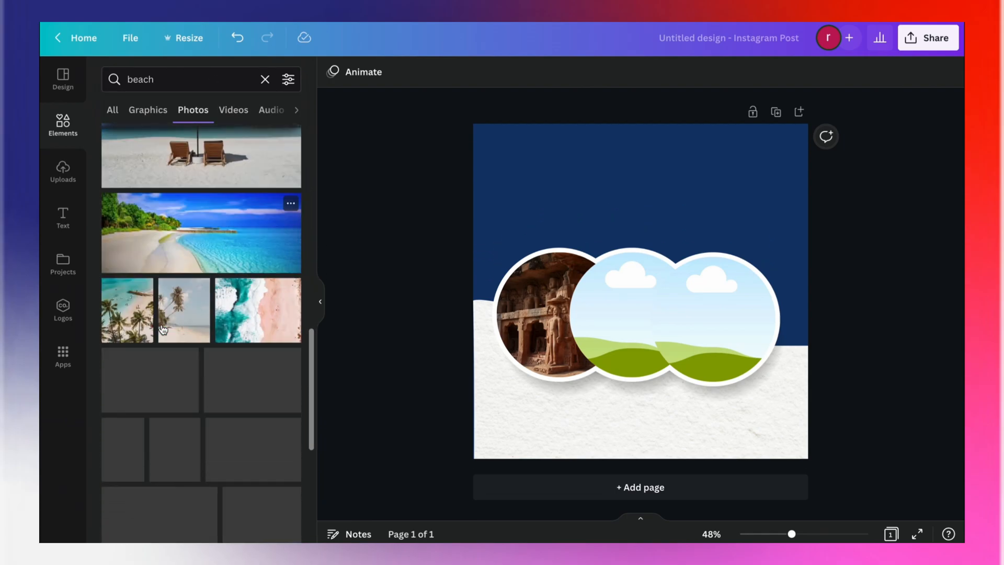
{"action": "scroll", "scroll_direction": "down", "scroll_amount": 3}
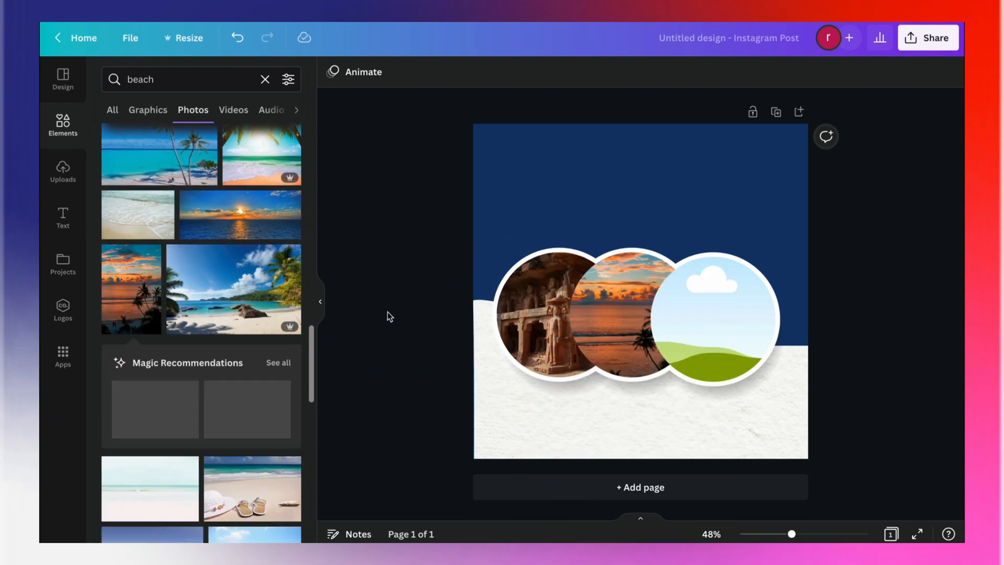
{"action": "left_click", "coordinate": [632, 319]}
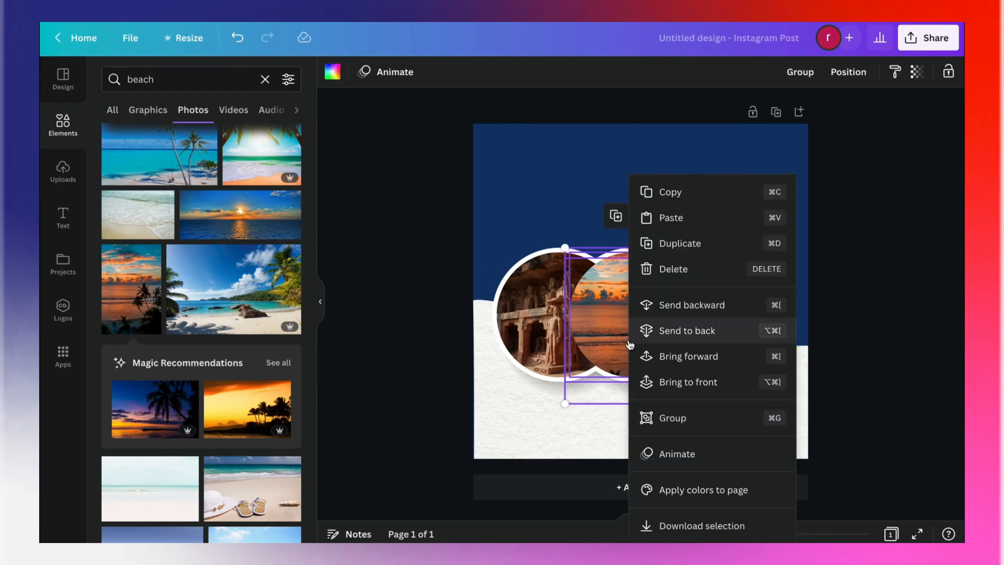
Bring the right circle in front of the sunset circle and reposition the sunset photo inside its frame.
{"action": "left_click", "coordinate": [686, 330]}
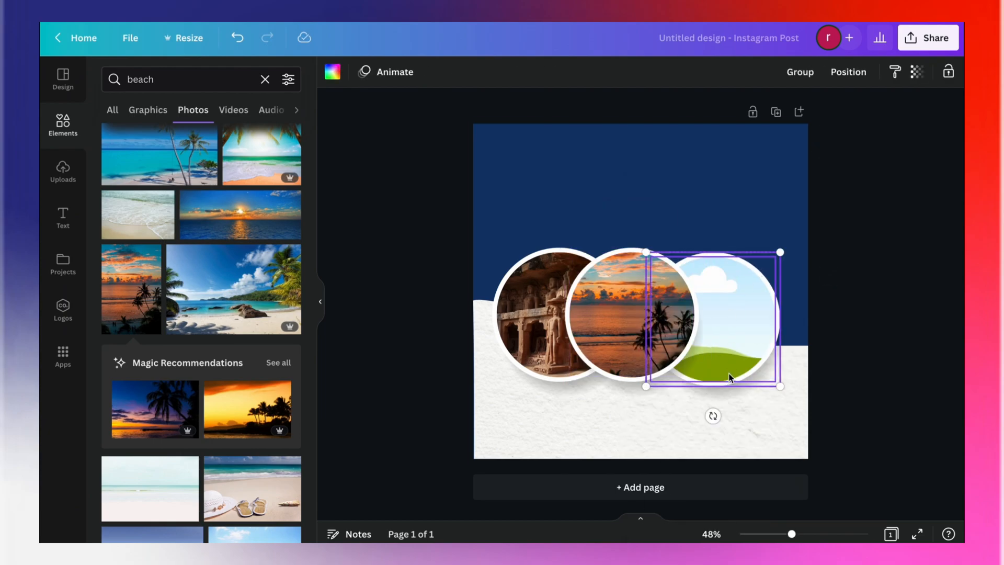
{"action": "right_click", "coordinate": [729, 376]}
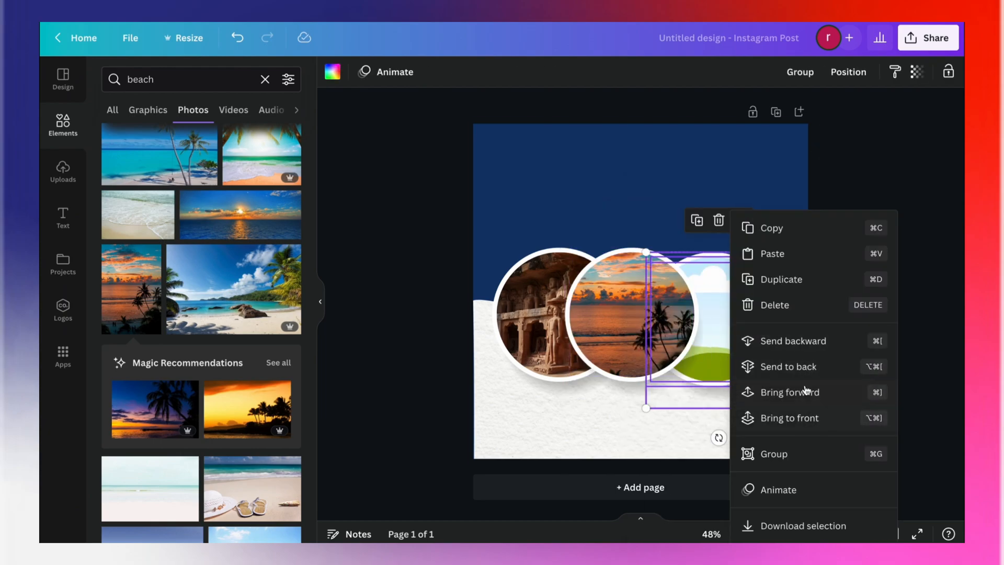
{"action": "left_click", "coordinate": [630, 306]}
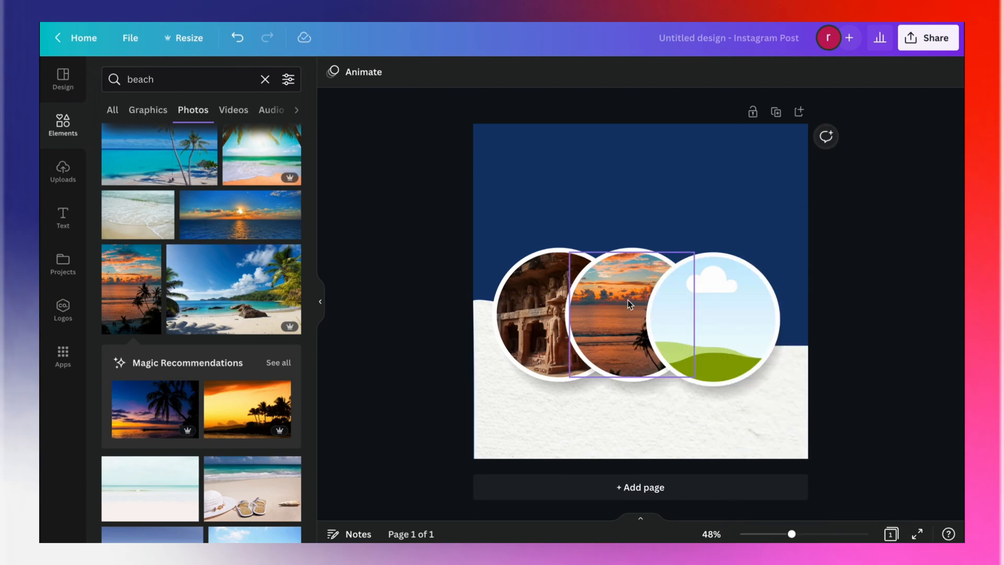
{"action": "double_click", "coordinate": [628, 303]}
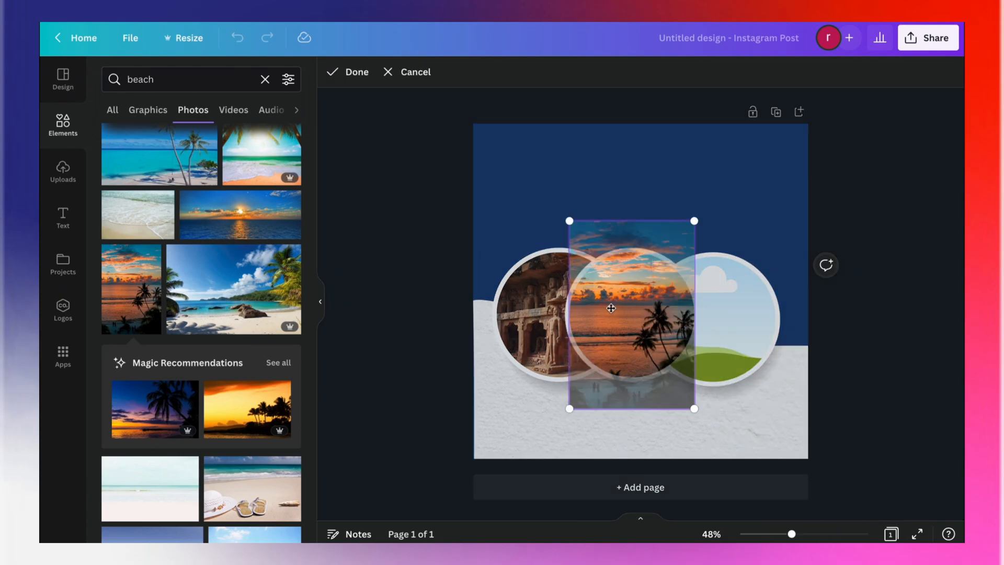
{"action": "left_click", "coordinate": [348, 71]}
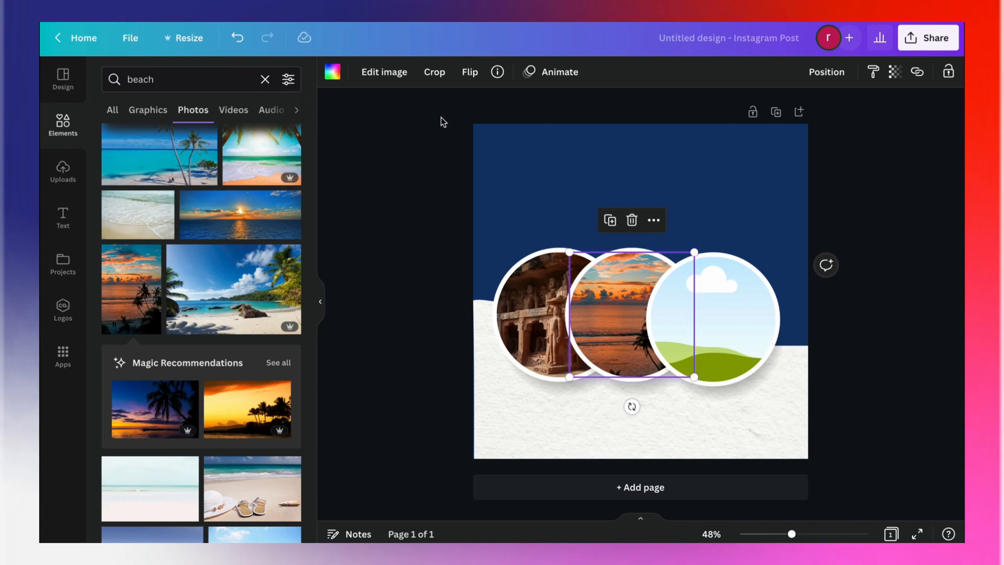
{"action": "left_click", "coordinate": [470, 71]}
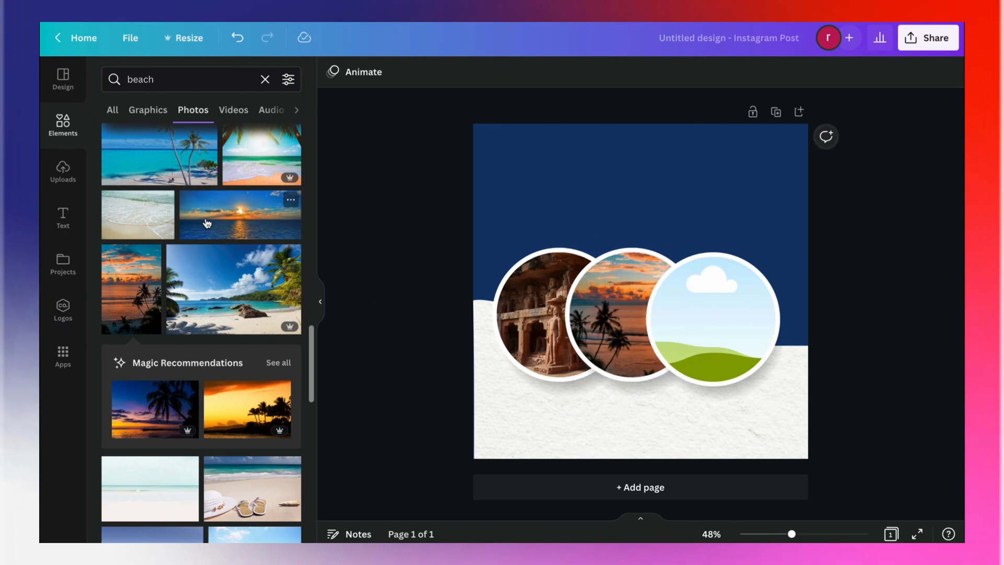
Fill the right circle with the hot-air balloon traveller photo from a 'travel' search.
{"action": "type", "text": "travel"}
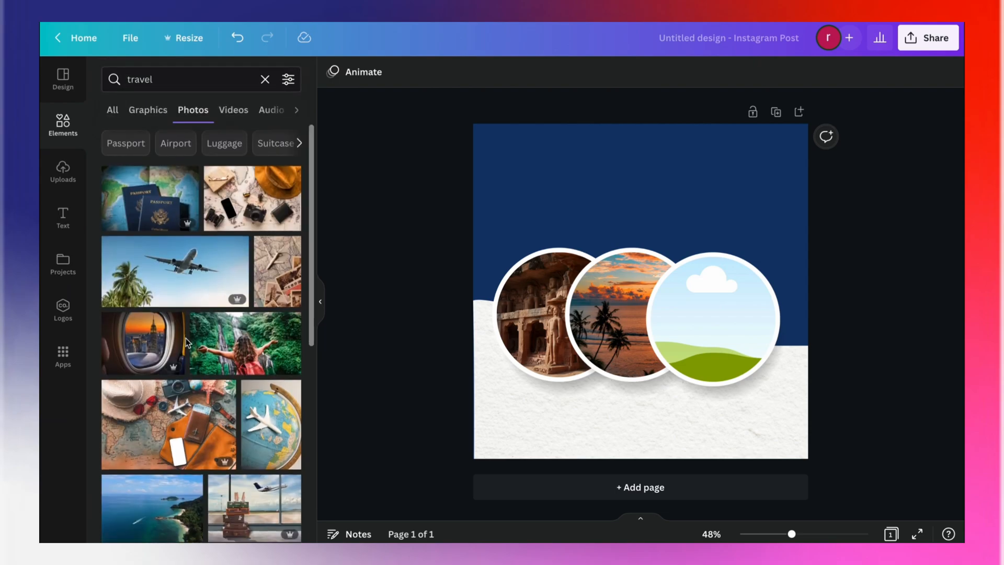
{"action": "scroll", "scroll_direction": "down", "scroll_amount": 3}
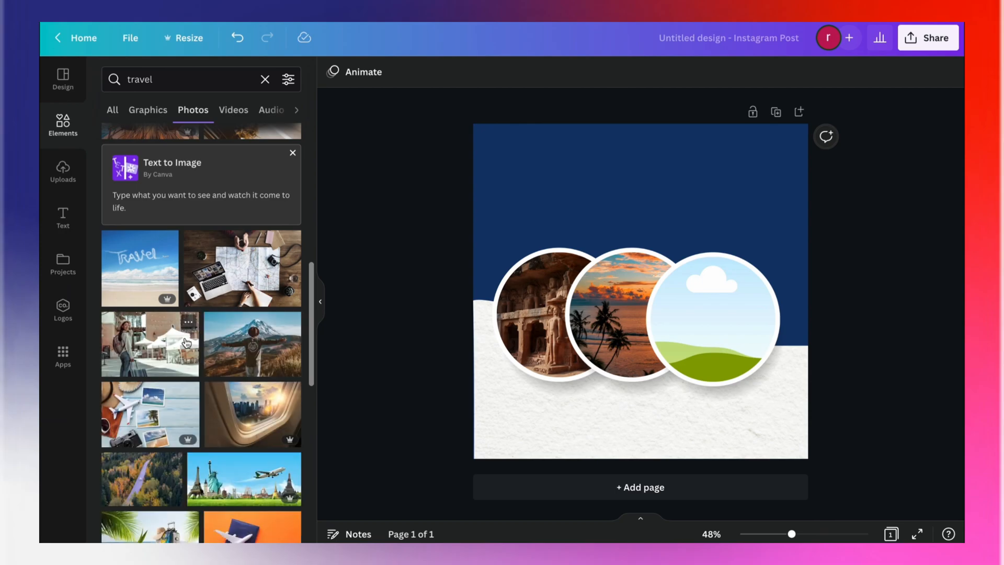
{"action": "scroll", "scroll_direction": "down", "scroll_amount": 3}
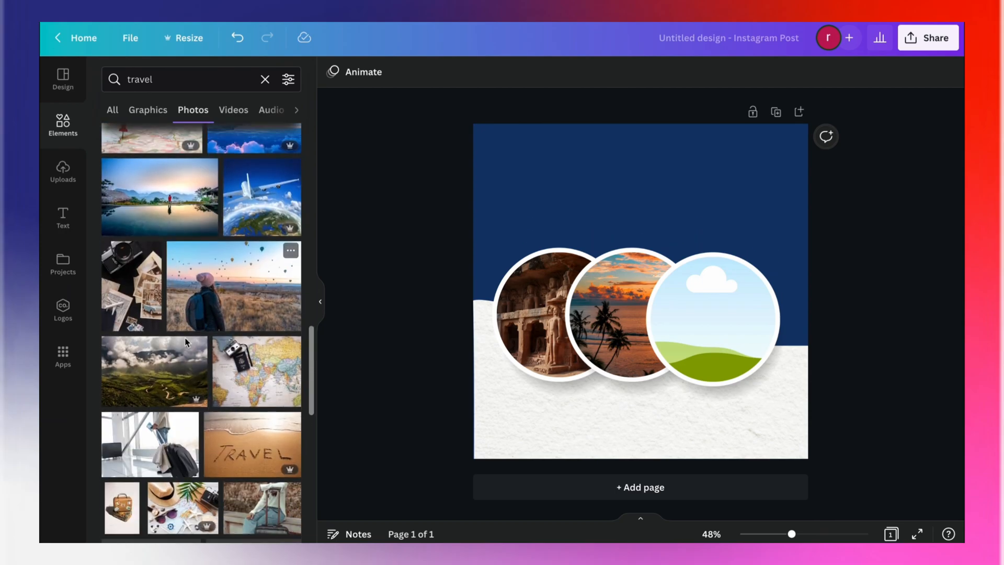
{"action": "left_click", "coordinate": [234, 285]}
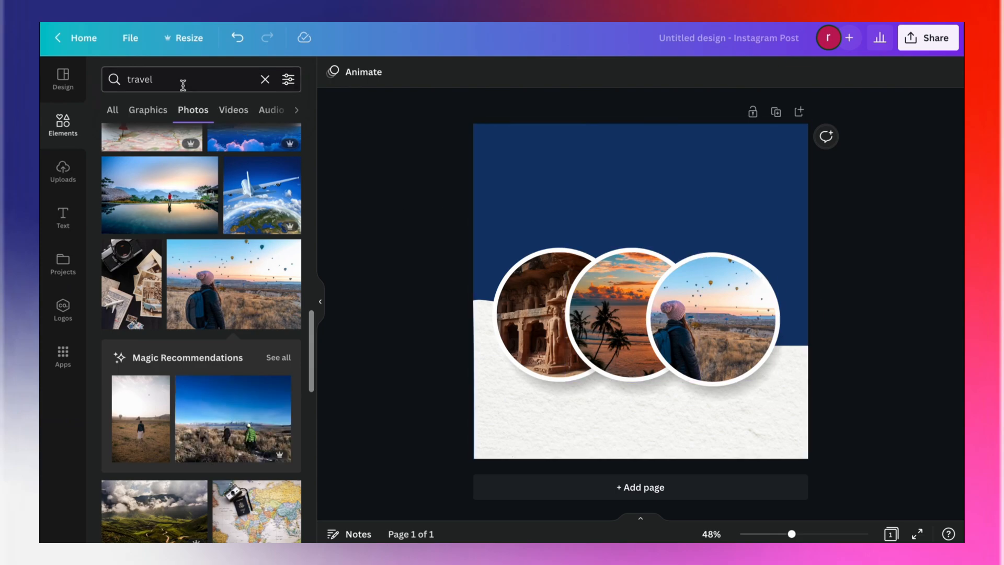
Add a black brushed circle, shrink it, and place it at the third photo's top right.
{"action": "type", "text": "circle"}
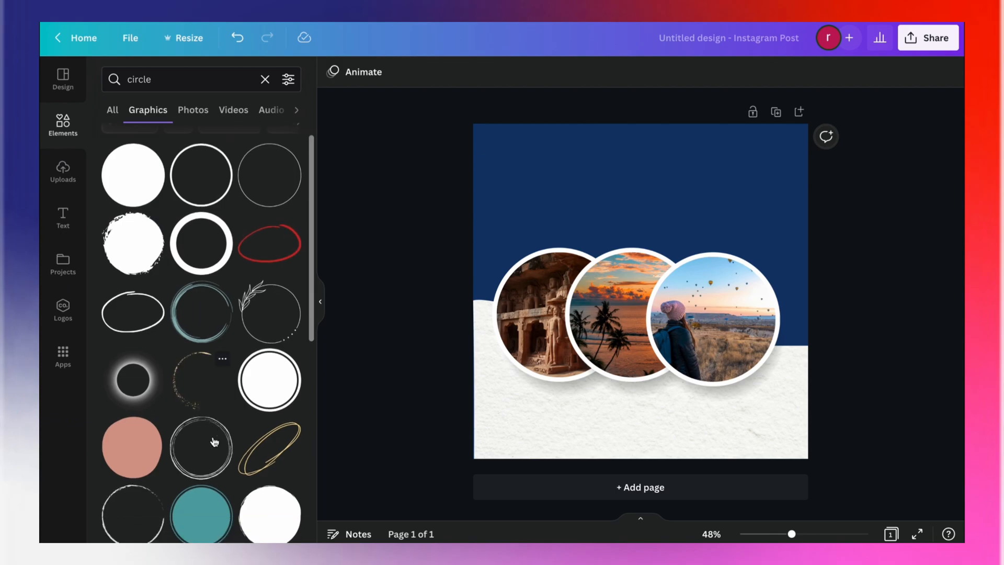
{"action": "scroll", "scroll_direction": "down", "scroll_amount": 3}
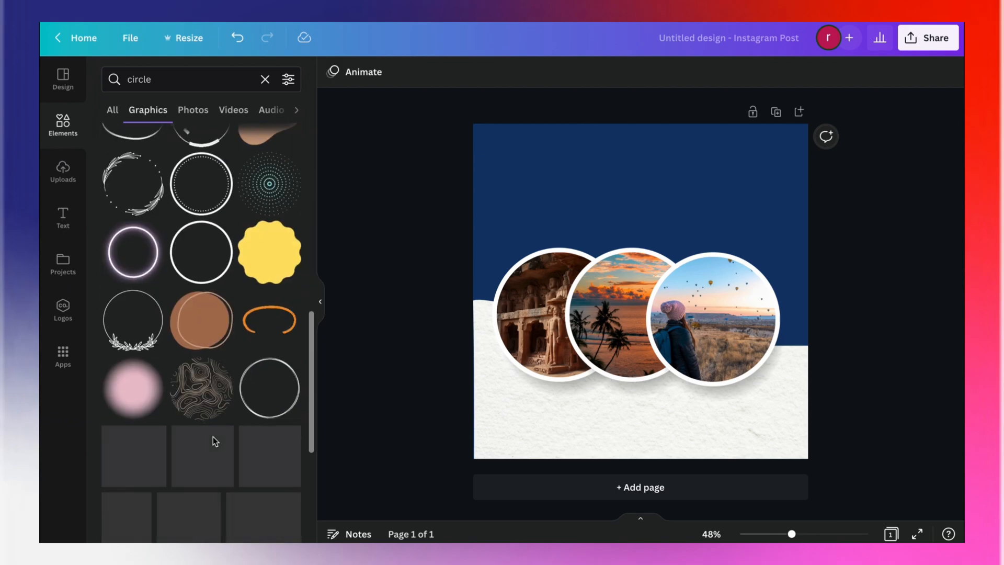
{"action": "scroll", "scroll_direction": "down", "scroll_amount": 3}
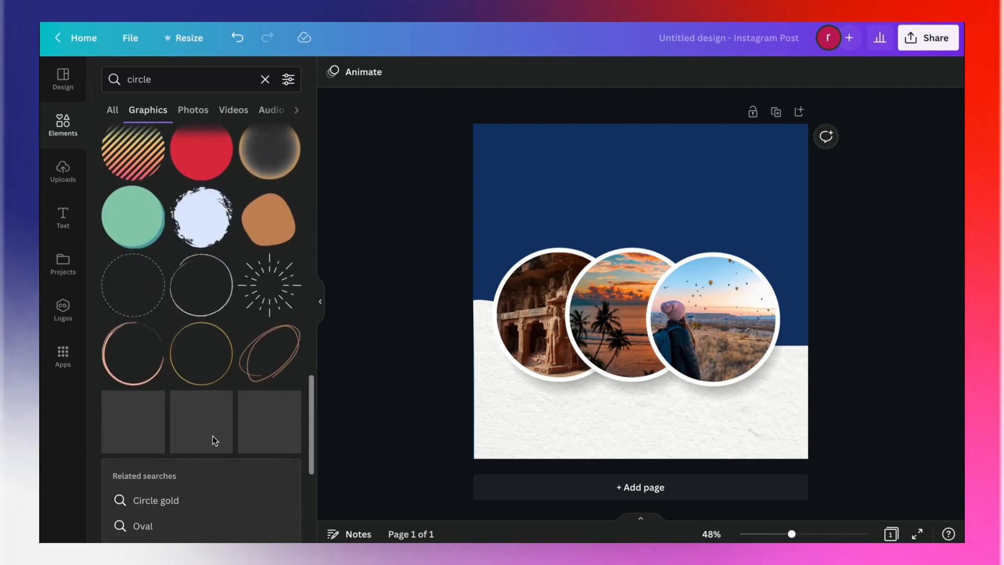
{"action": "scroll", "scroll_direction": "down", "scroll_amount": 3}
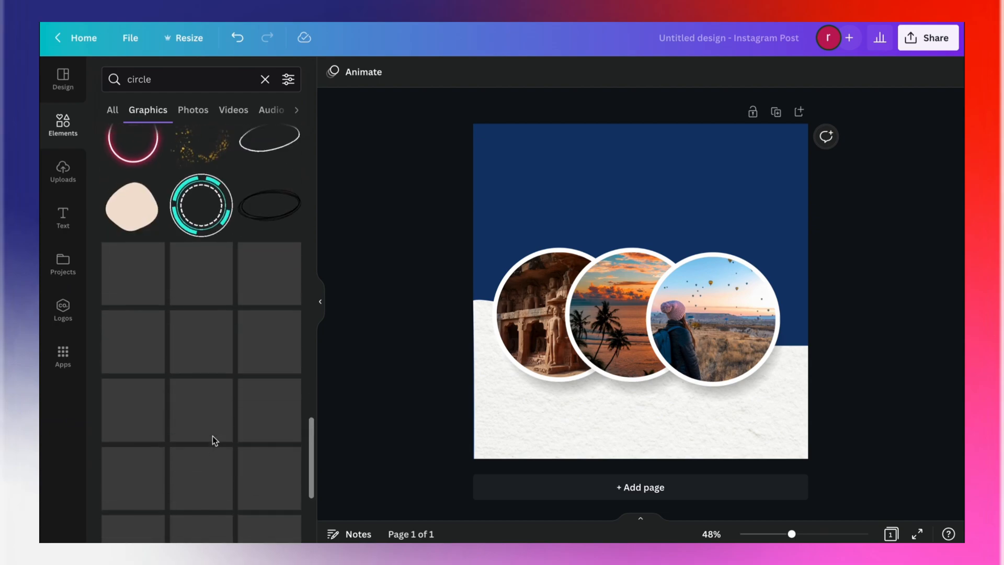
{"action": "scroll", "scroll_direction": "down", "scroll_amount": 3}
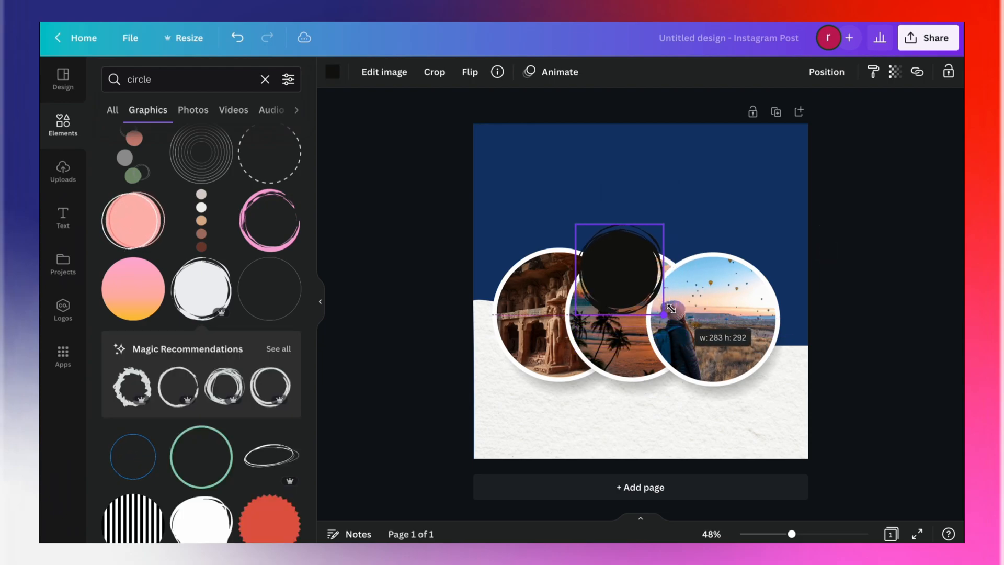
{"action": "left_click_drag", "start_coordinate": [618, 269], "coordinate": [752, 269]}
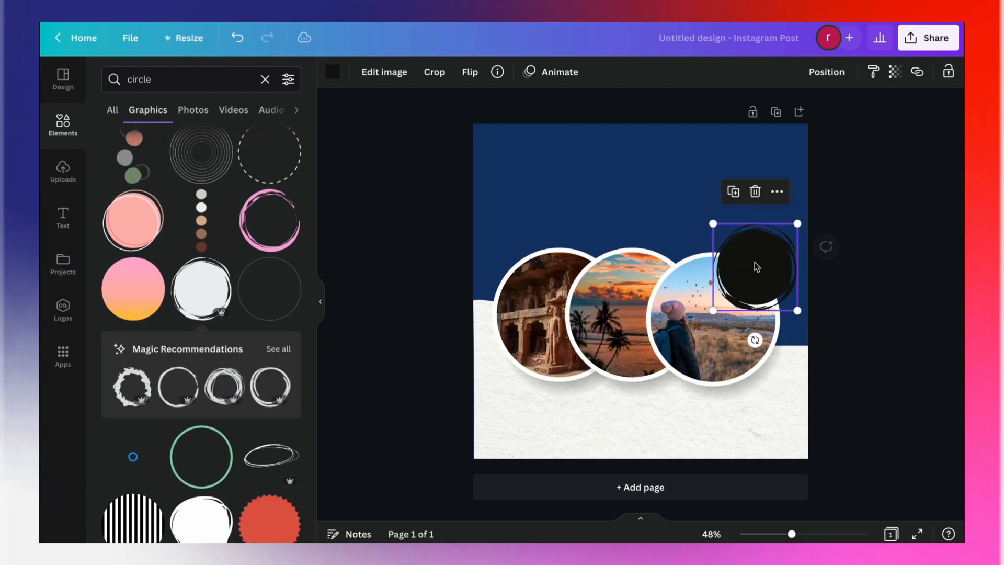
{"action": "left_click_drag", "start_coordinate": [755, 267], "coordinate": [759, 260]}
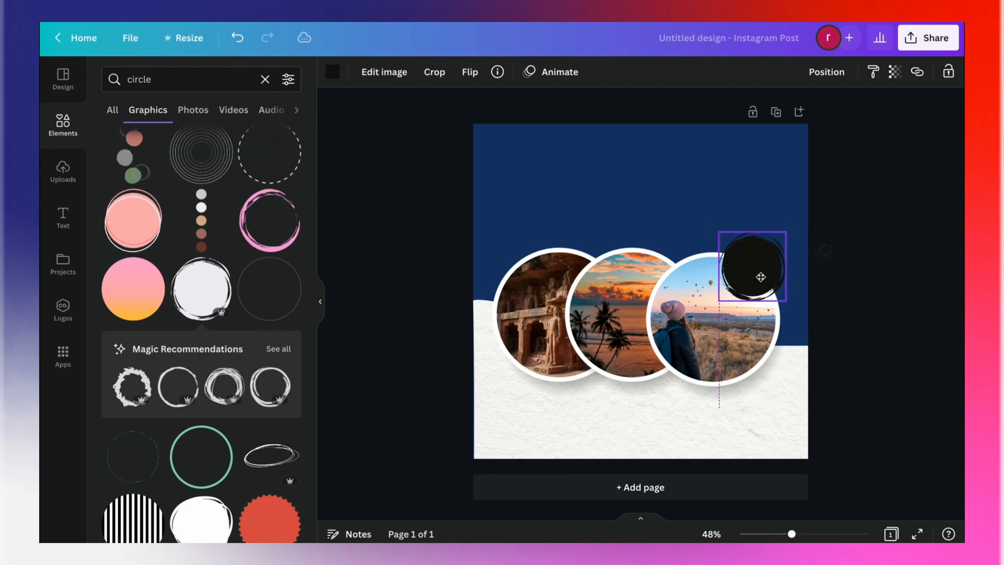
{"action": "left_click", "coordinate": [753, 268]}
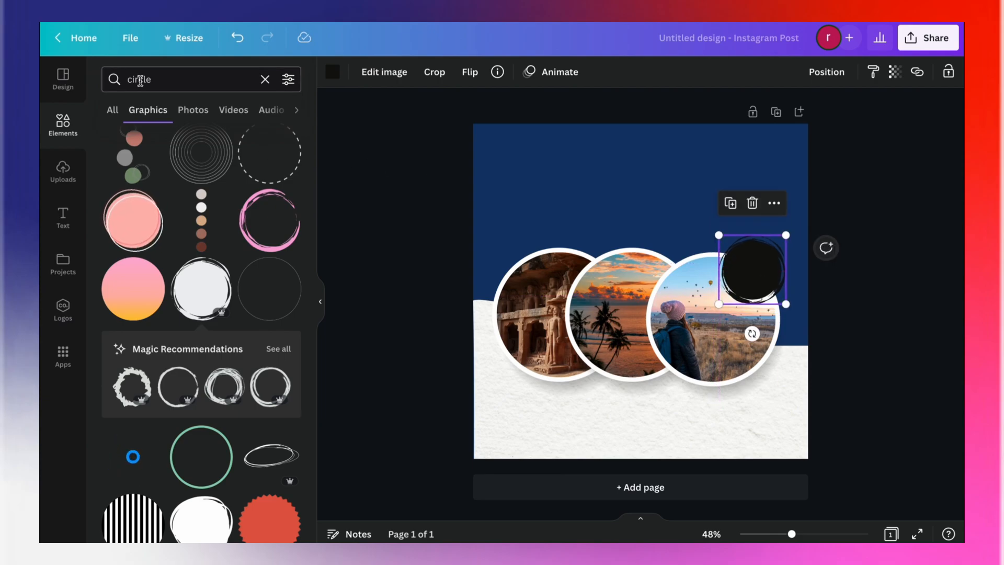
Drag a canyon river photo from the travel search into the top of the post.
{"action": "type", "text": "t"}
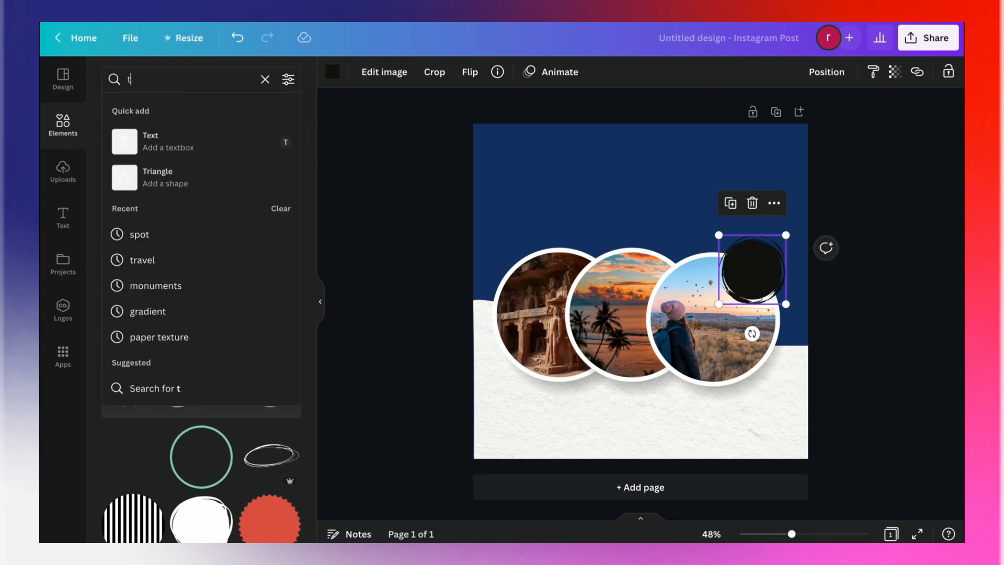
{"action": "type", "text": "r"}
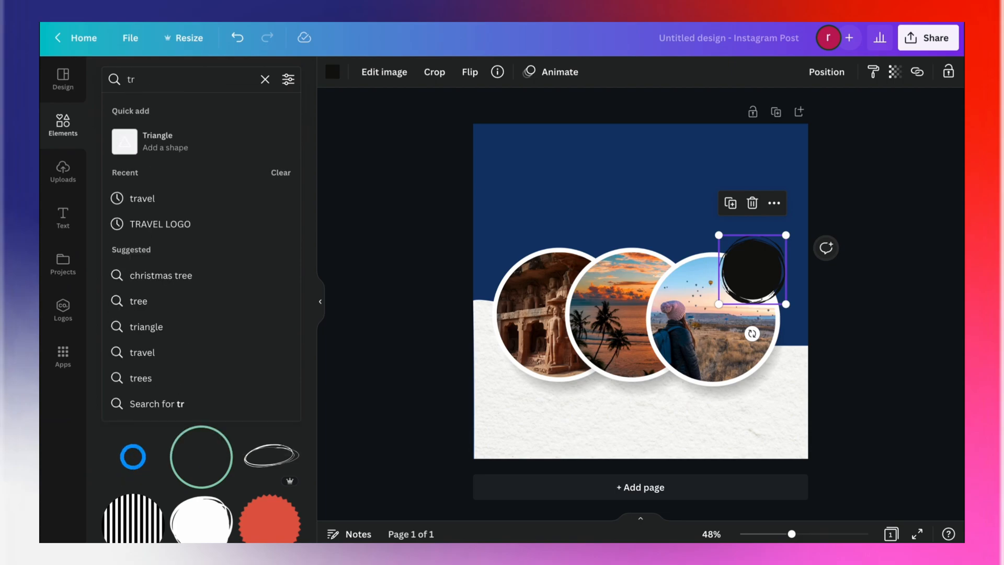
{"action": "left_click", "coordinate": [142, 199]}
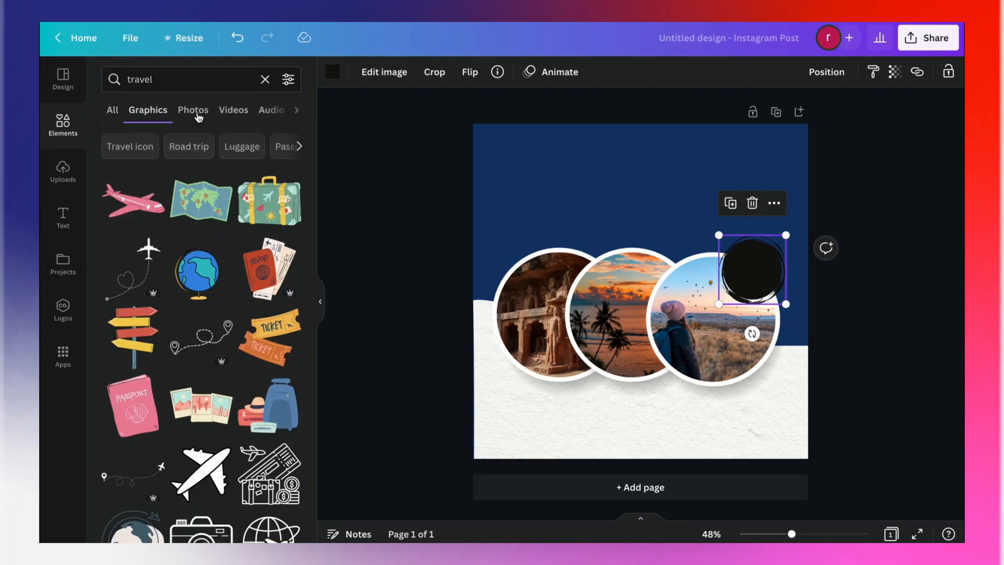
{"action": "left_click", "coordinate": [192, 109]}
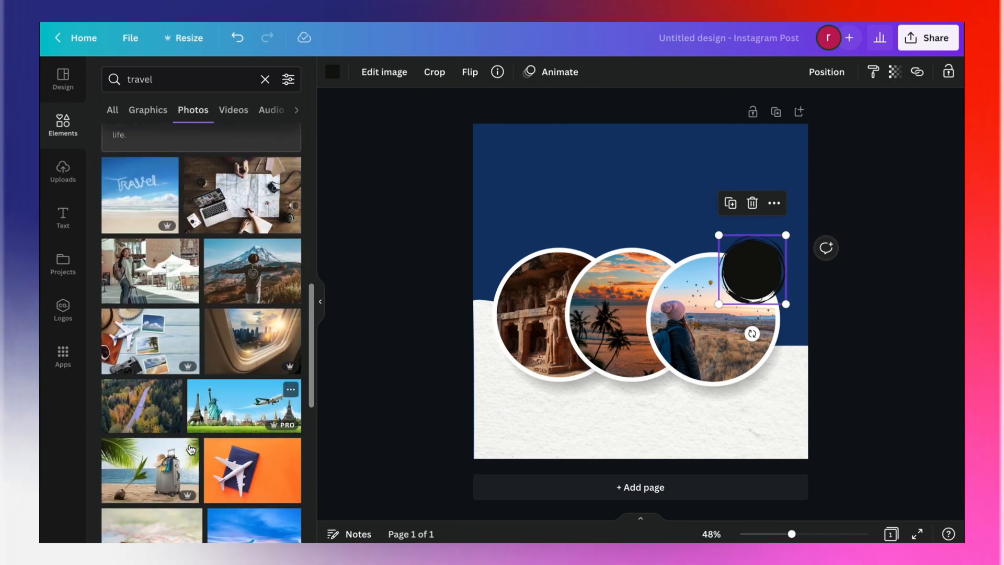
{"action": "scroll", "scroll_direction": "down", "scroll_amount": 3}
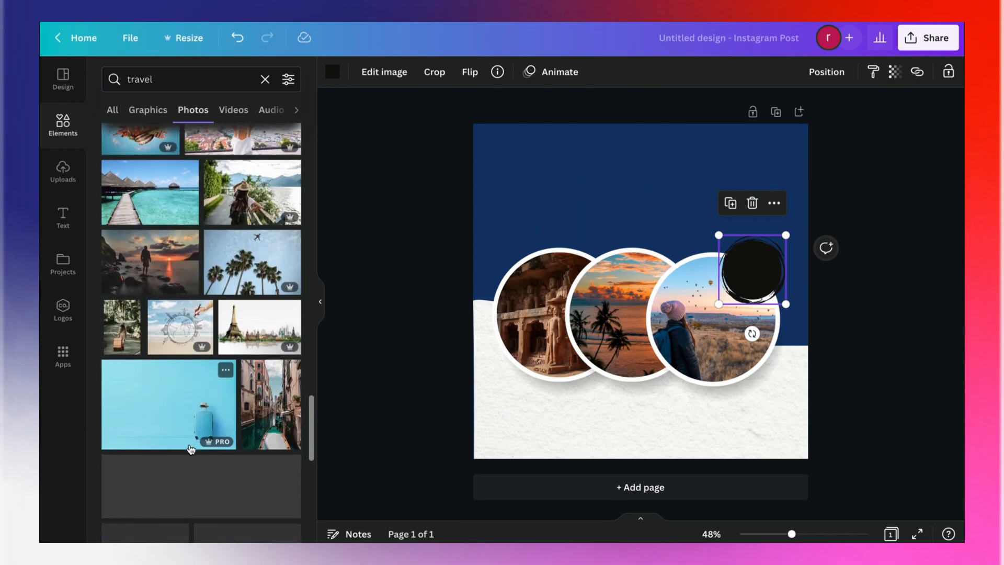
{"action": "scroll", "scroll_direction": "down", "scroll_amount": 3}
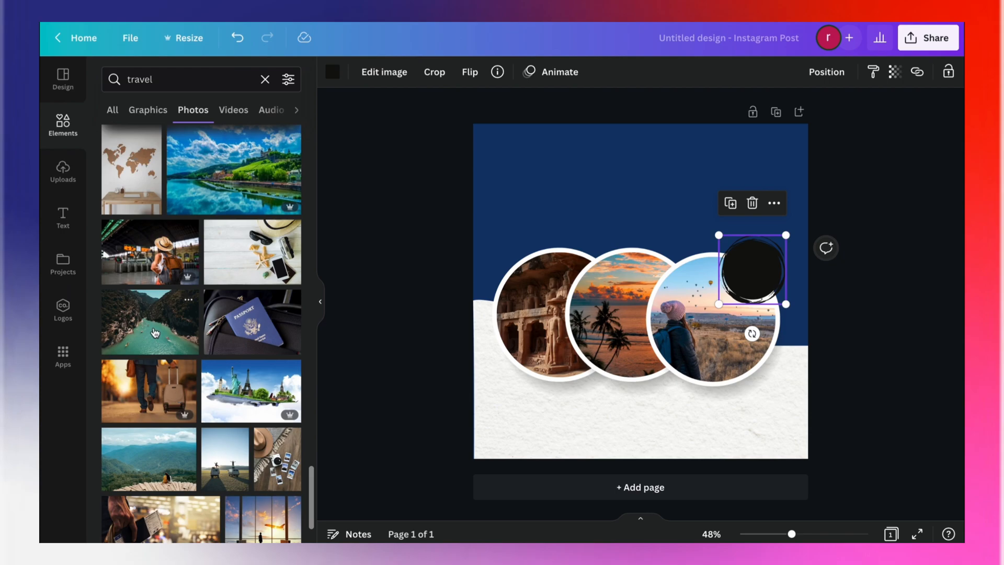
{"action": "left_click_drag", "start_coordinate": [150, 322], "coordinate": [605, 206]}
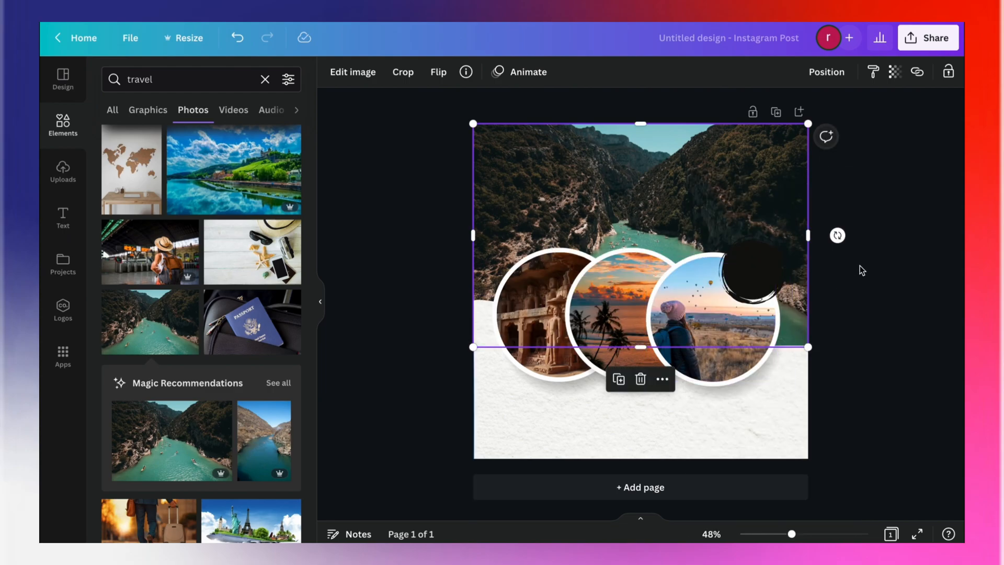
Lower the canyon photo's transparency so it darkens behind the circles.
{"action": "left_click", "coordinate": [895, 72]}
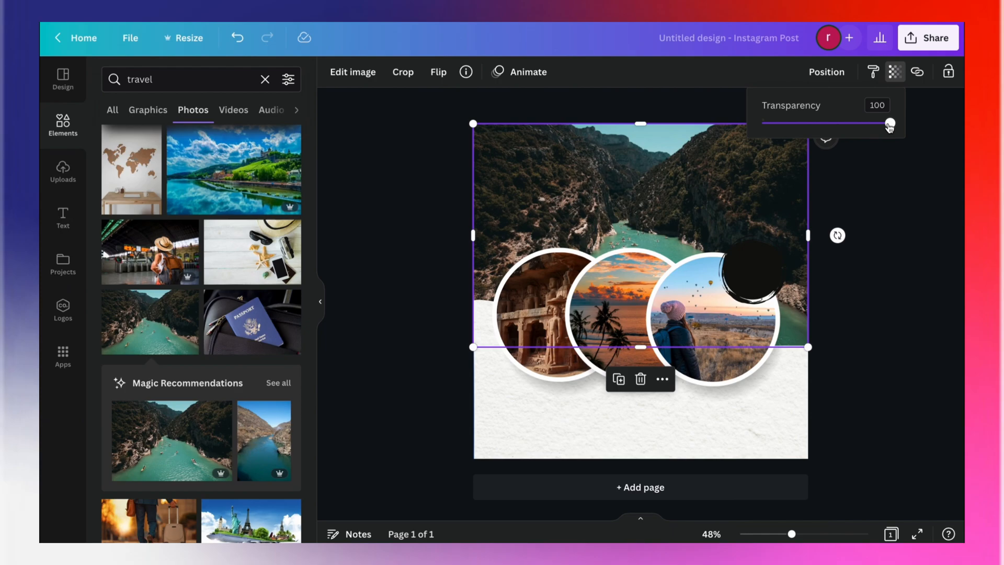
{"action": "left_click_drag", "start_coordinate": [889, 124], "coordinate": [842, 123]}
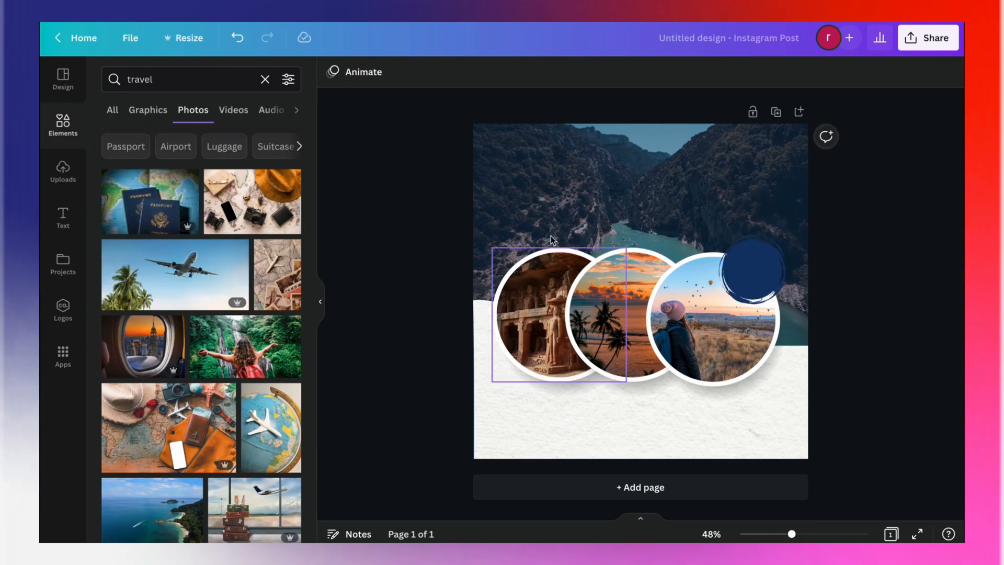
Add a '30%' text box in the Lemon Tuesday font, enlarged over the navy badge.
{"action": "left_click", "coordinate": [63, 217]}
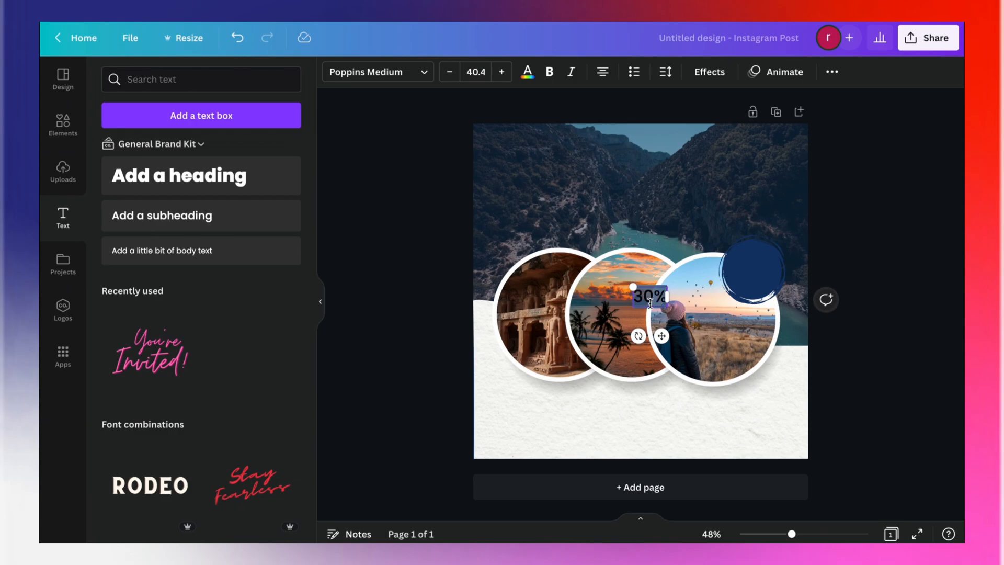
{"action": "mouse_move", "coordinate": [434, 80]}
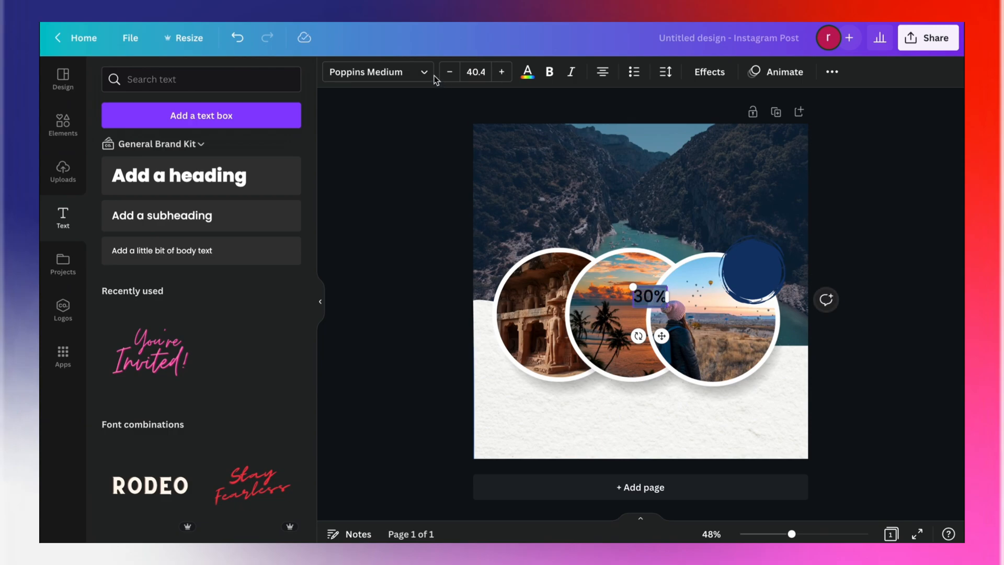
{"action": "type", "text": "lemon"}
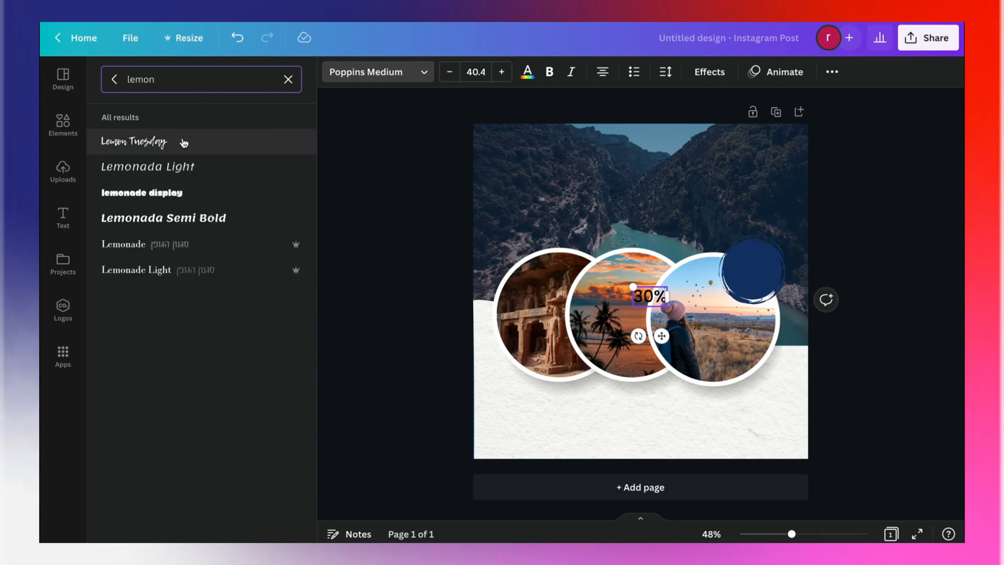
{"action": "left_click", "coordinate": [147, 142]}
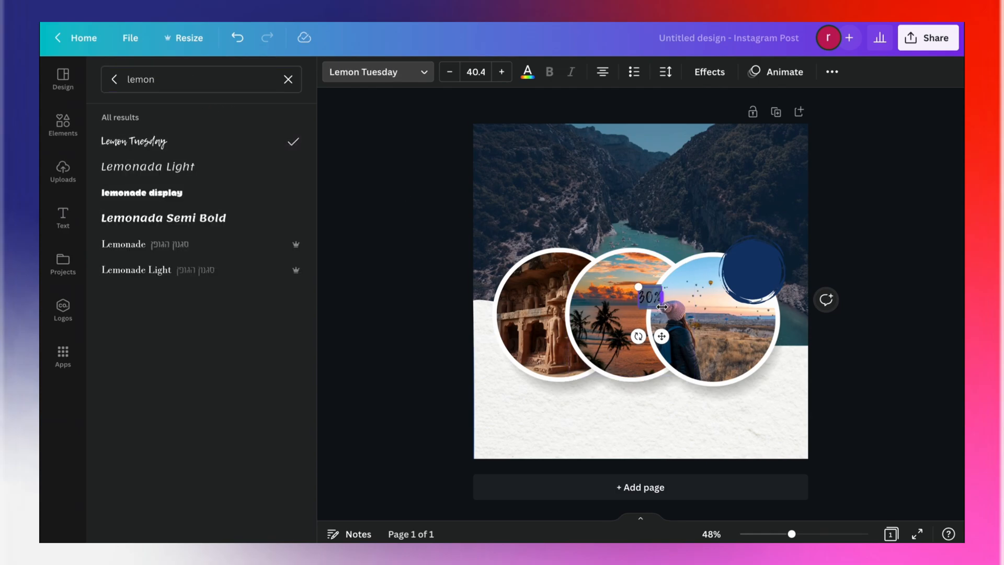
{"action": "left_click_drag", "start_coordinate": [646, 298], "coordinate": [752, 263]}
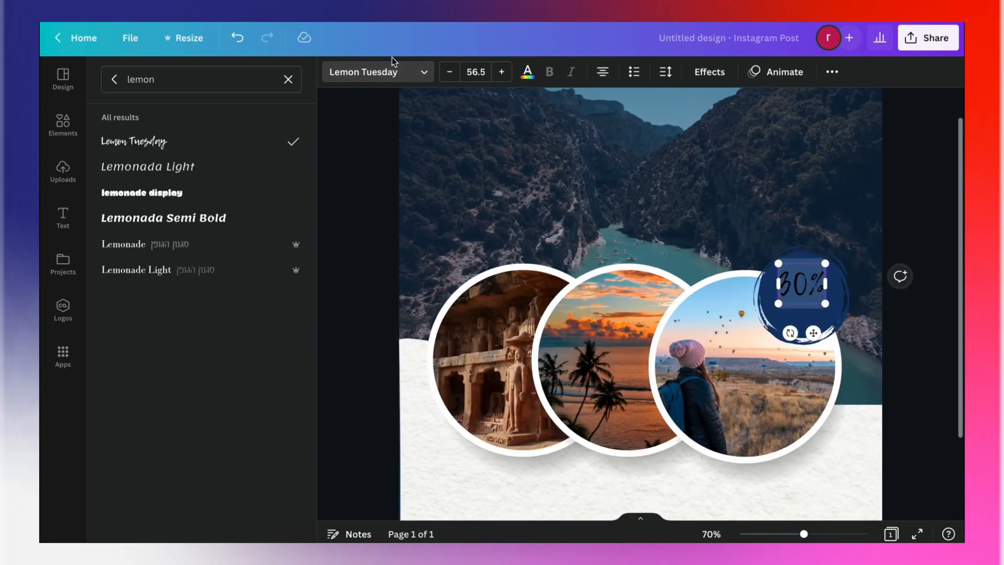
Recolour the 30% text to a light tint and add a text box for 'OFF'.
{"action": "left_click", "coordinate": [527, 71]}
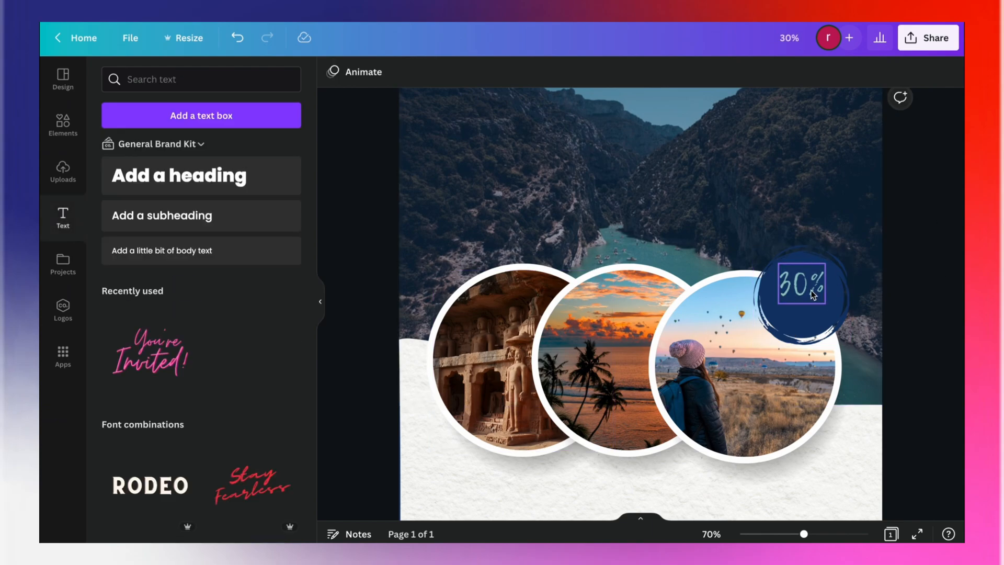
{"action": "left_click", "coordinate": [801, 288]}
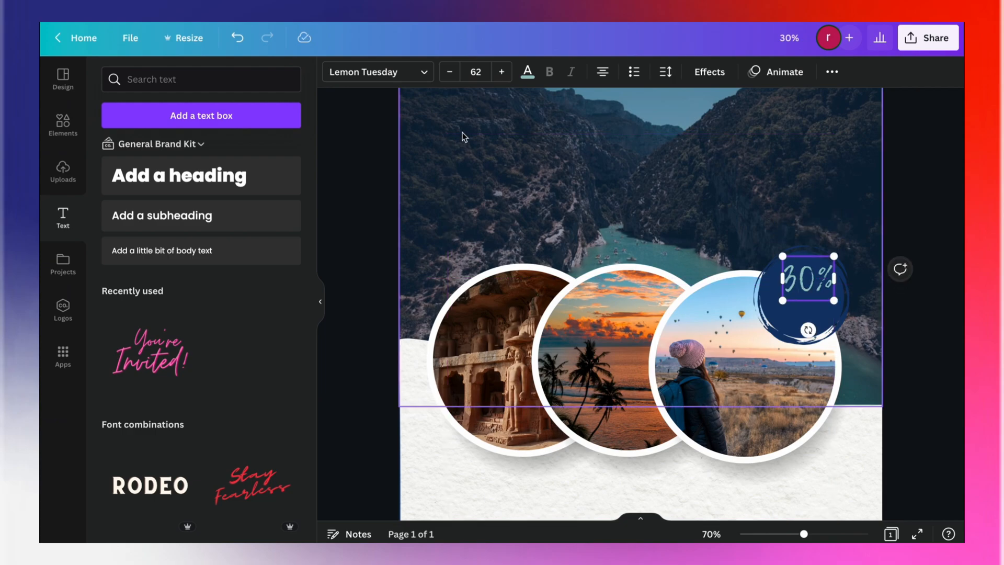
{"action": "left_click", "coordinate": [614, 355]}
{"action": "type", "text": "OFF"}
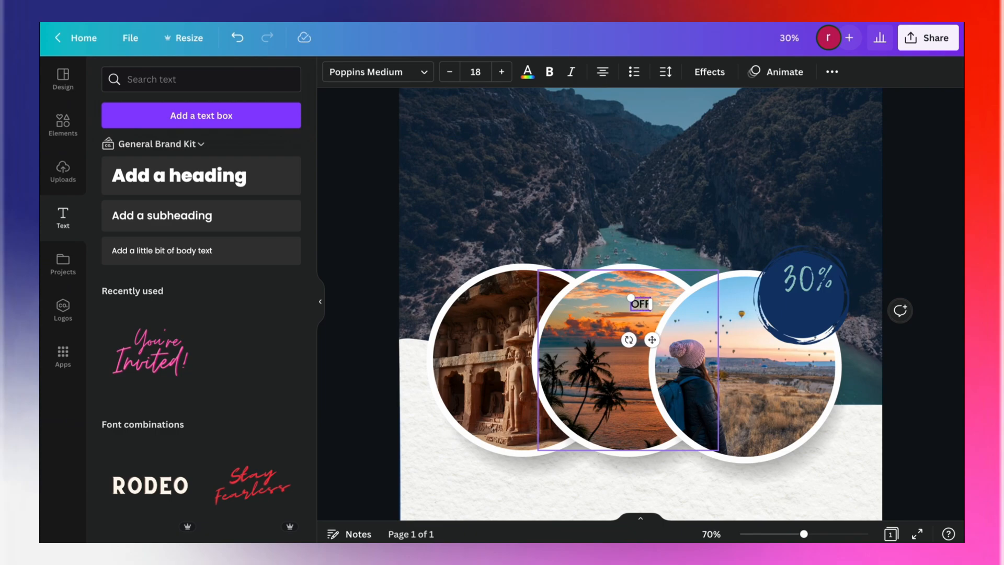
Add an OFF text box and set it in Libre Franklin Black.
{"action": "type", "text": "lemon"}
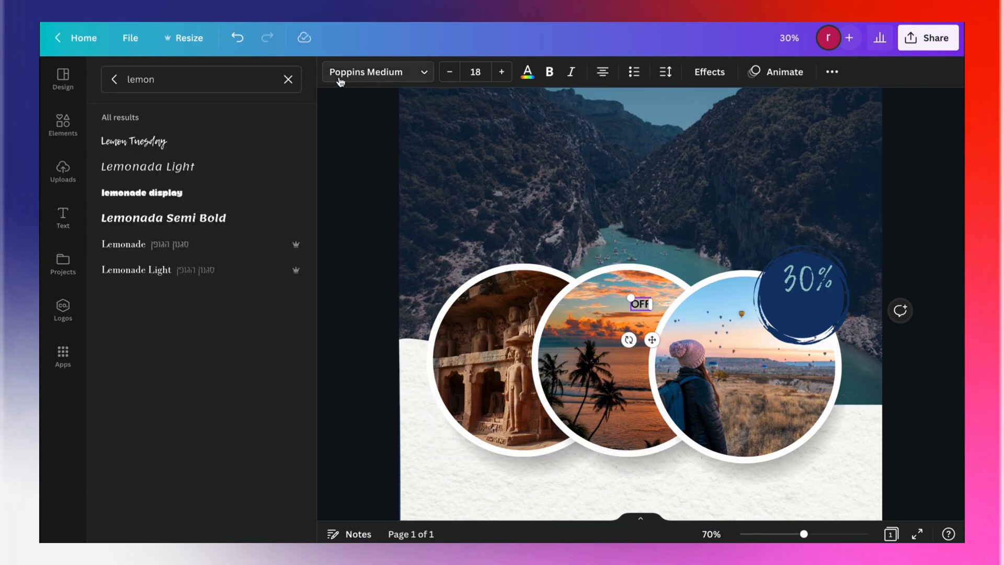
{"action": "type", "text": "LIBRE"}
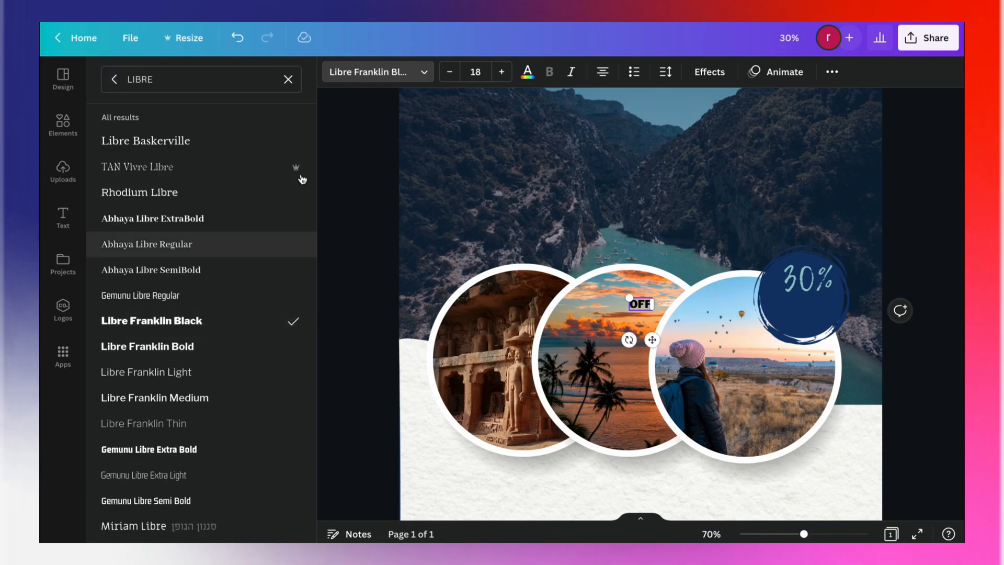
{"action": "left_click", "coordinate": [525, 71]}
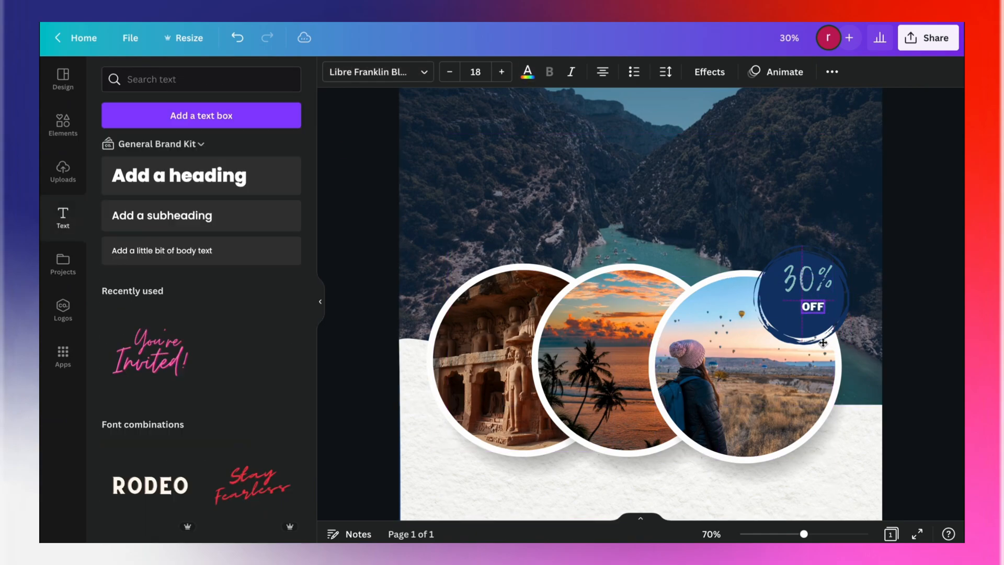
Enlarge OFF beneath the 30% on the badge and colour it white.
{"action": "left_click_drag", "start_coordinate": [824, 344], "coordinate": [819, 315]}
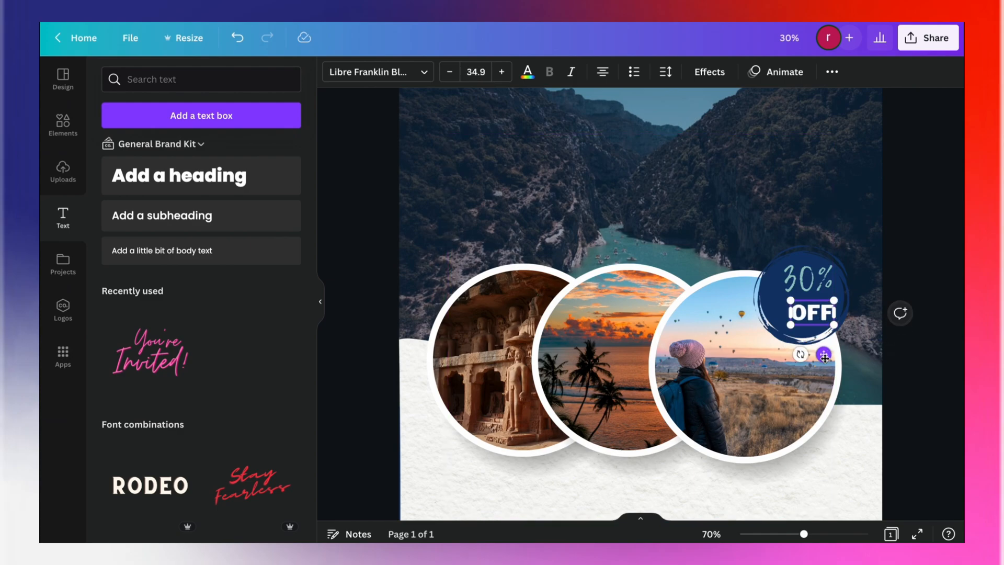
{"action": "left_click", "coordinate": [804, 281]}
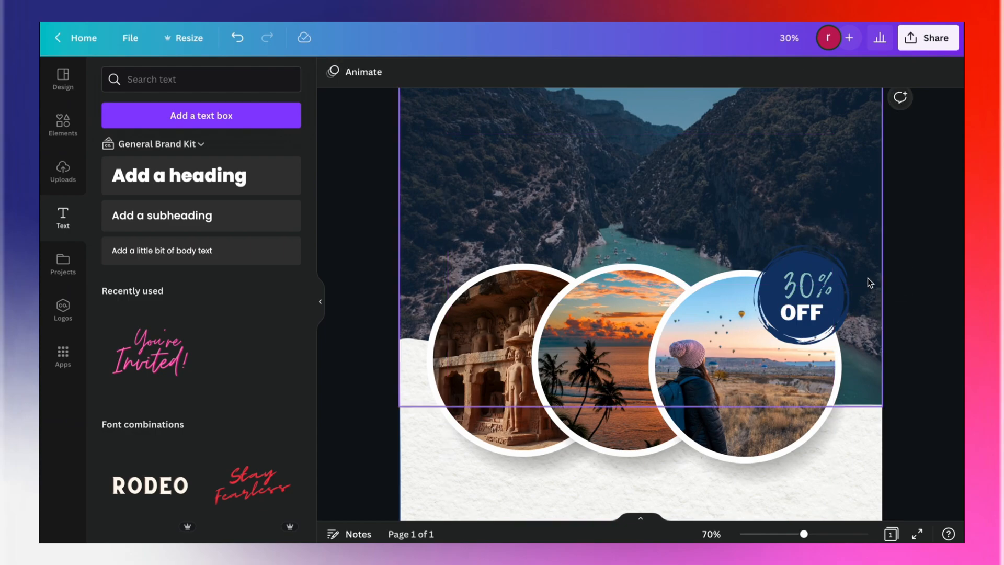
{"action": "left_click", "coordinate": [805, 286]}
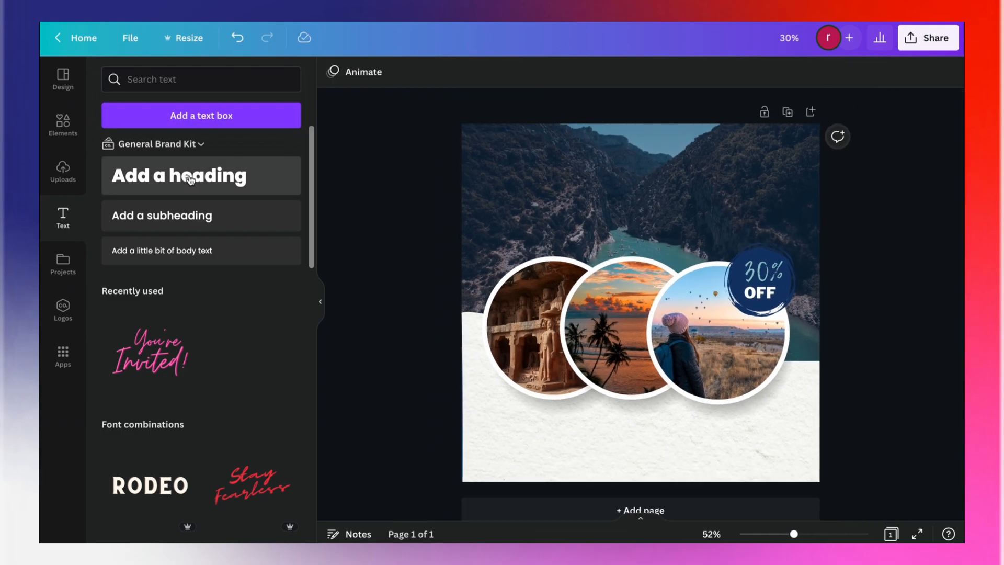
Add an Adventure heading and set it in the Lemon Tuesday font.
{"action": "left_click", "coordinate": [554, 336]}
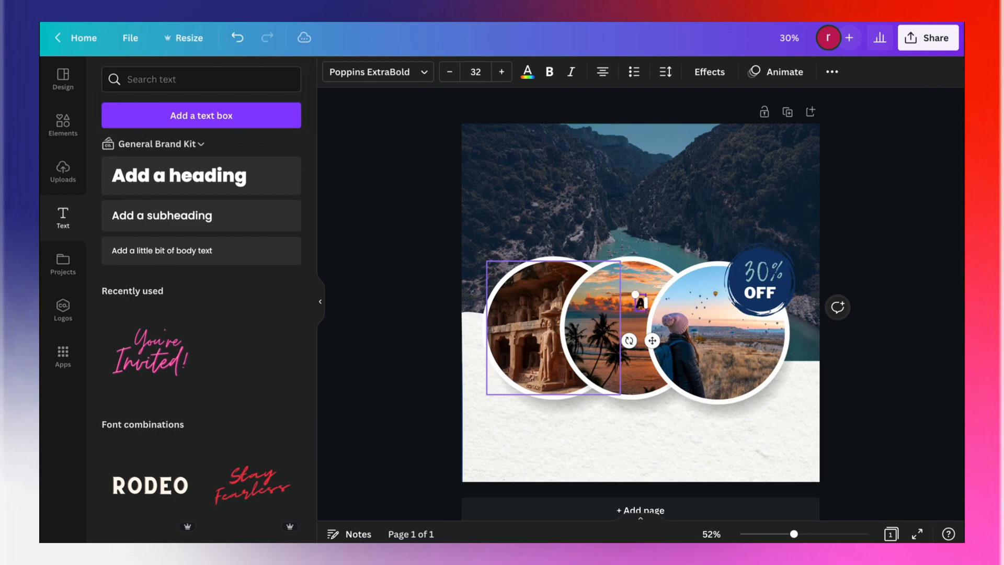
{"action": "type", "text": "Adventure"}
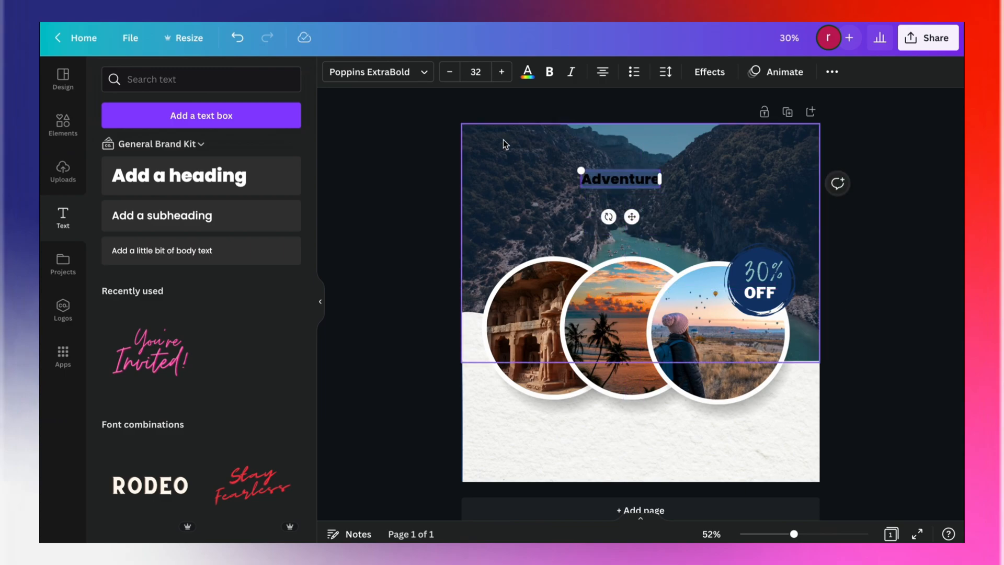
{"action": "type", "text": "LIBRE"}
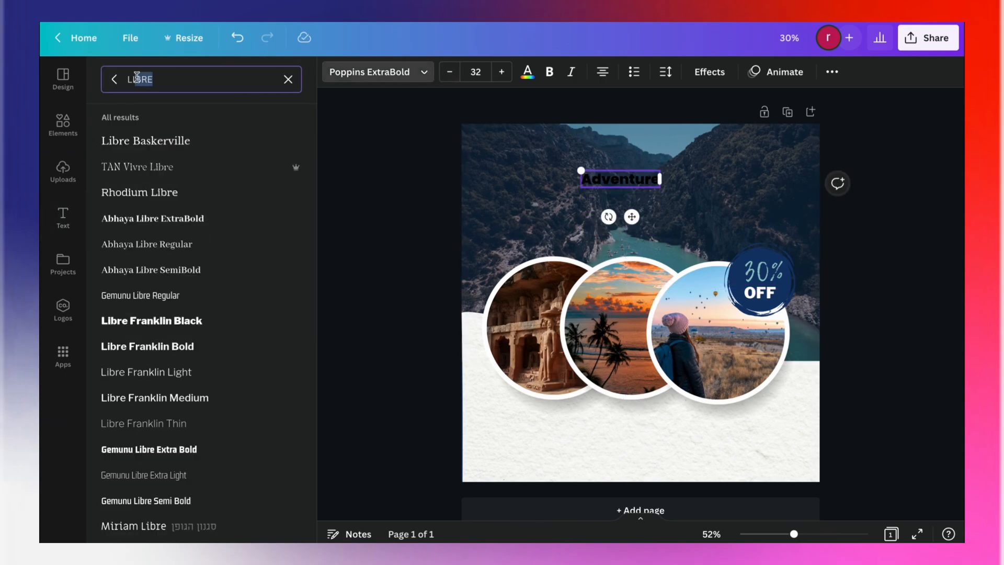
{"action": "type", "text": "Lem"}
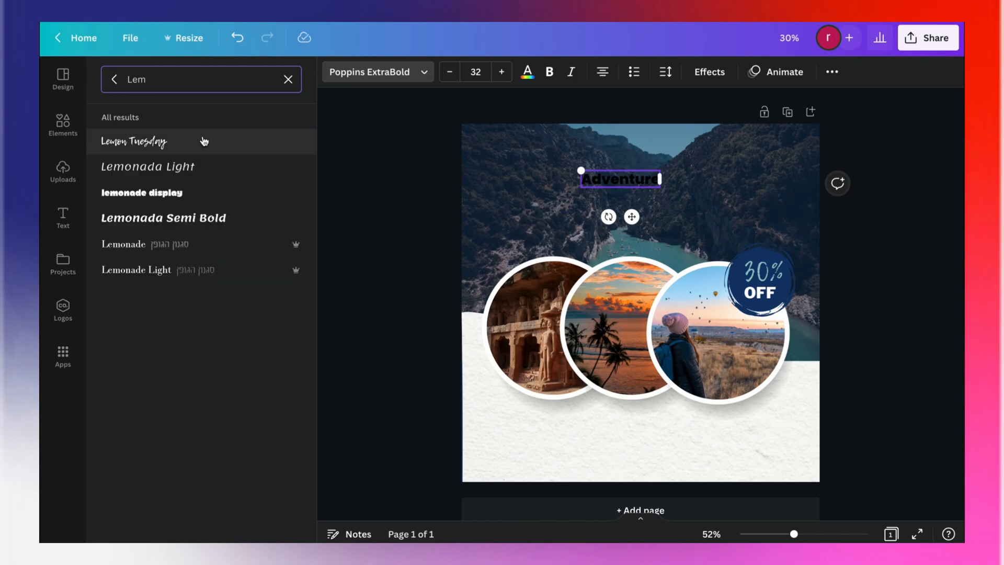
{"action": "left_click", "coordinate": [134, 142]}
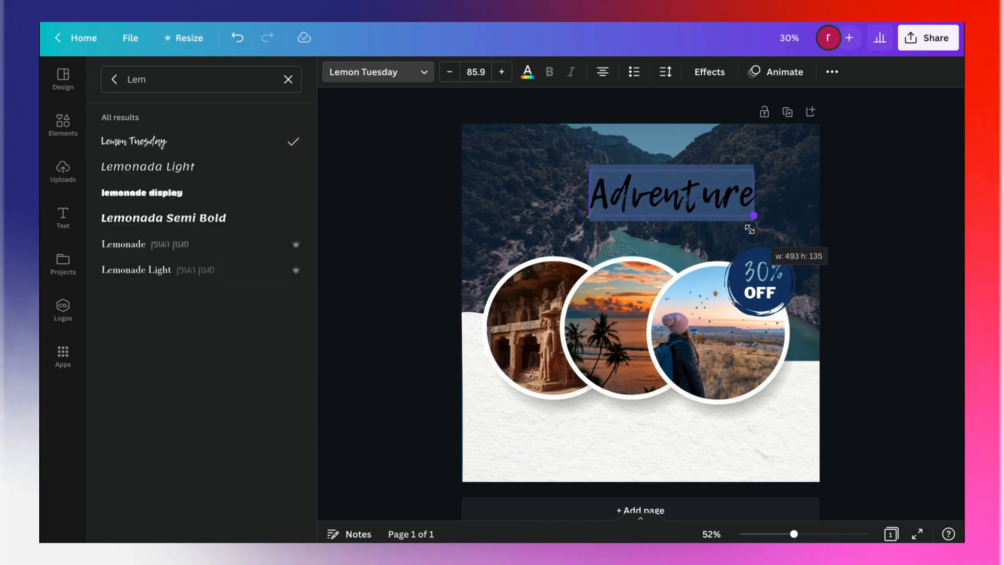
Enlarge the Adventure heading and place it across the top of the mountain photo.
{"action": "left_click_drag", "start_coordinate": [748, 229], "coordinate": [754, 217]}
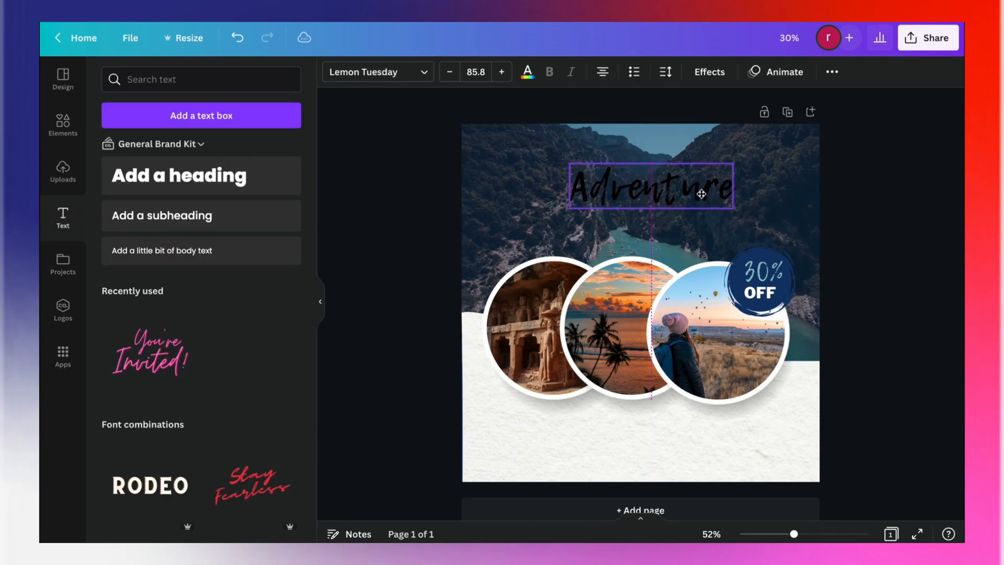
{"action": "left_click", "coordinate": [502, 71]}
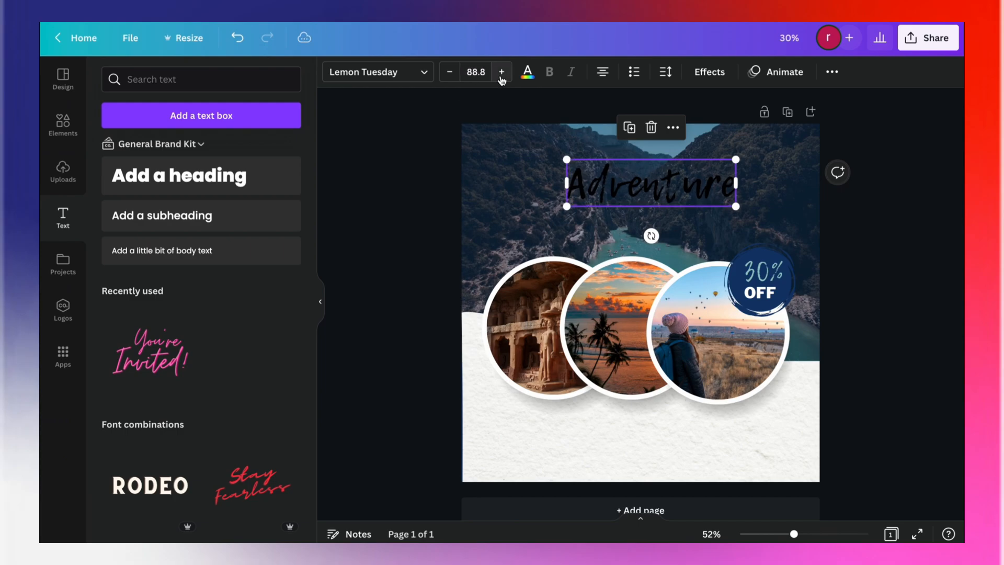
{"action": "left_click", "coordinate": [502, 71]}
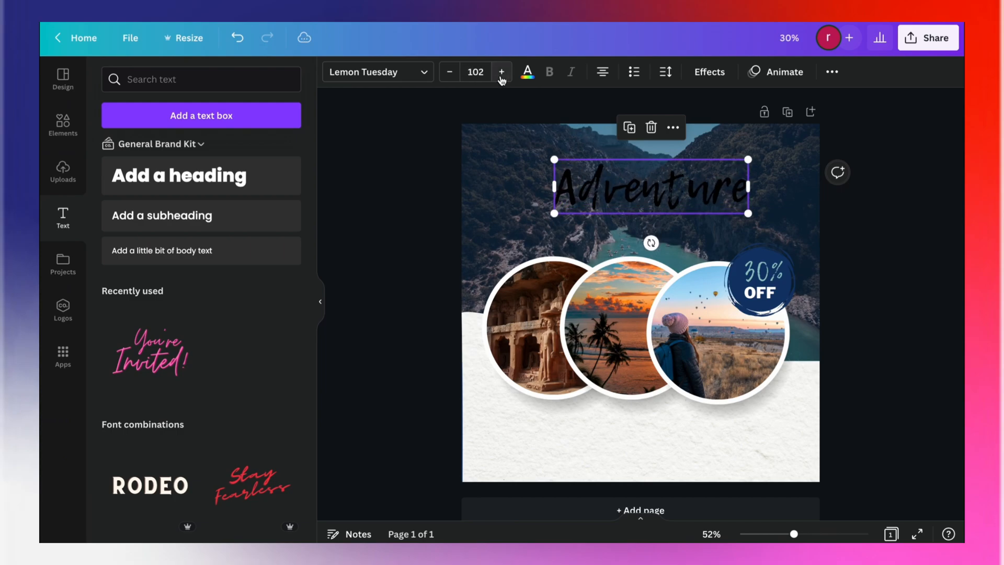
{"action": "left_click", "coordinate": [501, 72]}
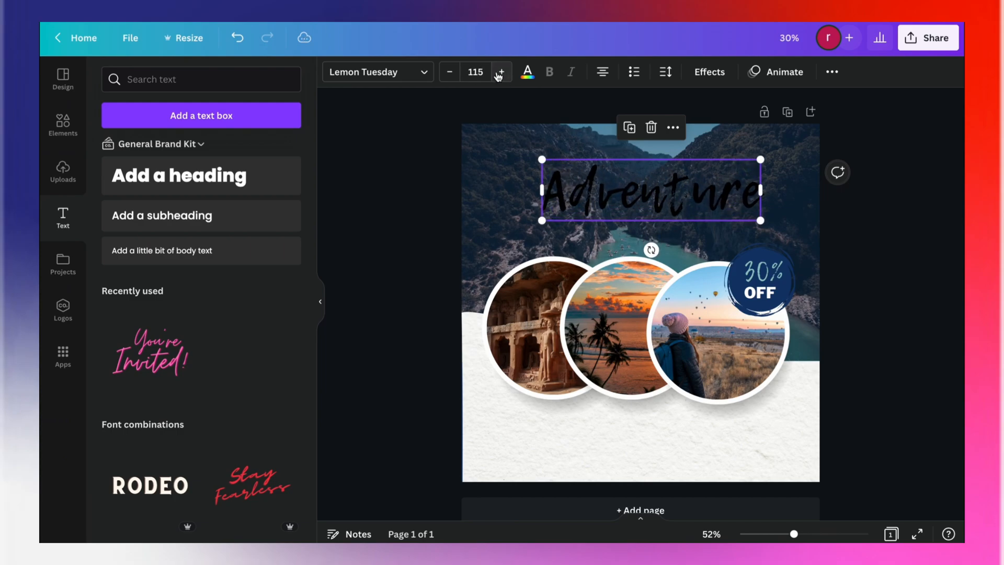
{"action": "left_click", "coordinate": [500, 71]}
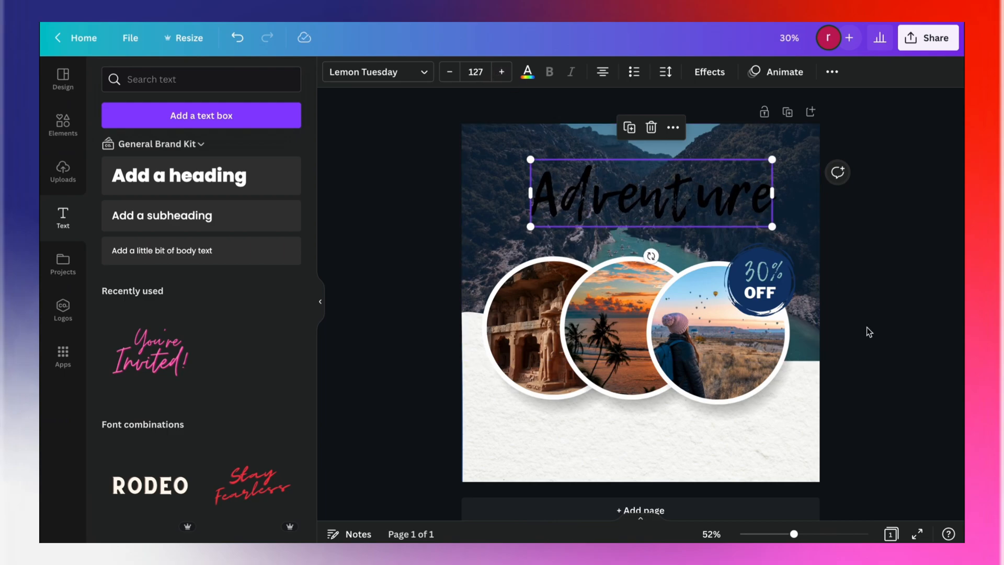
{"action": "left_click_drag", "start_coordinate": [646, 196], "coordinate": [640, 172]}
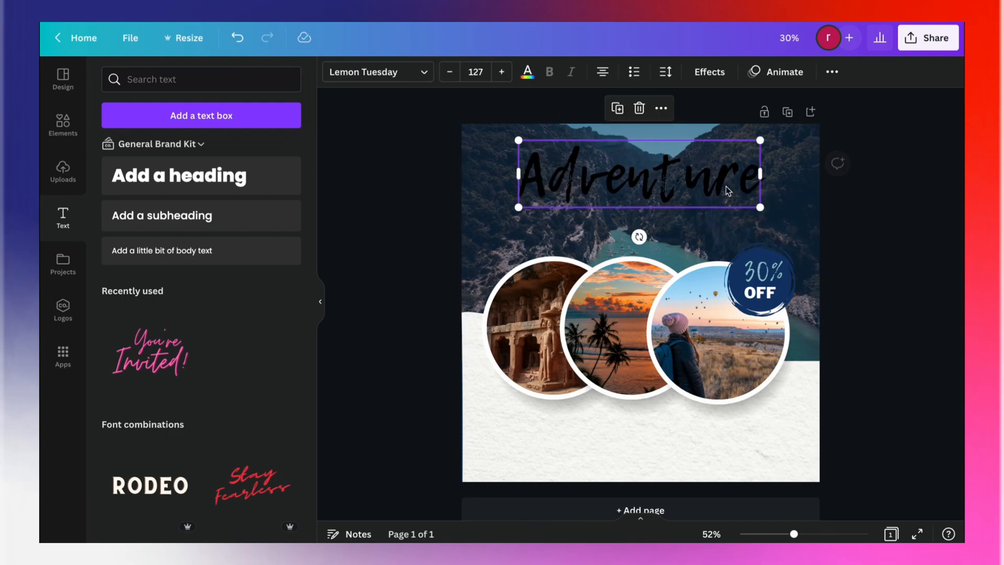
Colour the Adventure heading light teal from the Photo Colors.
{"action": "left_click", "coordinate": [527, 71]}
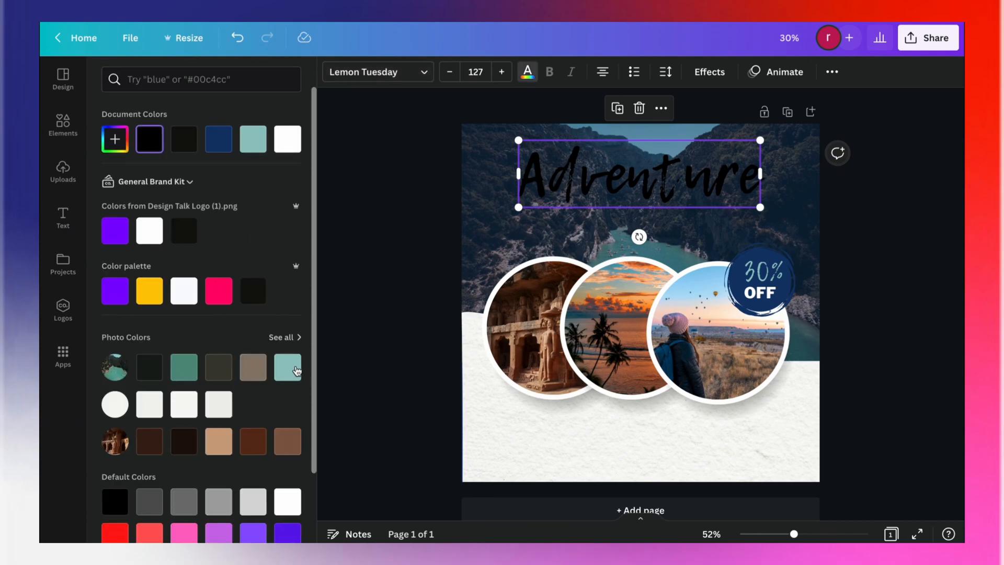
{"action": "left_click", "coordinate": [63, 217]}
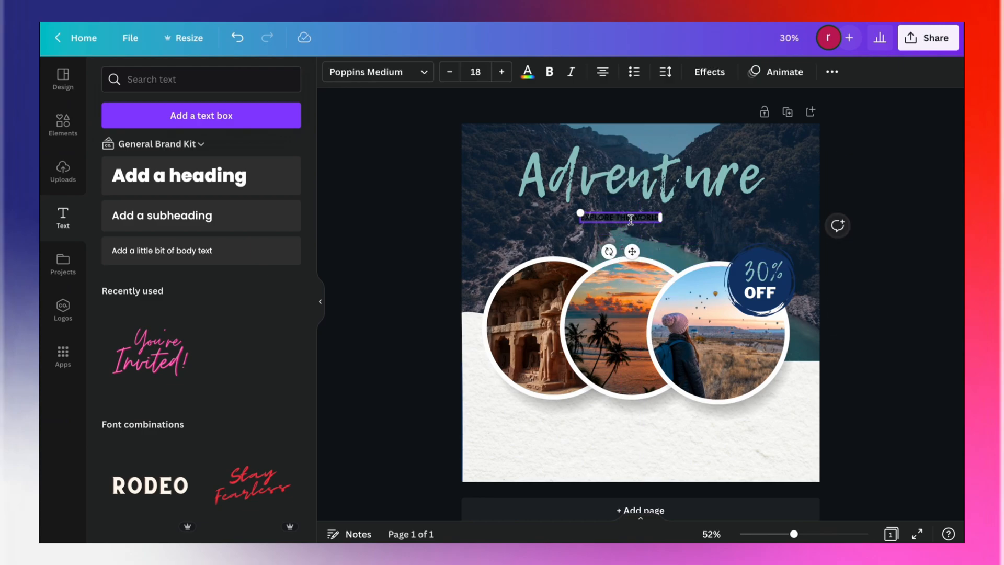
Set the EXPLORE THE WORLD subheading to size 31 in Libre Franklin Black.
{"action": "left_click", "coordinate": [475, 71]}
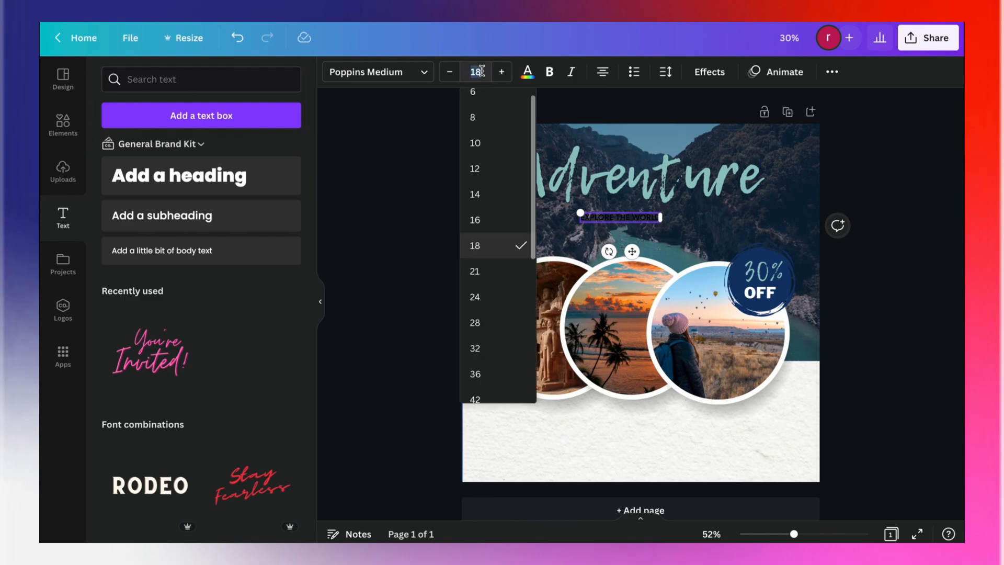
{"action": "type", "text": "30"}
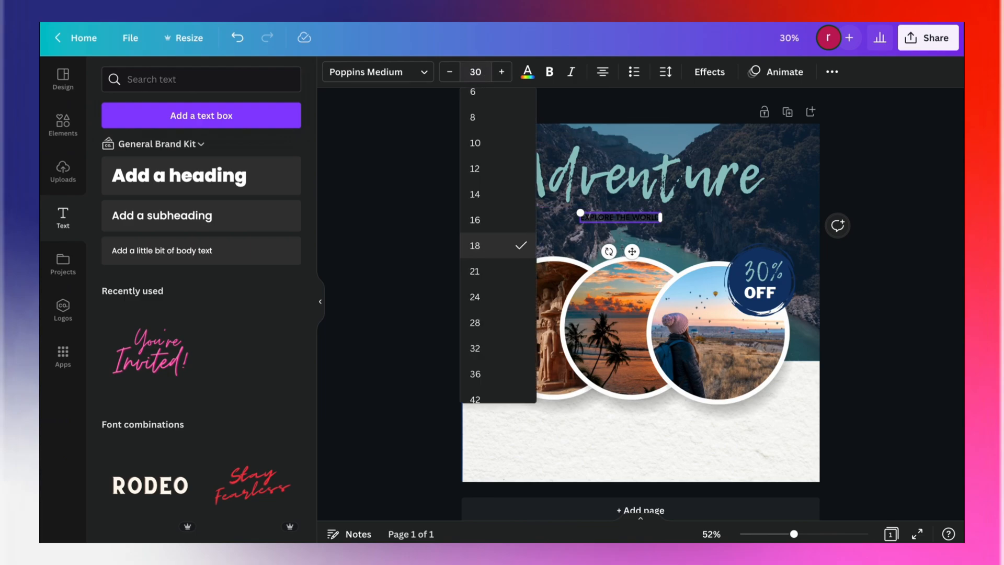
{"action": "left_click", "coordinate": [500, 72]}
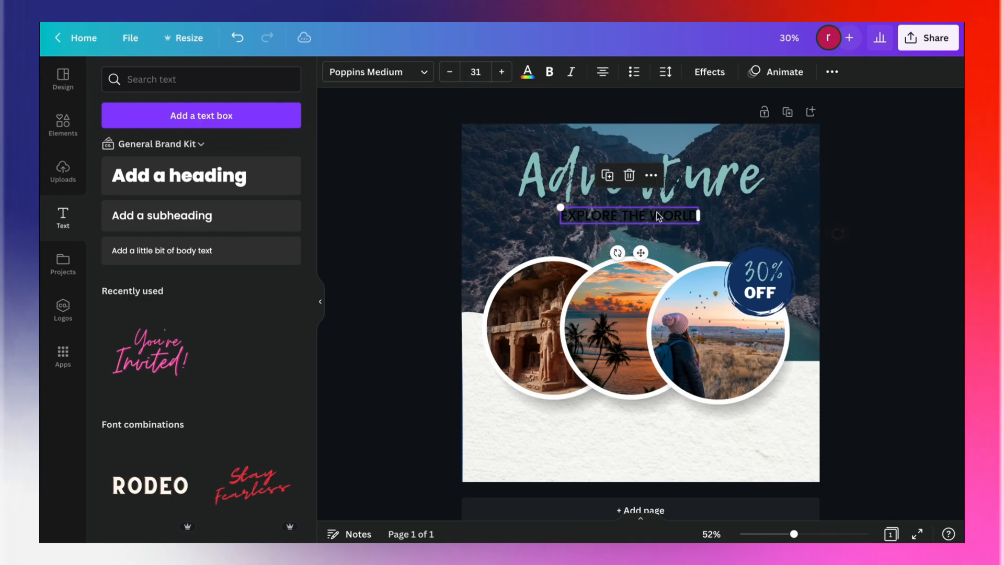
{"action": "type", "text": "Lem"}
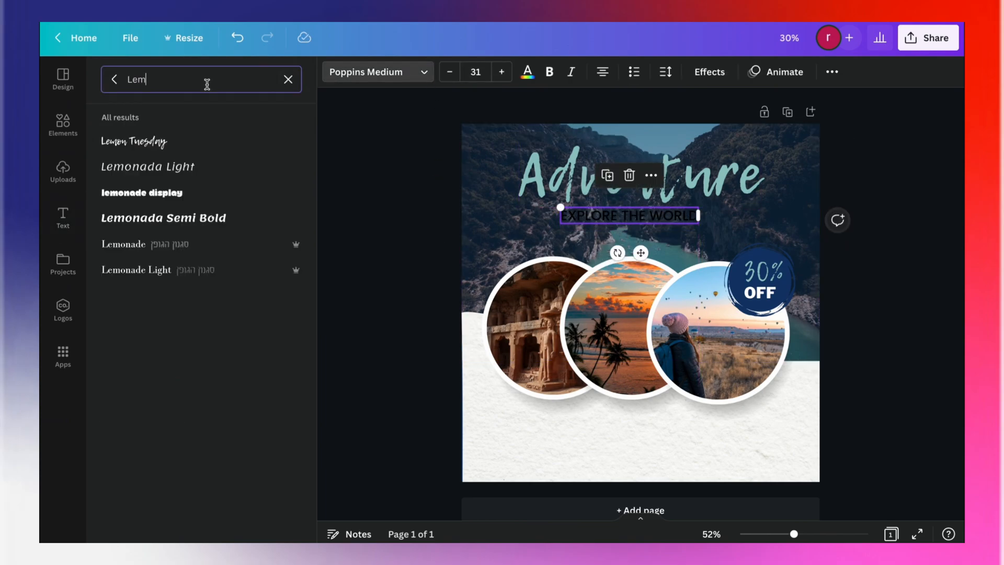
{"action": "type", "text": "LIBRE"}
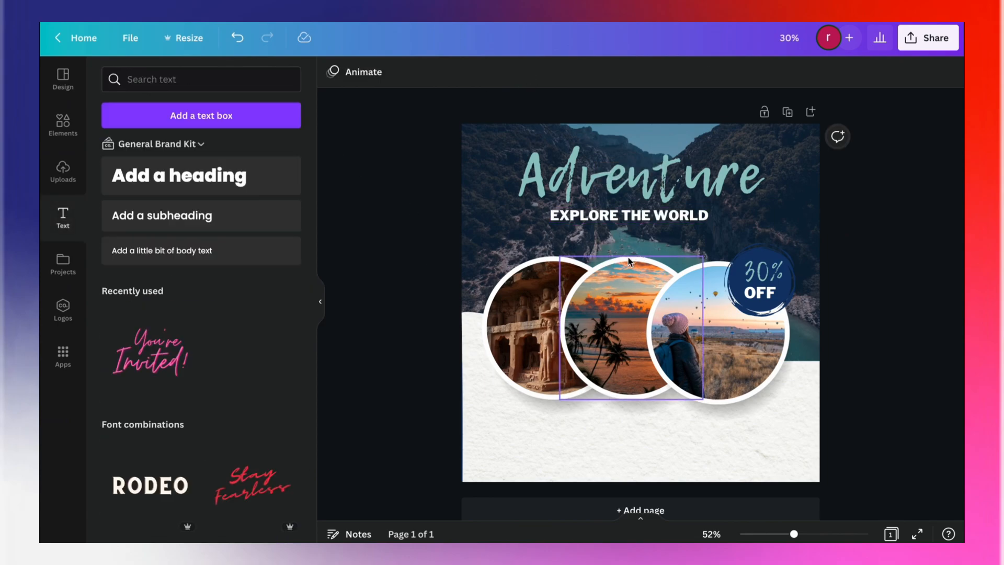
Widen the subheading's letter spacing via the Spacing menu and deselect it.
{"action": "left_click", "coordinate": [638, 214]}
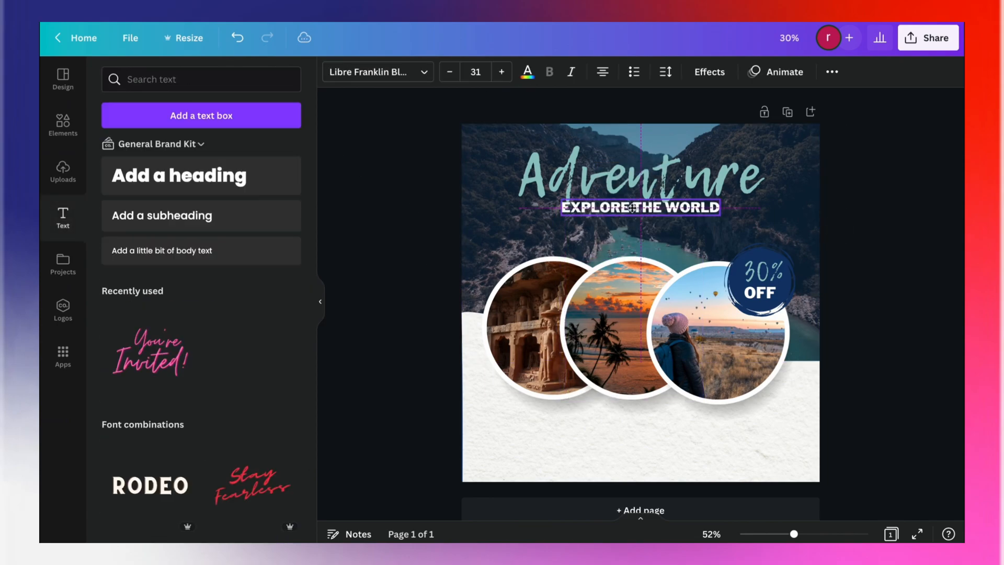
{"action": "left_click", "coordinate": [636, 176]}
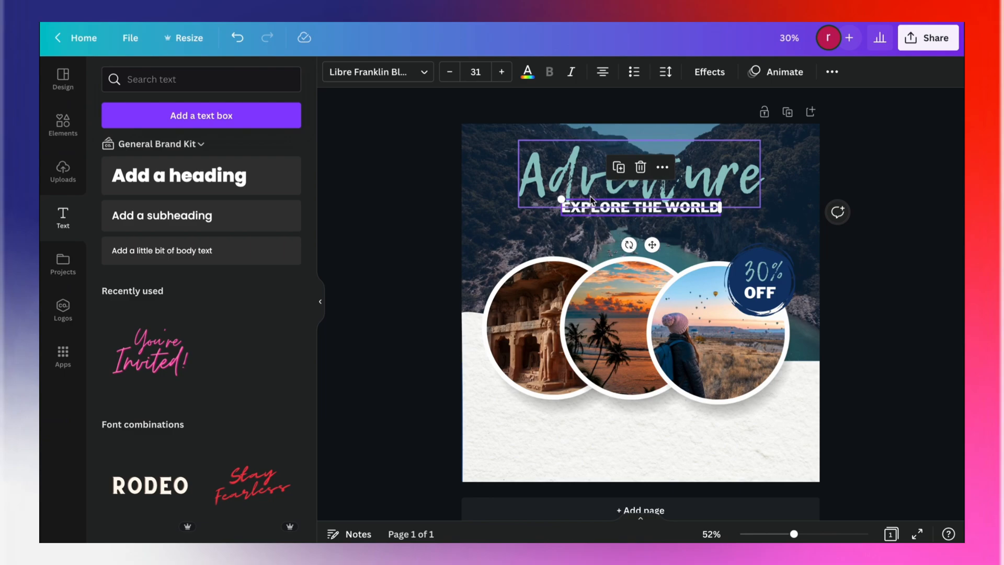
{"action": "left_click", "coordinate": [397, 261]}
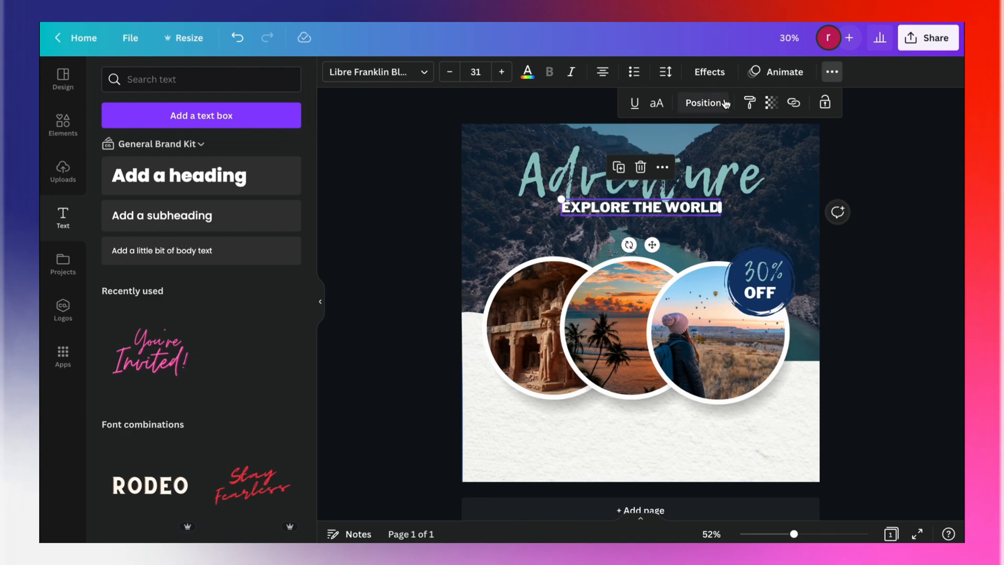
{"action": "left_click", "coordinate": [665, 72]}
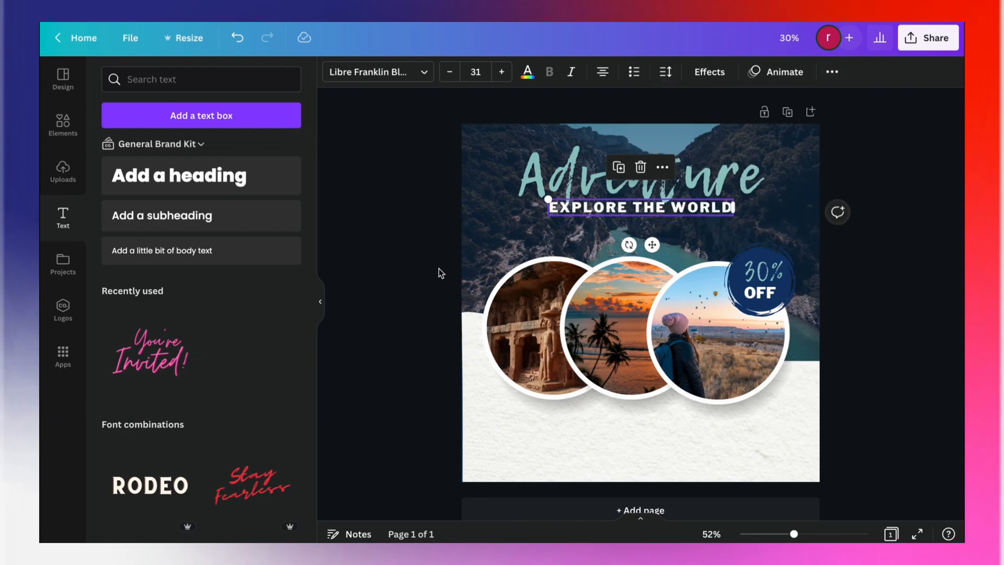
{"action": "left_click", "coordinate": [440, 274]}
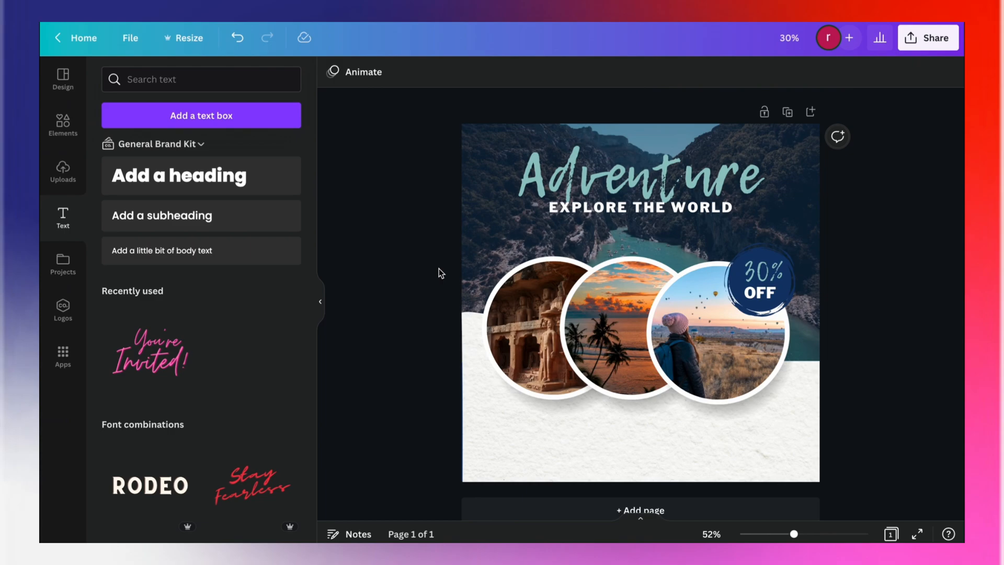
{"action": "mouse_move", "coordinate": [414, 21]}
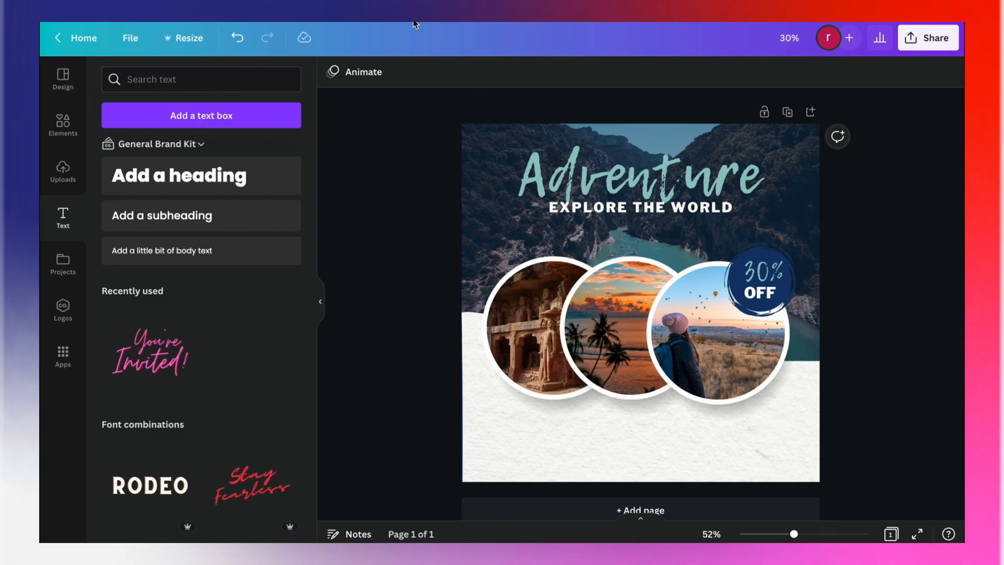
{"action": "mouse_move", "coordinate": [246, 215]}
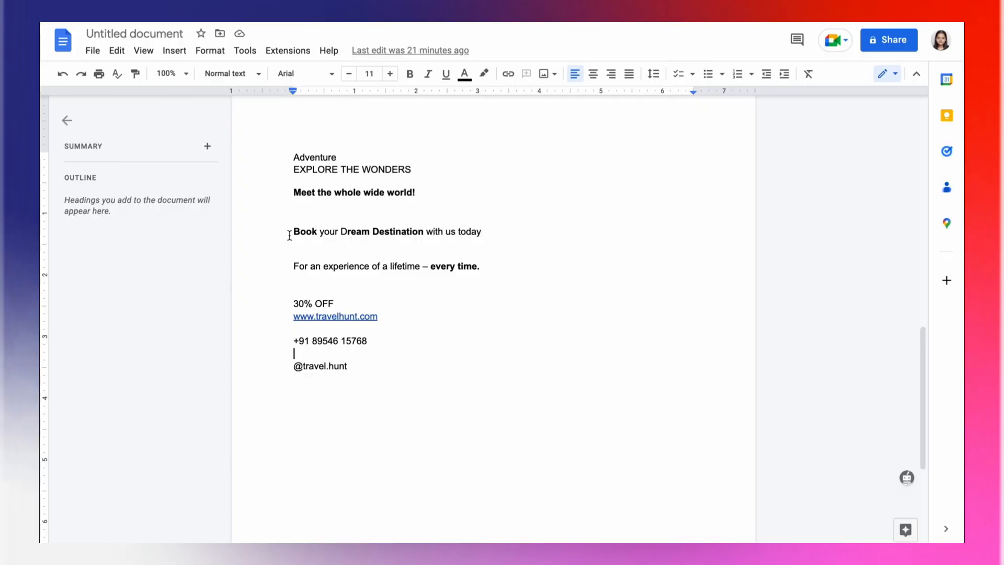
Select and copy the three body lines starting 'Meet the whole wide world!' in the Google Doc.
{"action": "left_click_drag", "start_coordinate": [293, 192], "coordinate": [480, 272]}
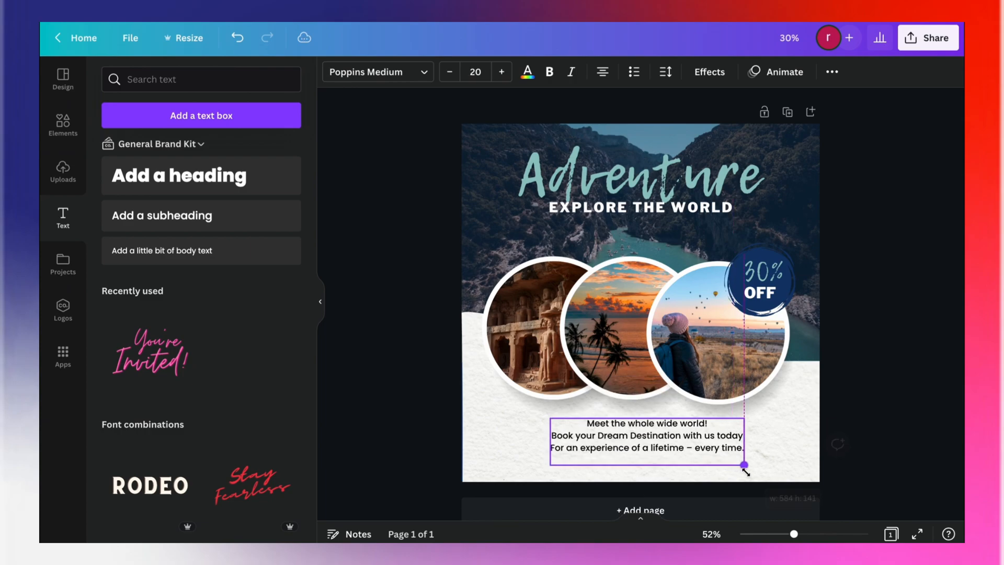
Fit the pasted body text box and bold Dream Destination and every time.
{"action": "left_click_drag", "start_coordinate": [742, 465], "coordinate": [723, 448]}
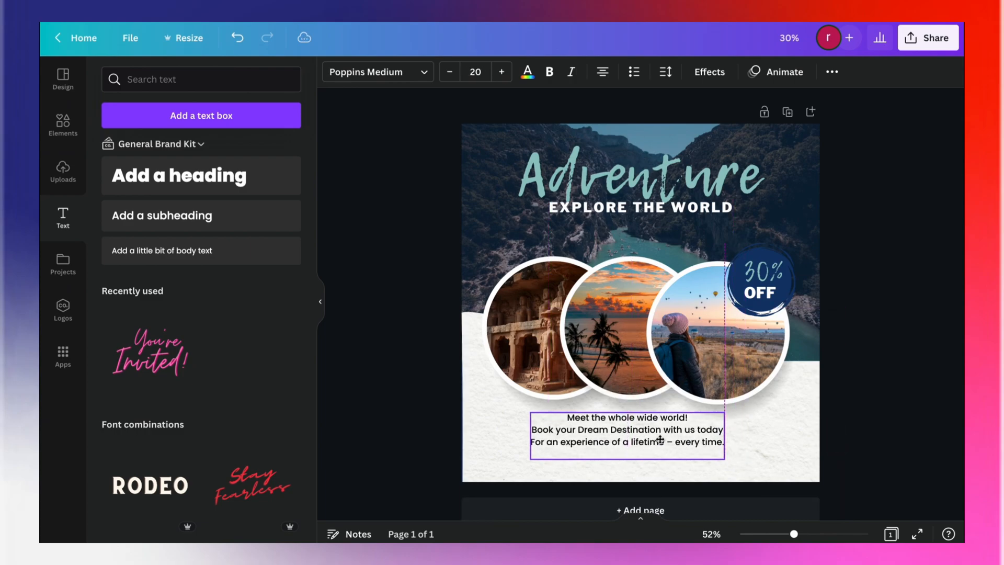
{"action": "left_click", "coordinate": [628, 439]}
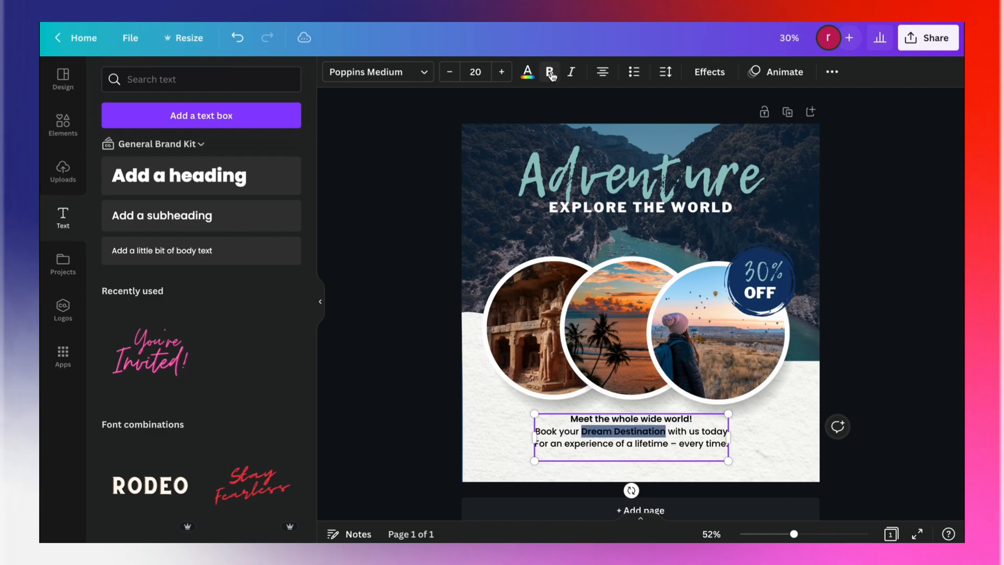
{"action": "left_click", "coordinate": [548, 71]}
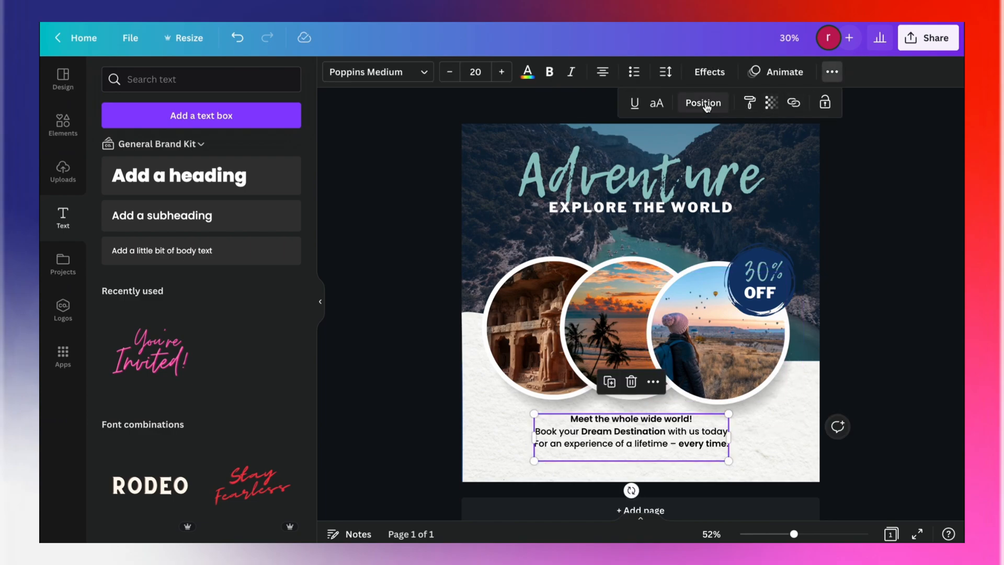
Centre the body text block on the page via Position > Align to page.
{"action": "left_click", "coordinate": [702, 102]}
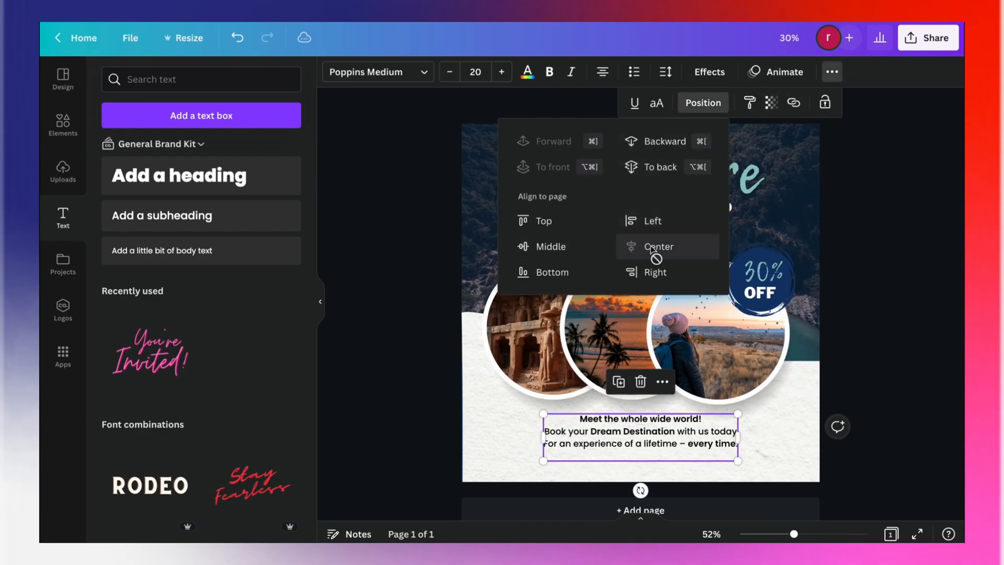
{"action": "left_click", "coordinate": [847, 269]}
{"action": "type", "text": "travel"}
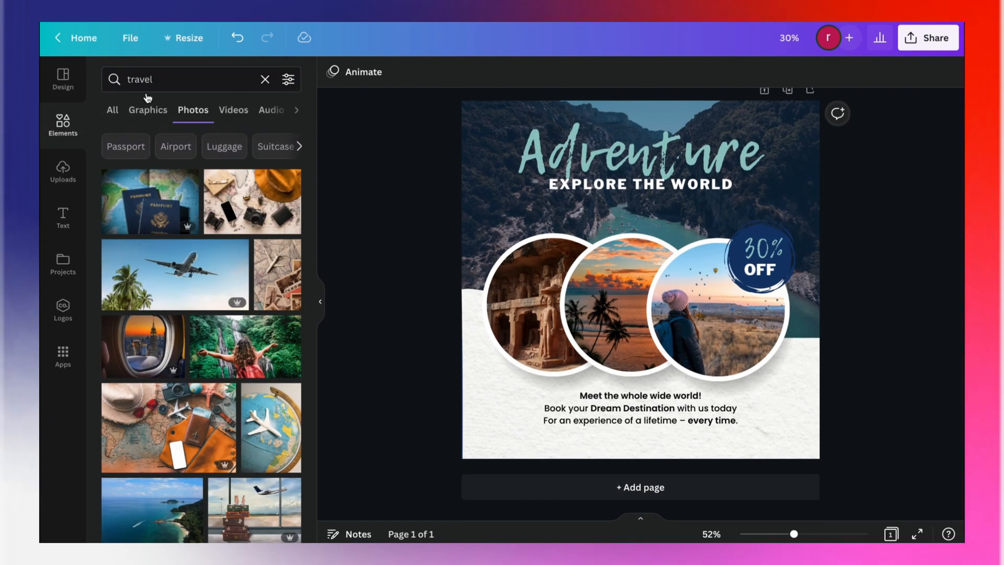
Add a navy rectangle and stretch it into a 1080×46 bar along the page bottom.
{"action": "left_click", "coordinate": [264, 80]}
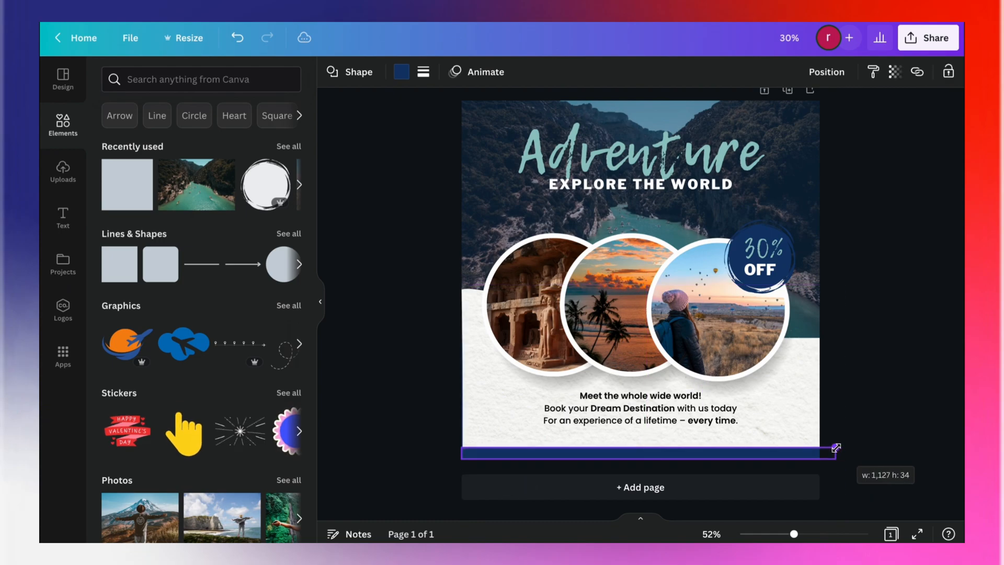
{"action": "left_click_drag", "start_coordinate": [835, 449], "coordinate": [819, 444]}
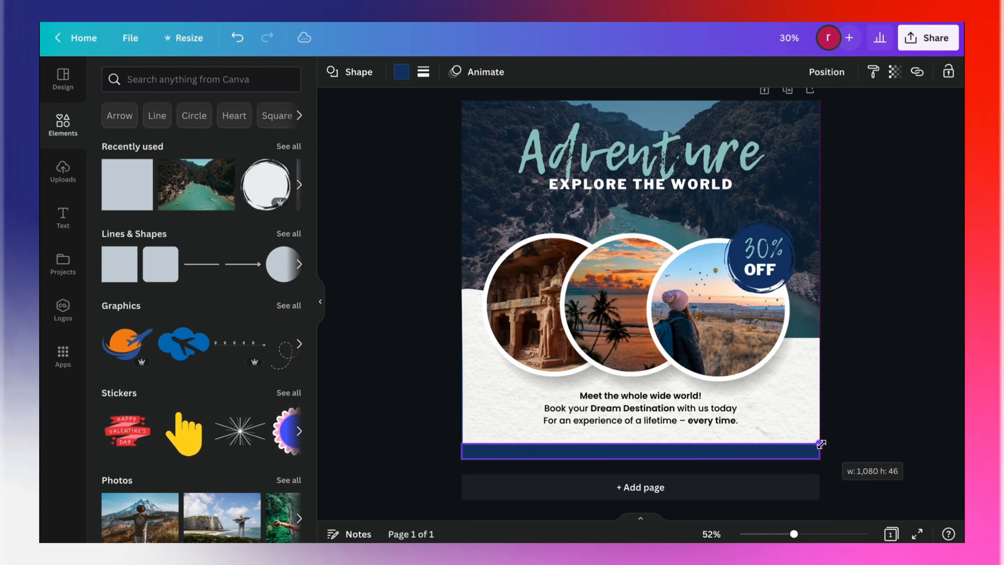
{"action": "left_click", "coordinate": [640, 448]}
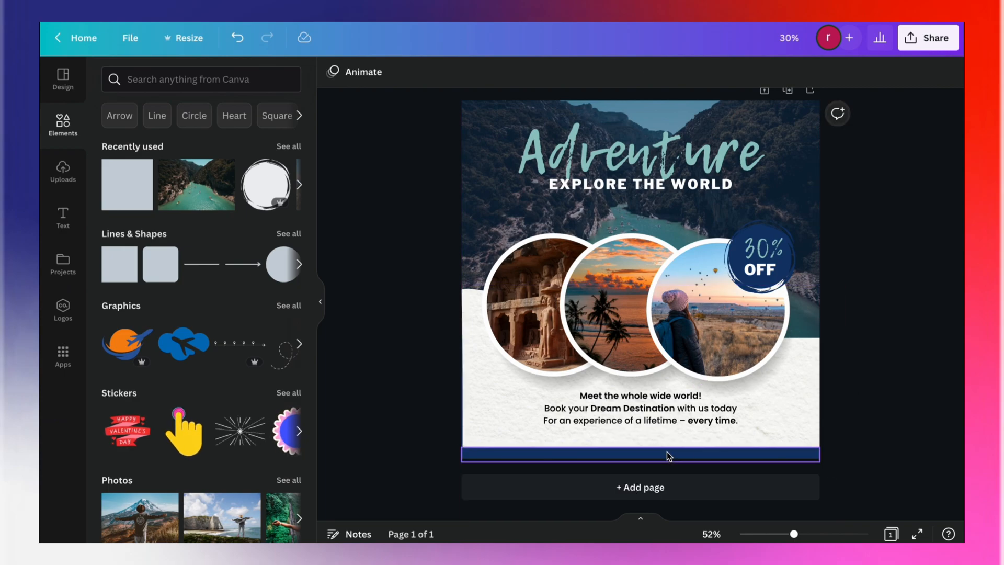
{"action": "left_click", "coordinate": [641, 454]}
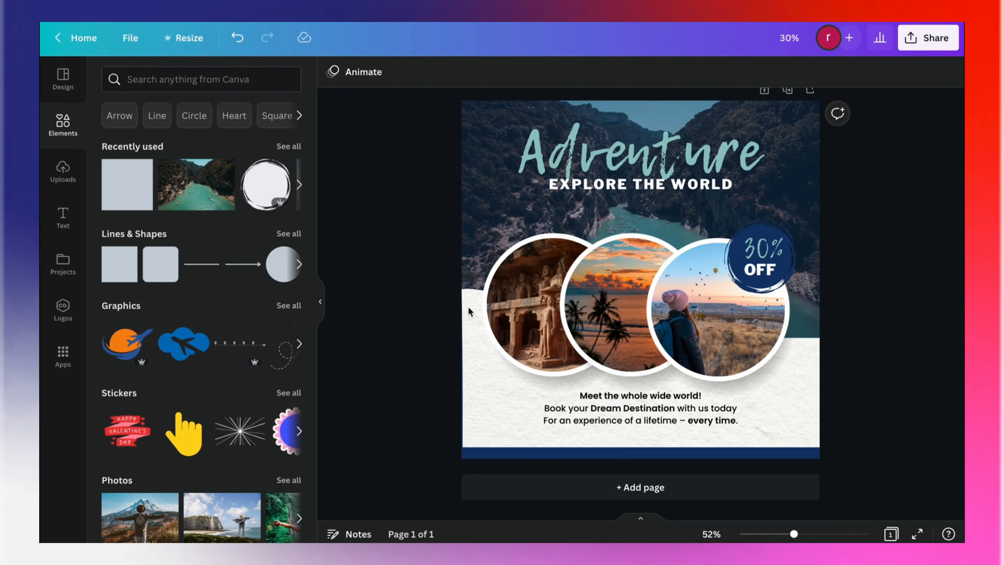
Find a globe icon in Elements and place it small at the left of the navy bar.
{"action": "type", "text": "WEB"}
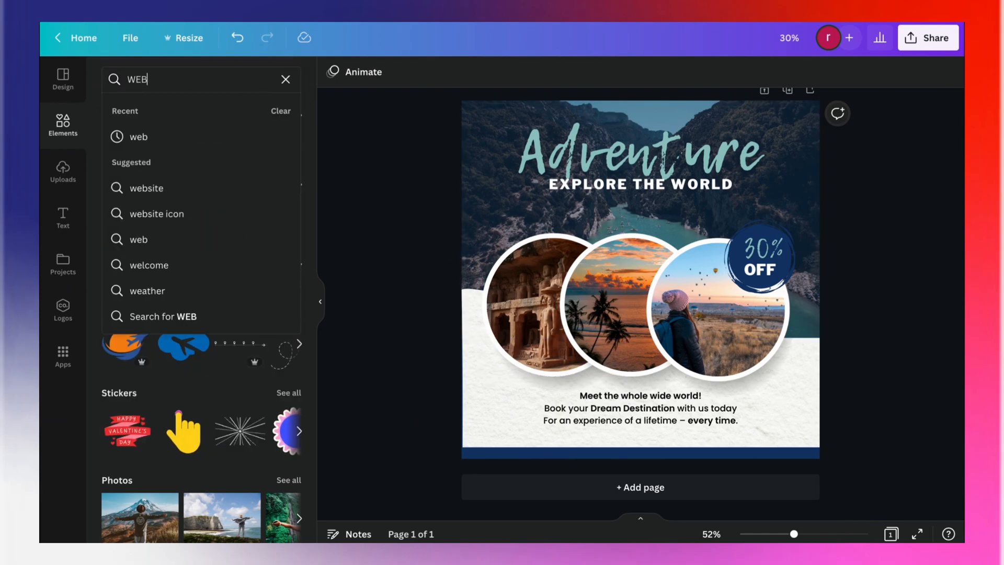
{"action": "key", "text": "Enter"}
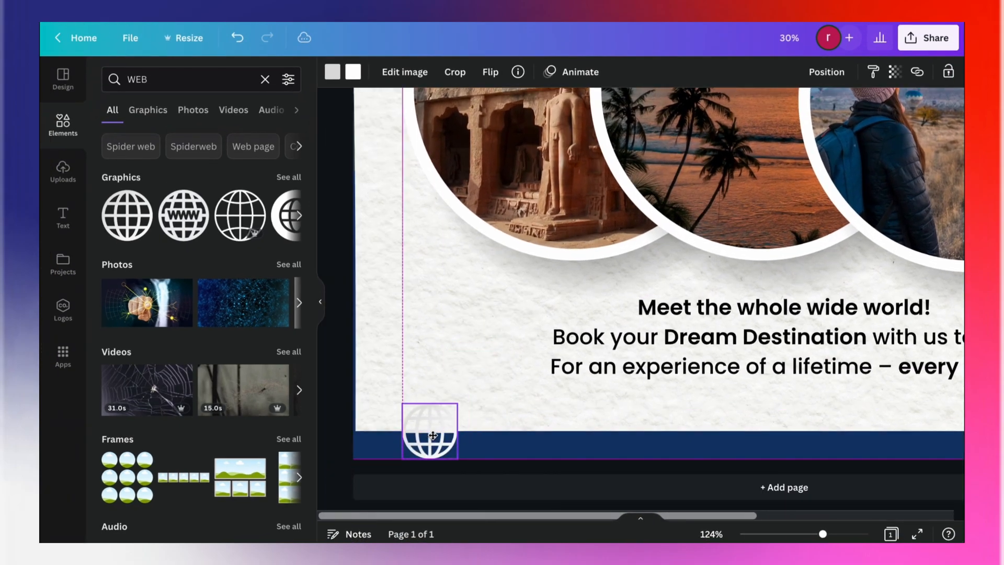
{"action": "left_click_drag", "start_coordinate": [458, 461], "coordinate": [416, 422]}
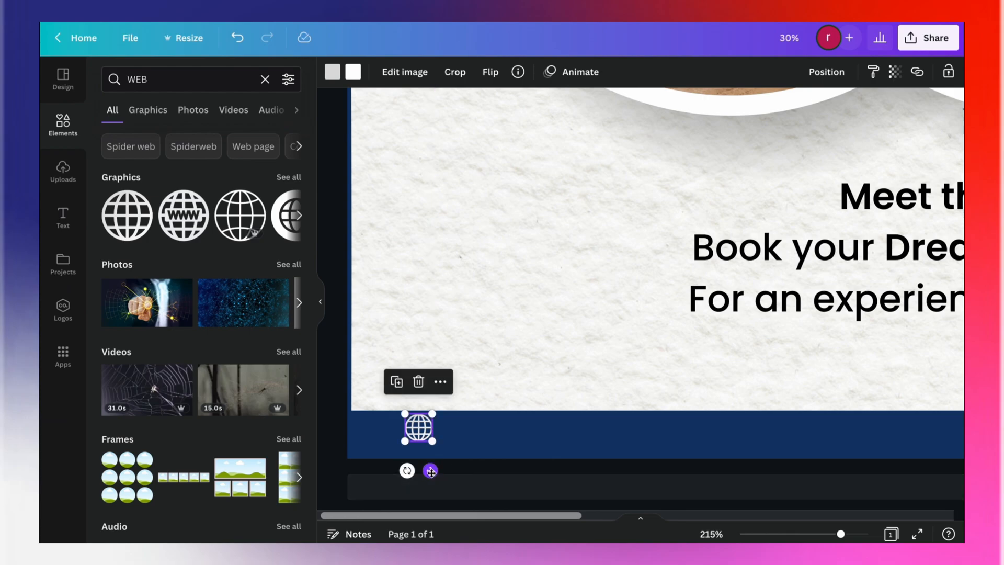
{"action": "left_click_drag", "start_coordinate": [417, 427], "coordinate": [407, 434]}
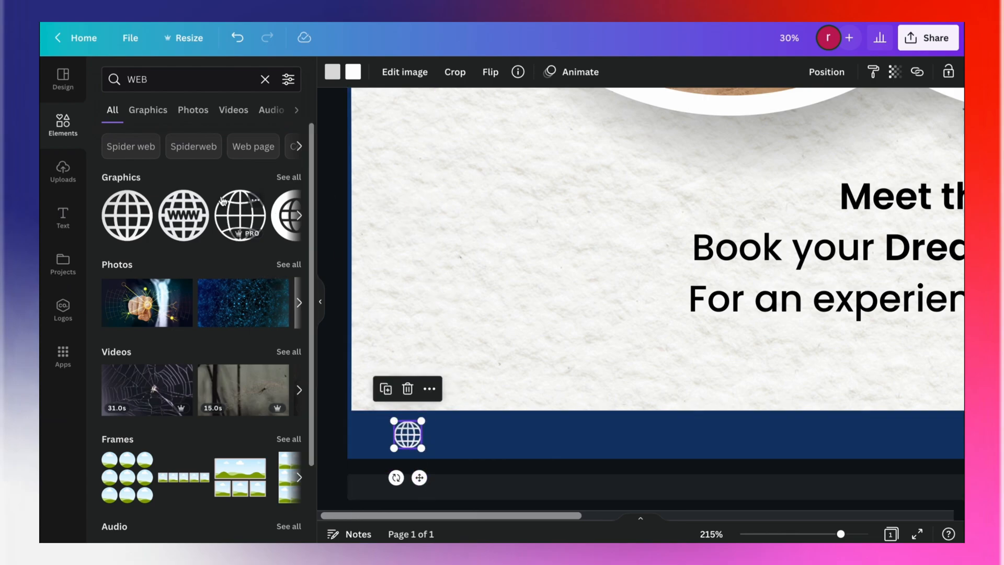
{"action": "left_click", "coordinate": [63, 215]}
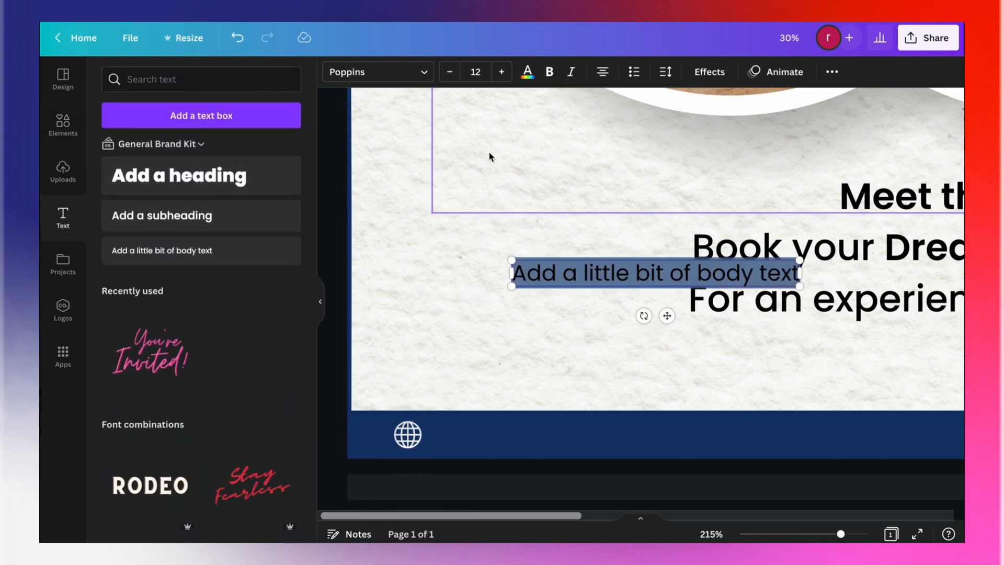
{"action": "type", "text": "WWW"}
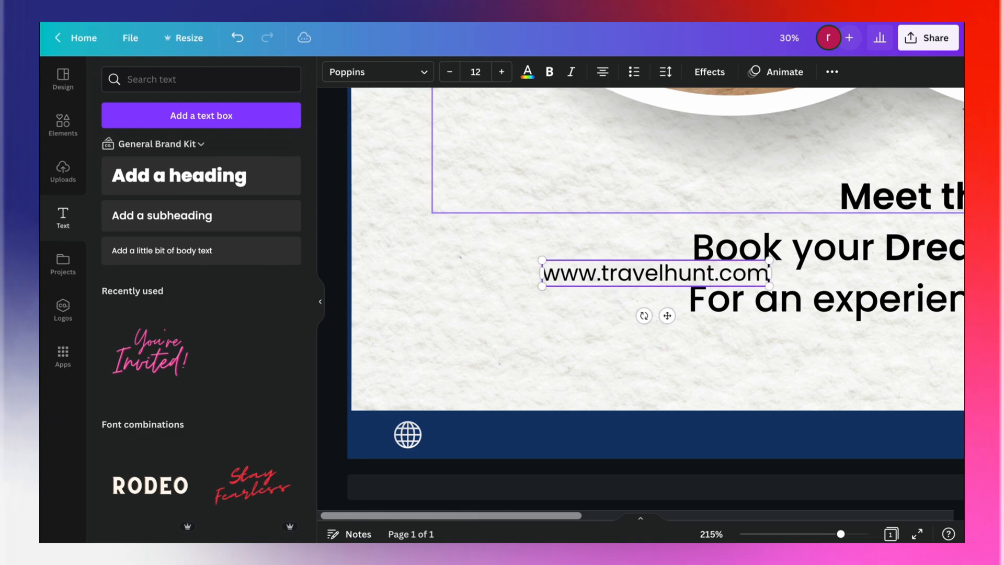
{"action": "left_click", "coordinate": [449, 71]}
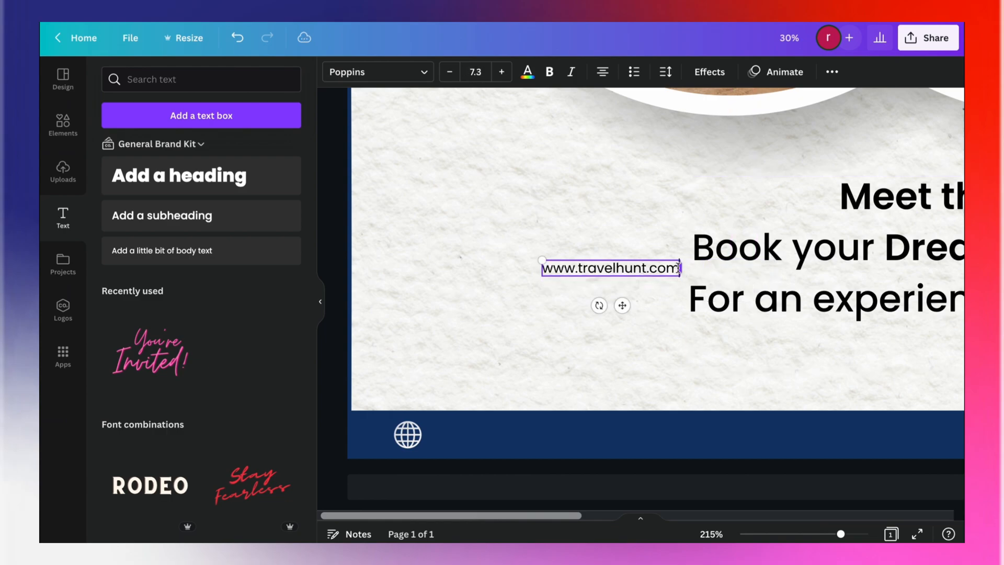
{"action": "left_click_drag", "start_coordinate": [610, 266], "coordinate": [505, 432]}
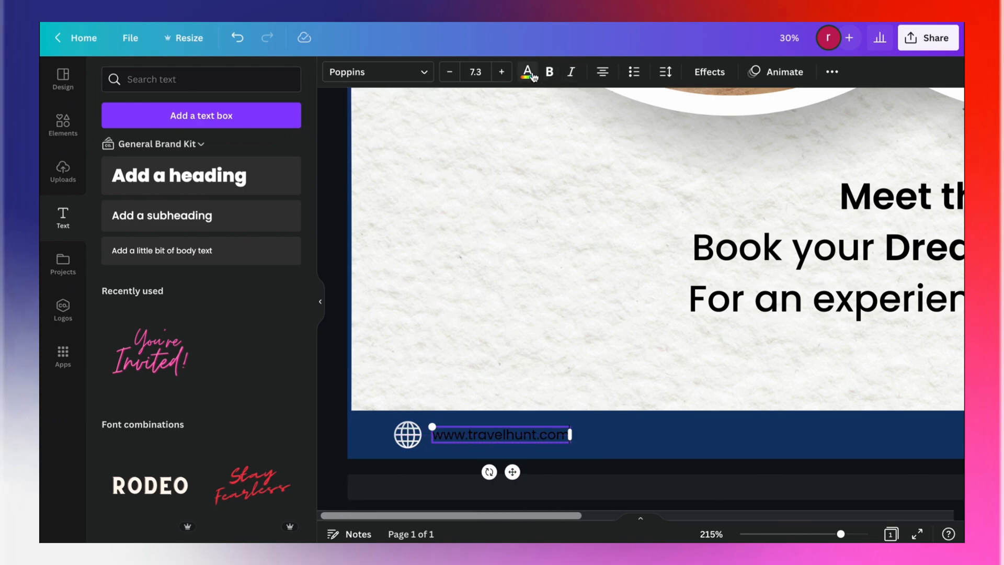
{"action": "left_click", "coordinate": [526, 71]}
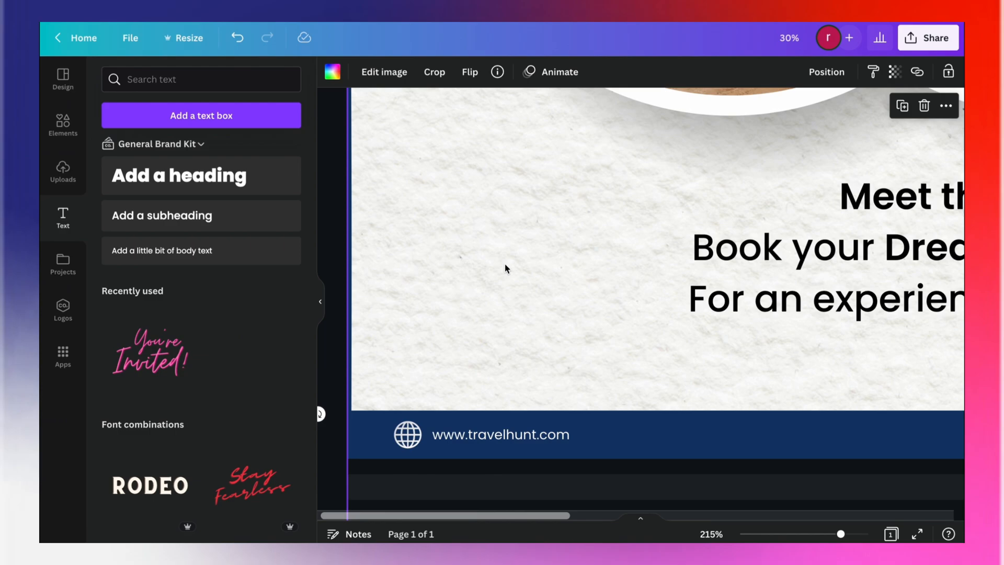
{"action": "left_click", "coordinate": [500, 433]}
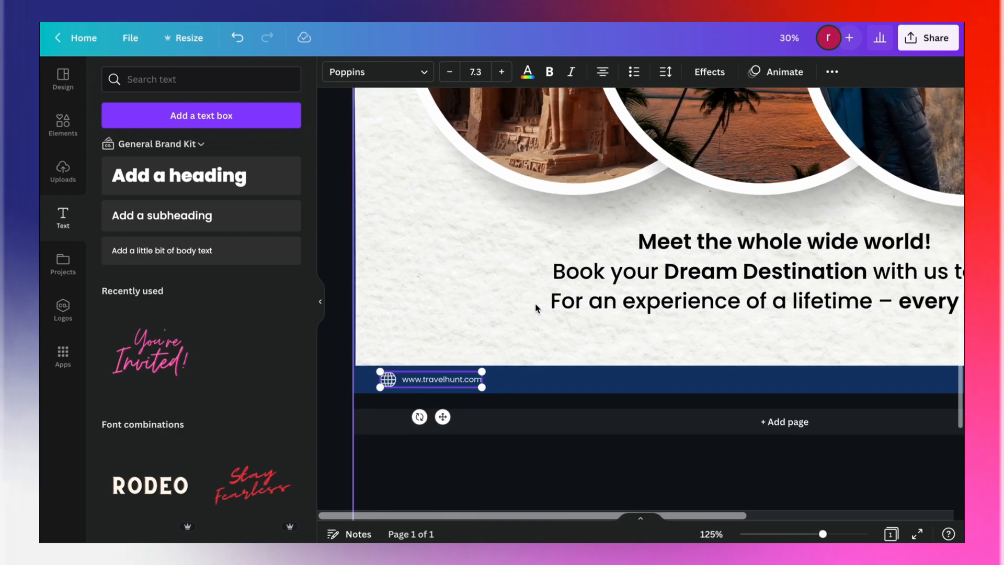
Add a phone graphic, shrink it to icon size, colour it white and place it mid-footer.
{"action": "left_click", "coordinate": [63, 123]}
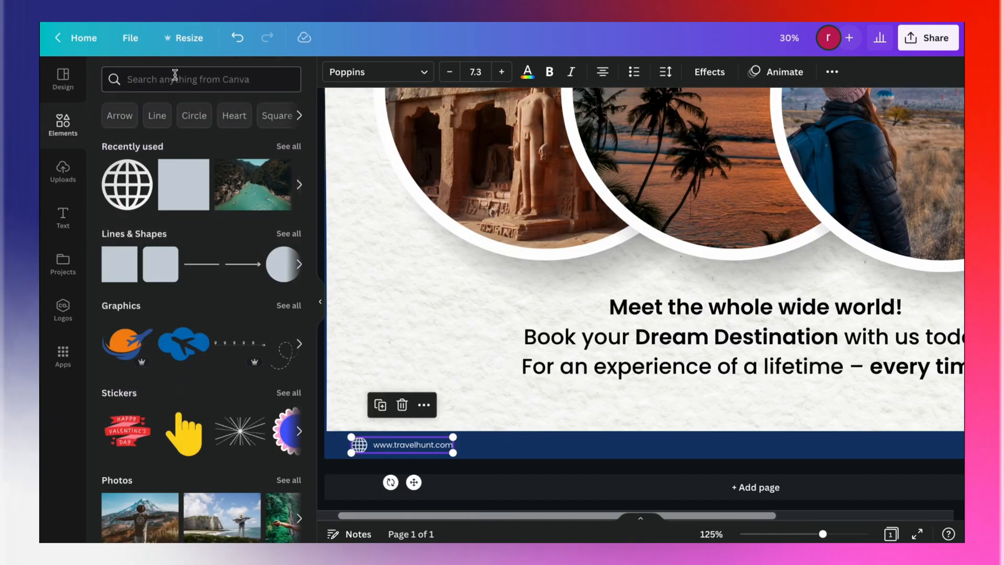
{"action": "type", "text": "phone"}
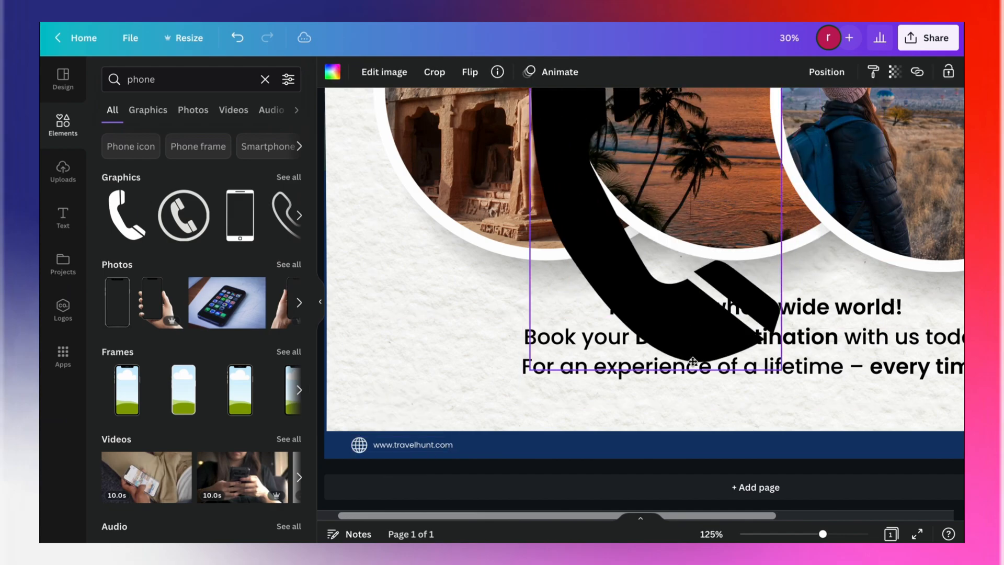
{"action": "left_click_drag", "start_coordinate": [691, 358], "coordinate": [512, 390]}
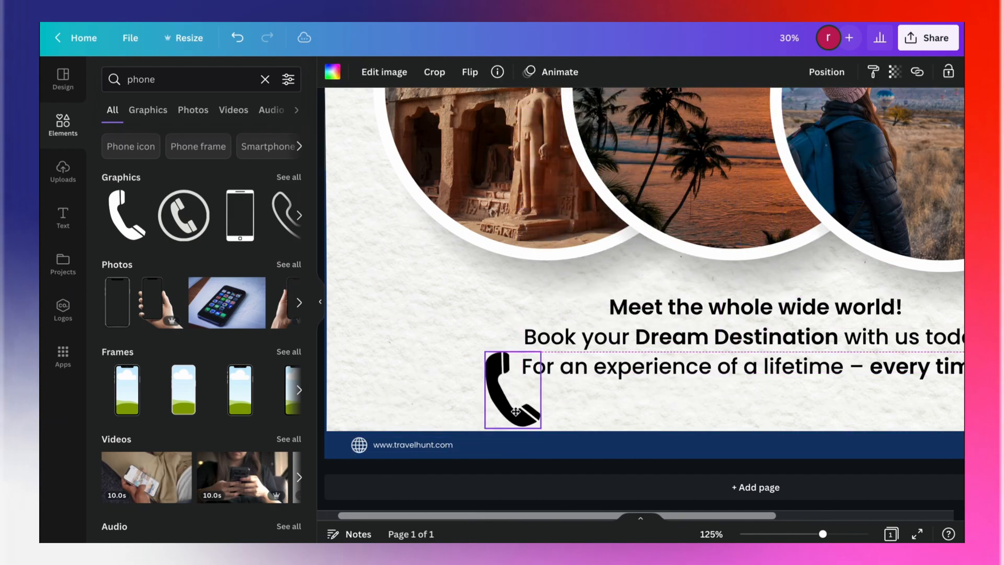
{"action": "left_click", "coordinate": [333, 71]}
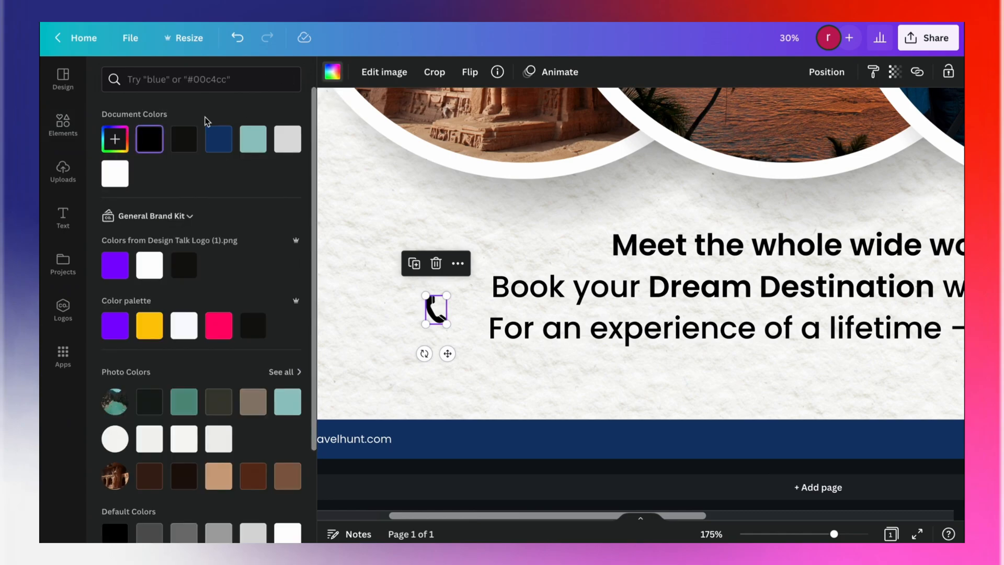
{"action": "left_click_drag", "start_coordinate": [434, 311], "coordinate": [525, 435]}
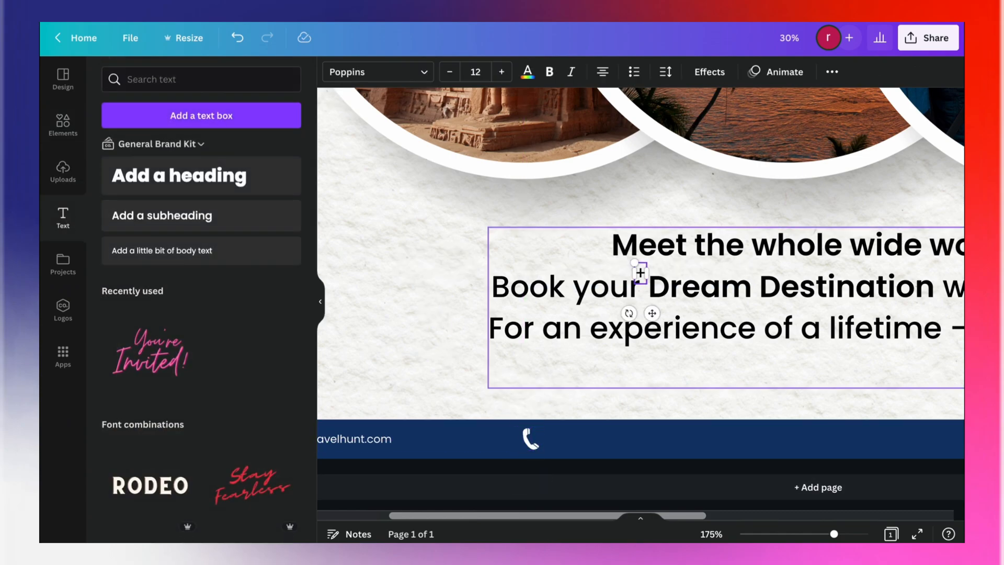
{"action": "type", "text": "+91 89546 15"}
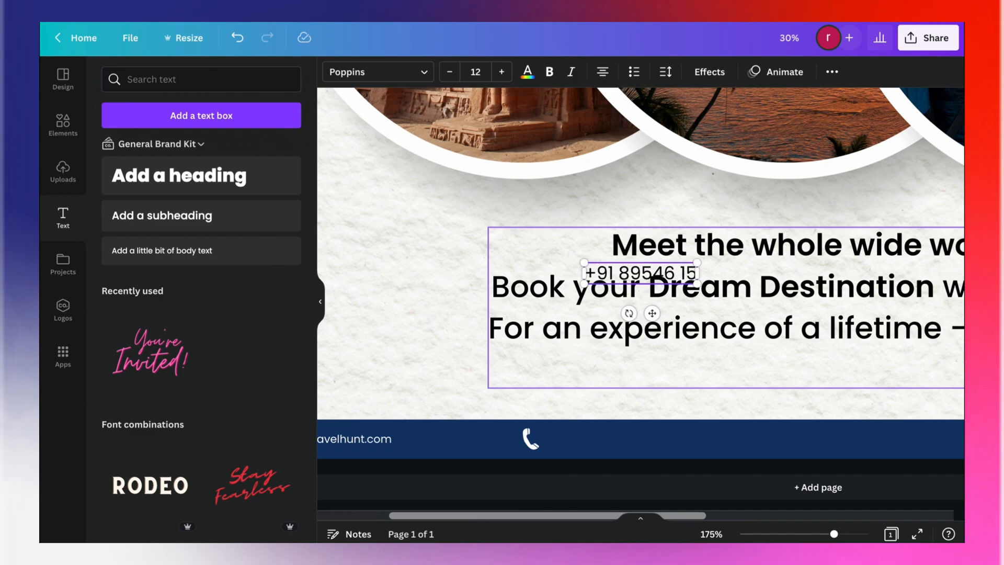
{"action": "left_click", "coordinate": [527, 71]}
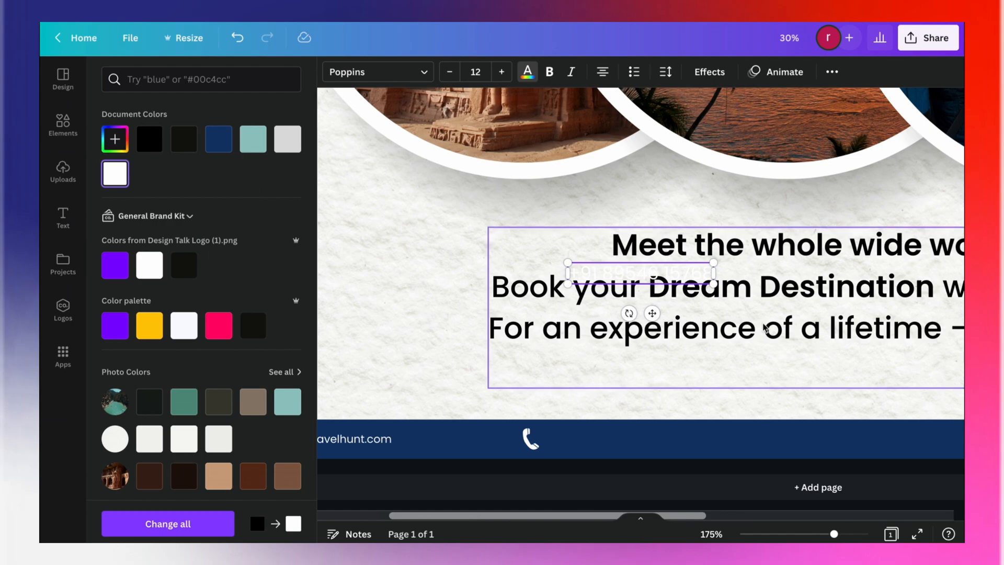
{"action": "left_click", "coordinate": [475, 71]}
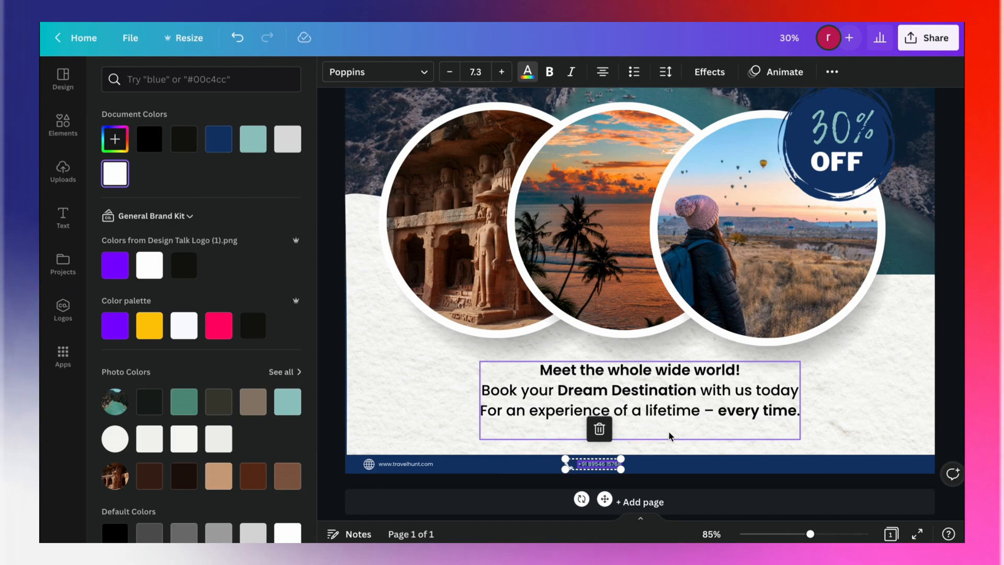
{"action": "type", "text": "insta"}
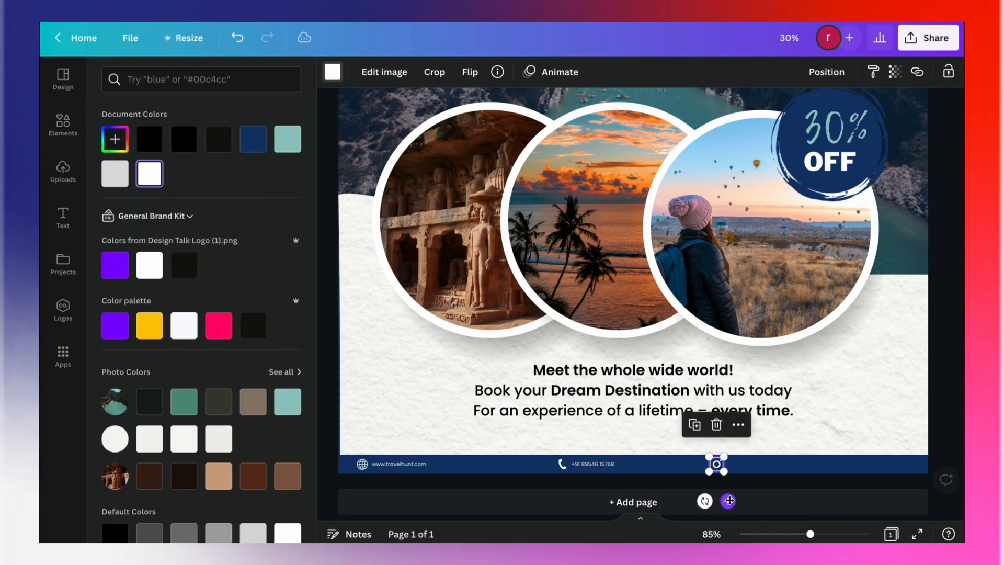
Add white Instagram and Facebook icons at the right of the footer bar.
{"action": "type", "text": "facebook"}
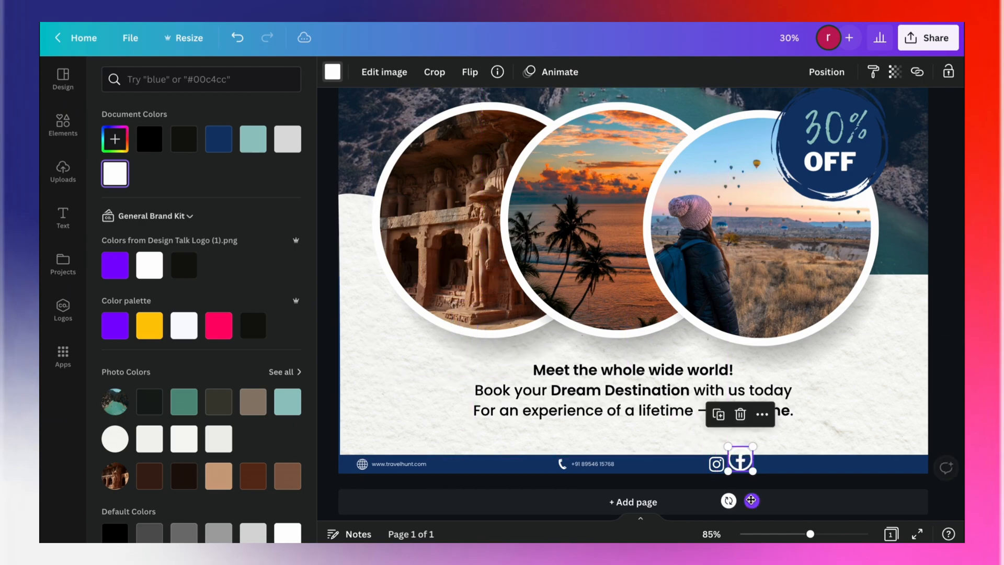
{"action": "scroll", "scroll_direction": "down", "scroll_amount": 3}
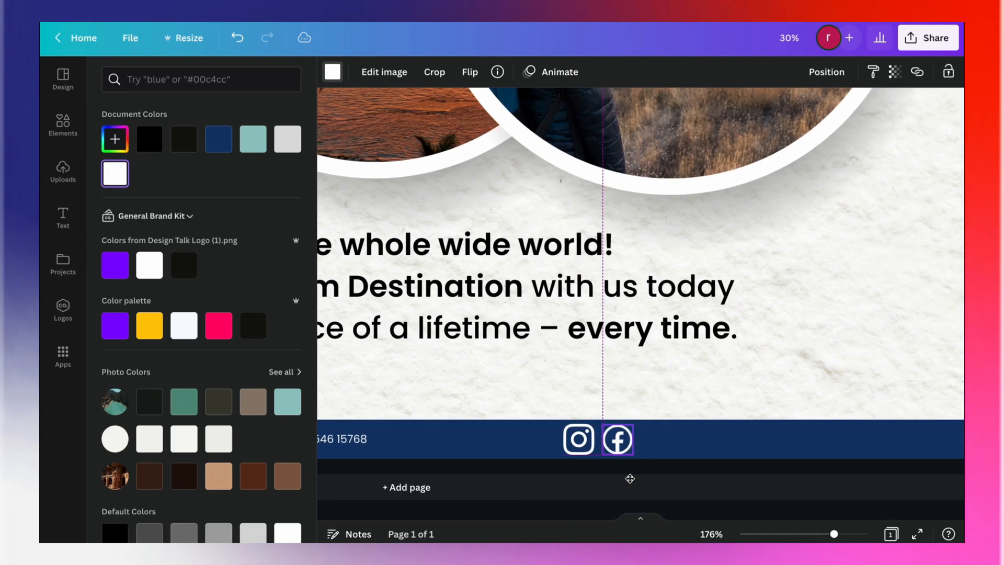
{"action": "left_click", "coordinate": [617, 439]}
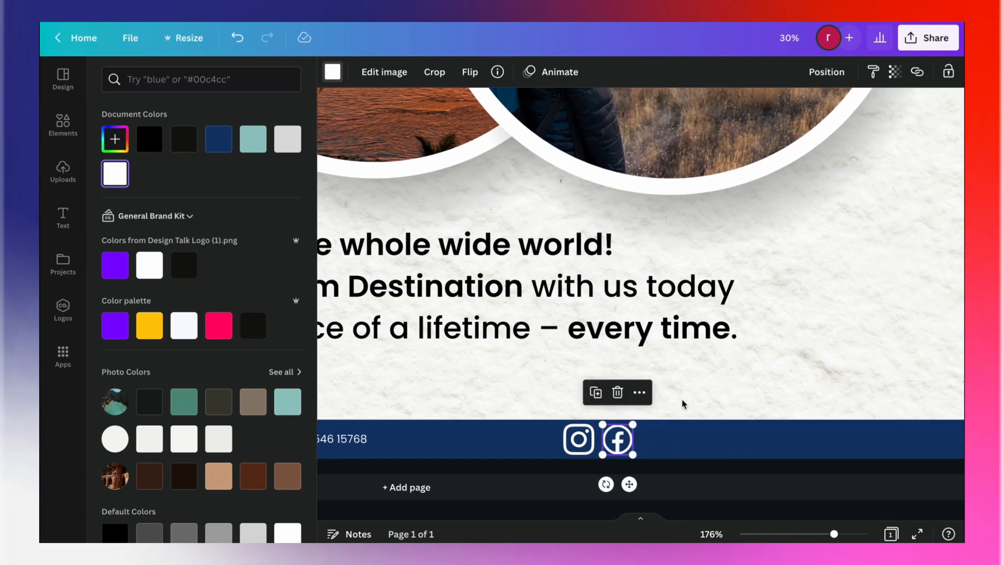
Add a white /travel.hunt handle in the footer beside the social icons.
{"action": "left_click", "coordinate": [63, 217]}
{"action": "type", "text": "/travel.h"}
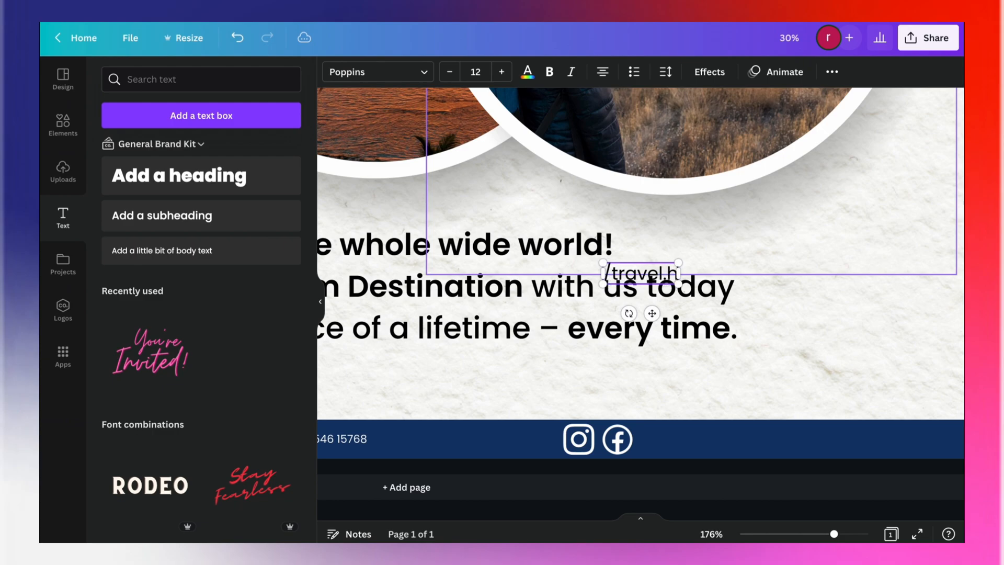
{"action": "type", "text": "unt"}
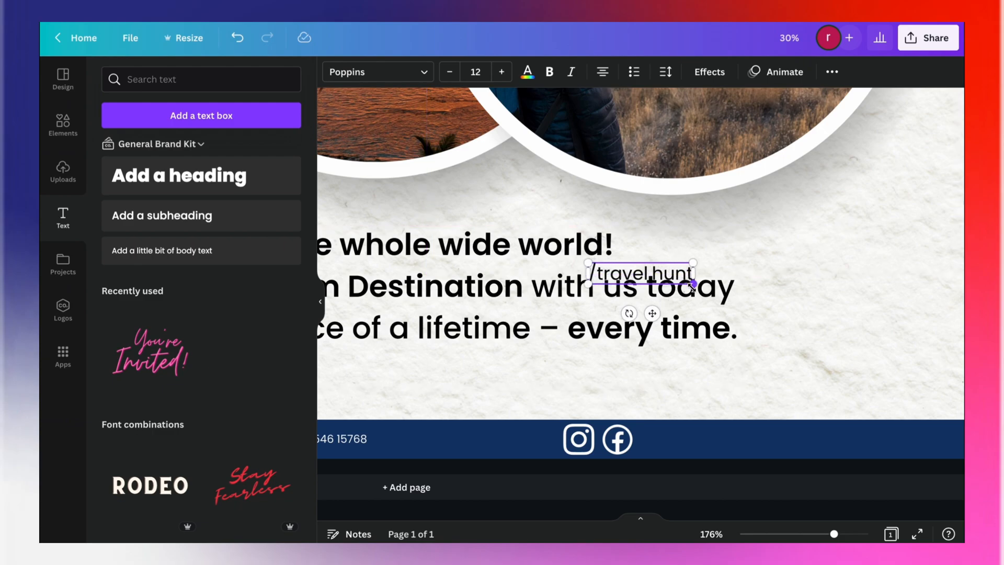
{"action": "left_click_drag", "start_coordinate": [640, 271], "coordinate": [691, 435]}
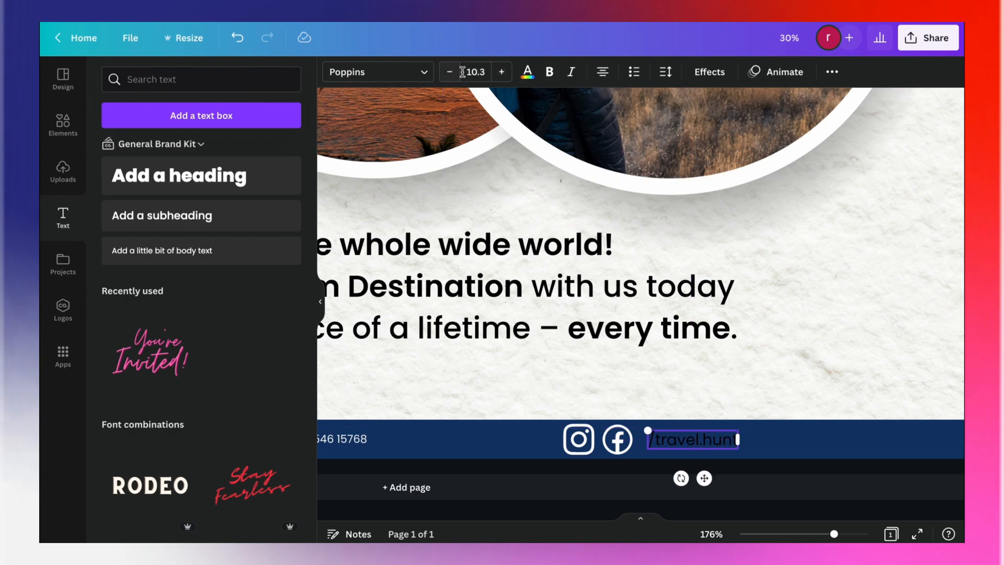
{"action": "left_click", "coordinate": [527, 71]}
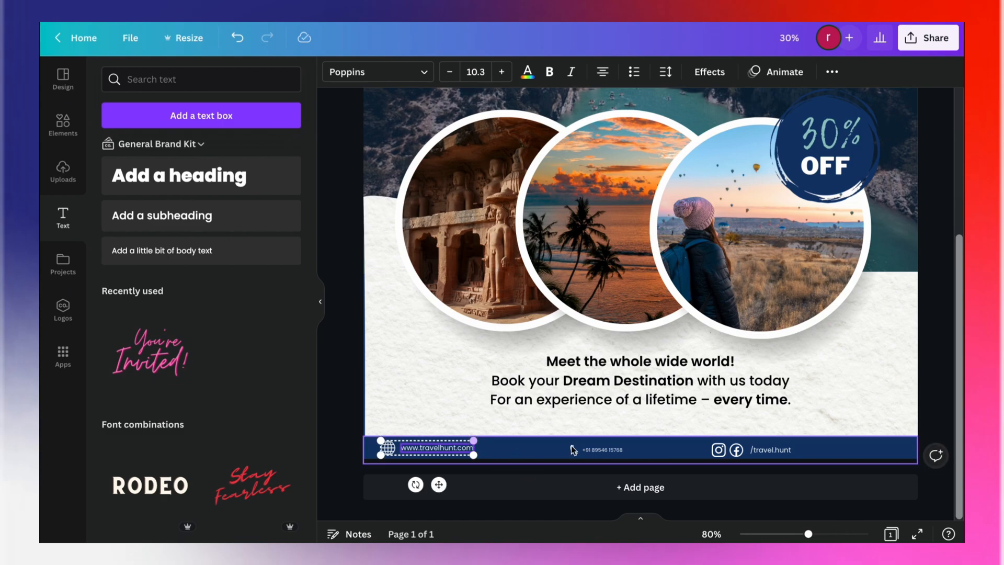
Select the website, phone and social groups and centre them evenly across the footer bar.
{"action": "left_click", "coordinate": [604, 450]}
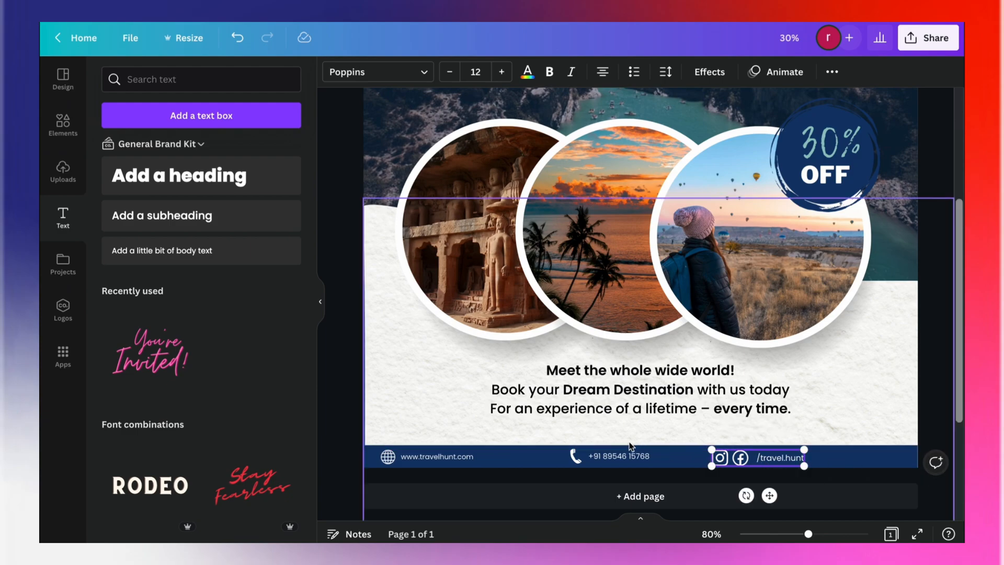
{"action": "left_click", "coordinate": [617, 456]}
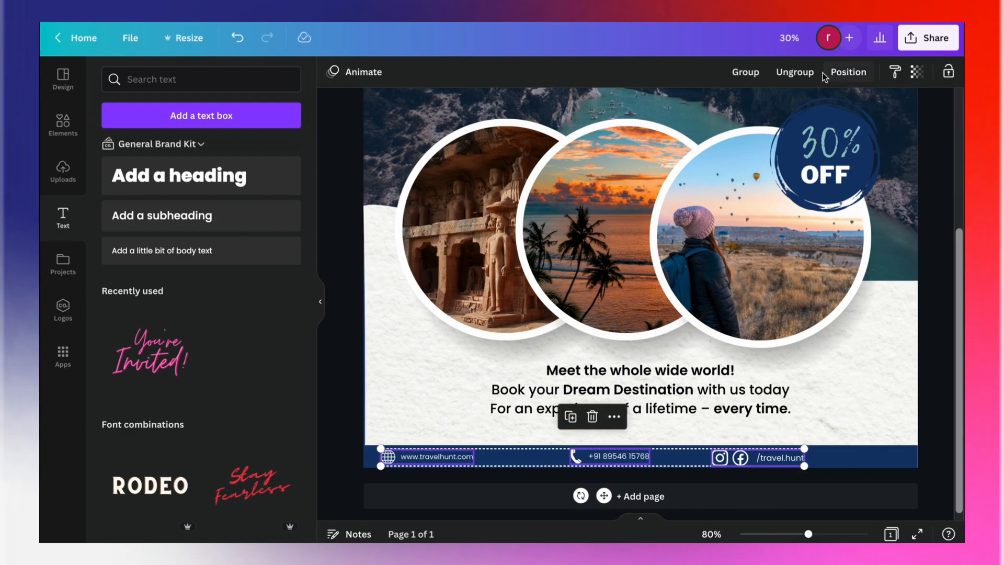
{"action": "left_click", "coordinate": [848, 71]}
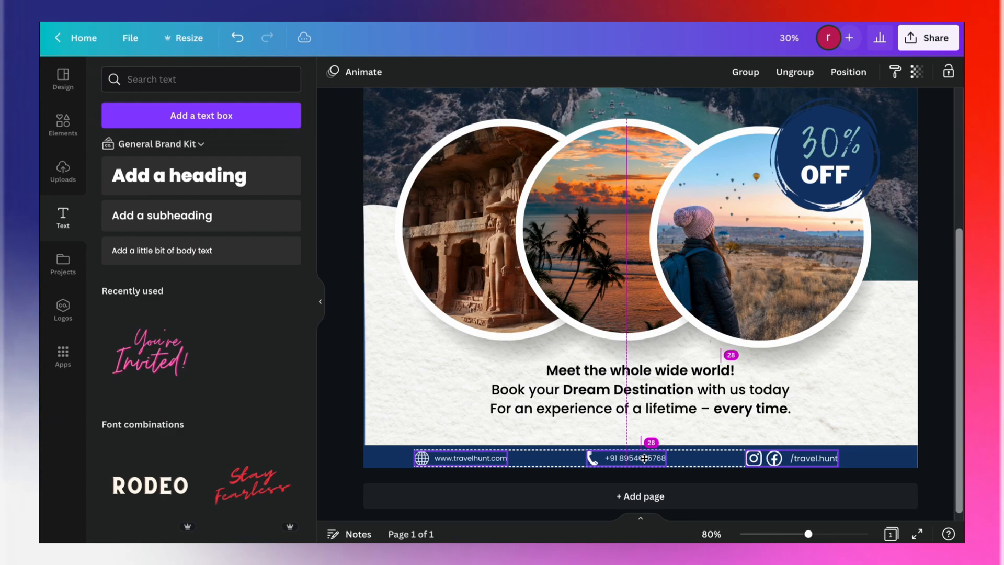
{"action": "left_click", "coordinate": [930, 367]}
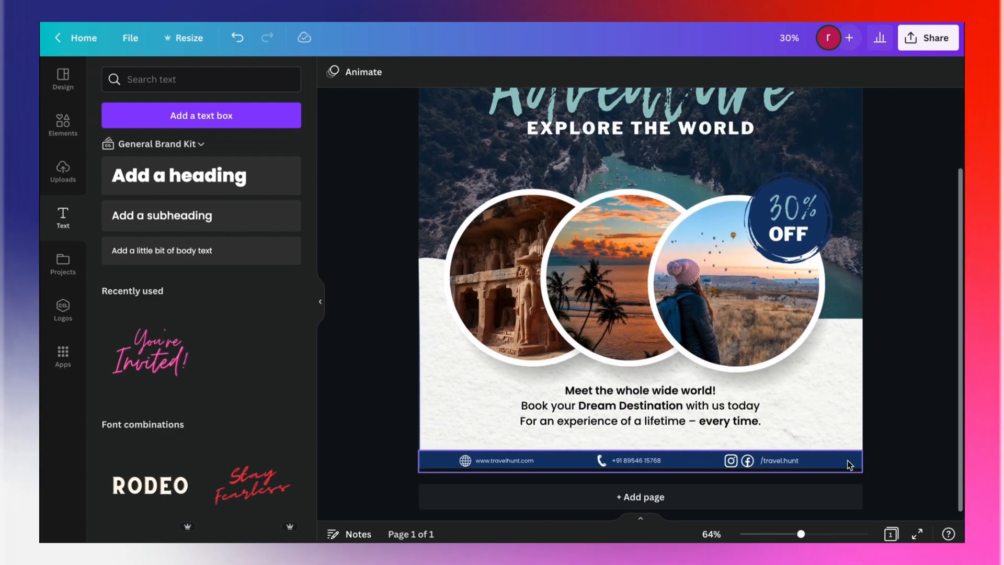
{"action": "left_click", "coordinate": [640, 460]}
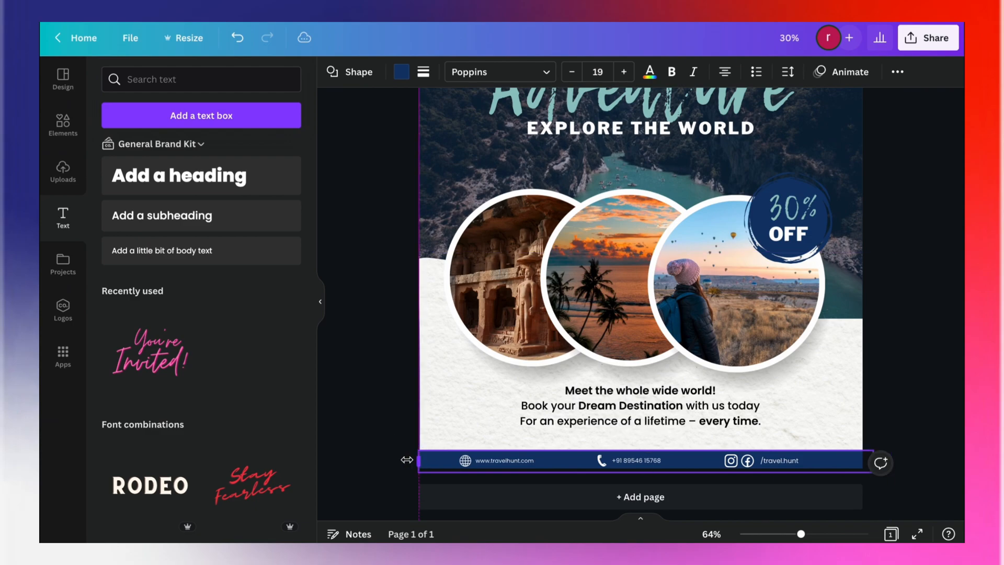